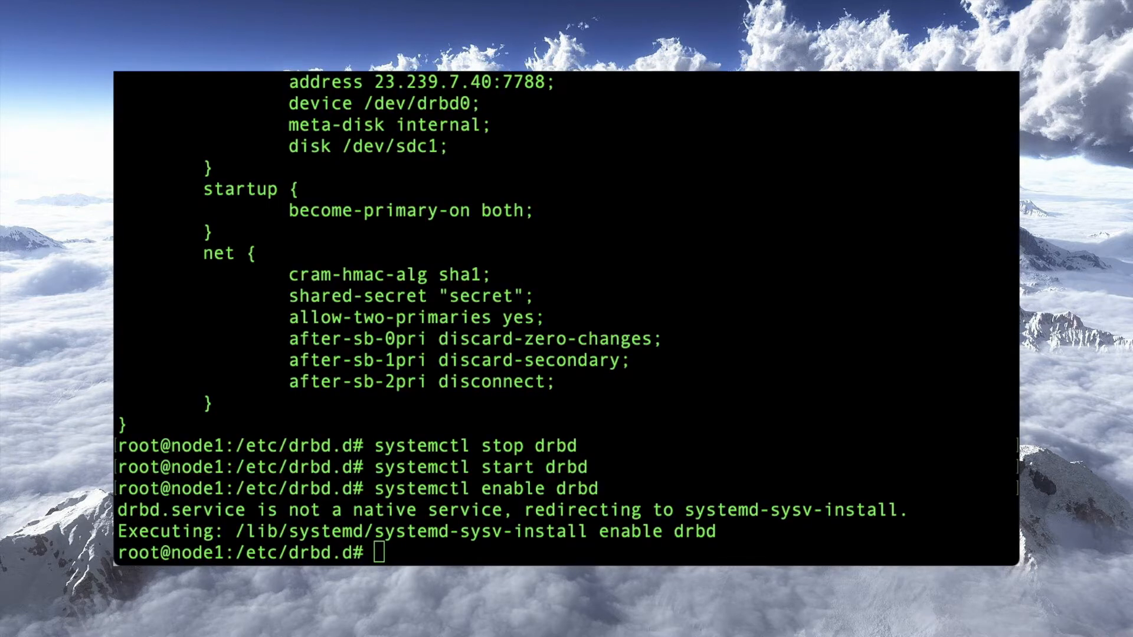
pyautogui.moveTo(578, 388)
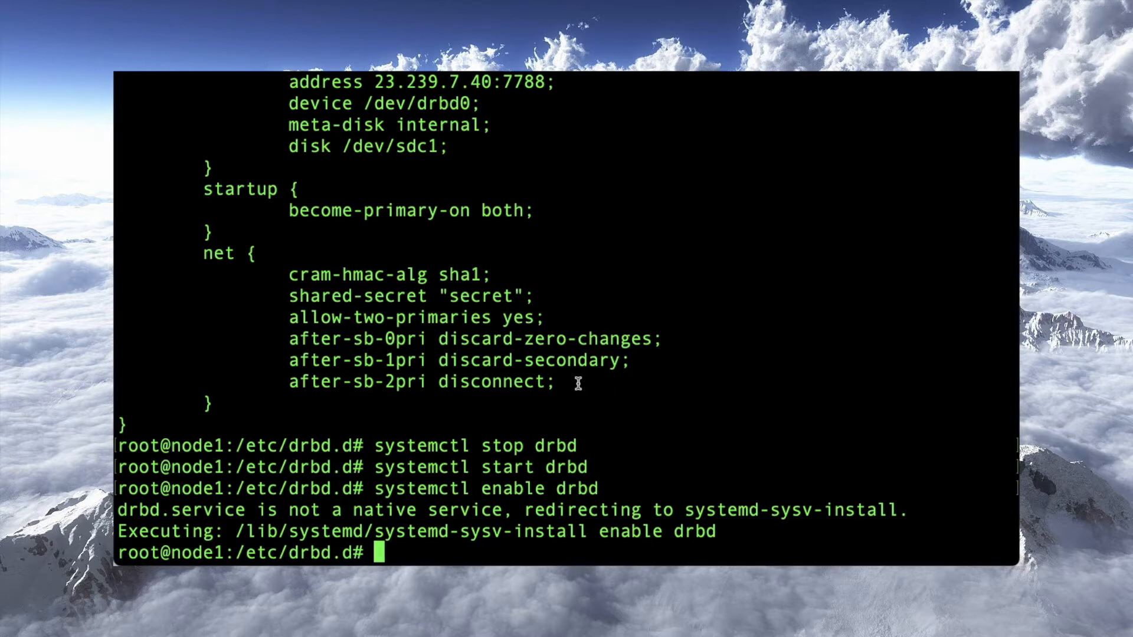
# List /etc/ocfs2 and start a new cluster.conf in vi.
pyautogui.write('cd /etc/ocd')
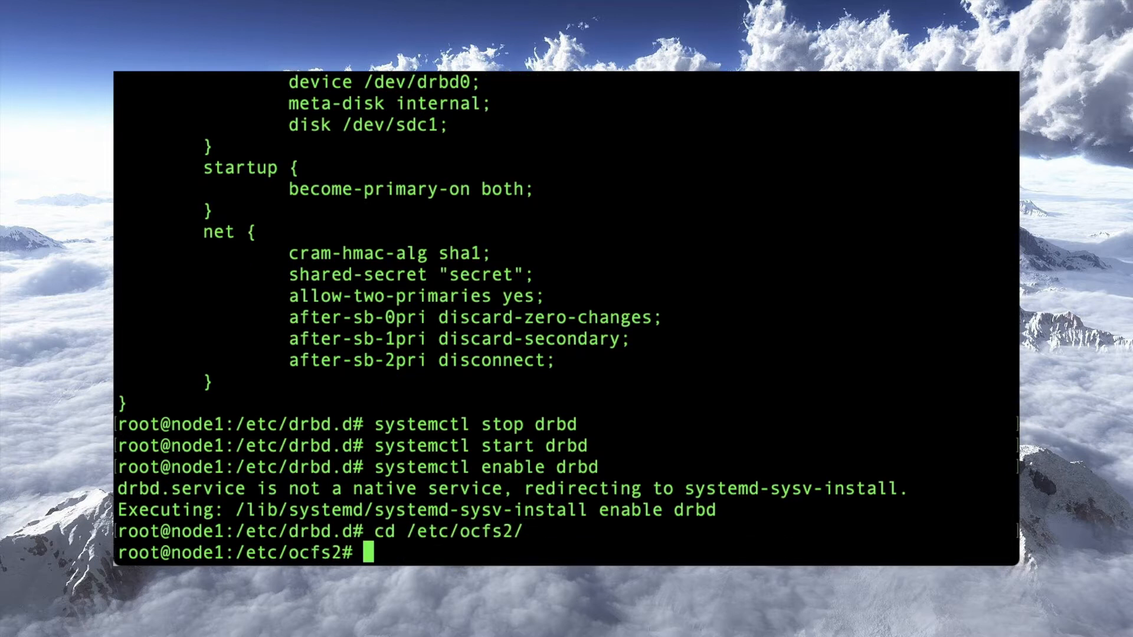
pyautogui.write('ls')
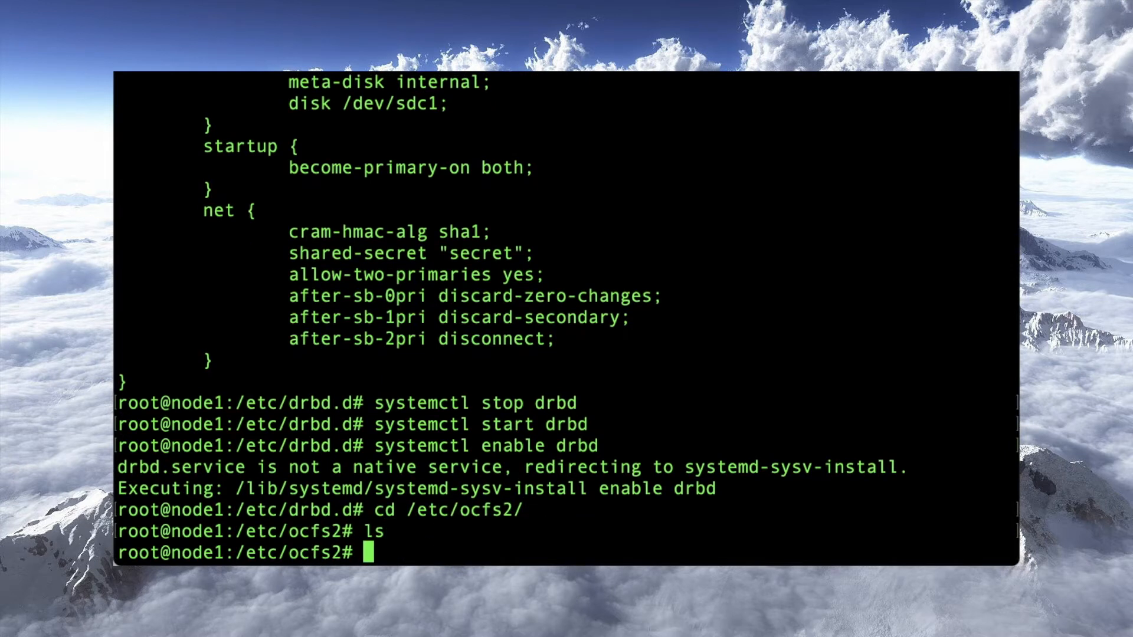
pyautogui.write('vi clus')
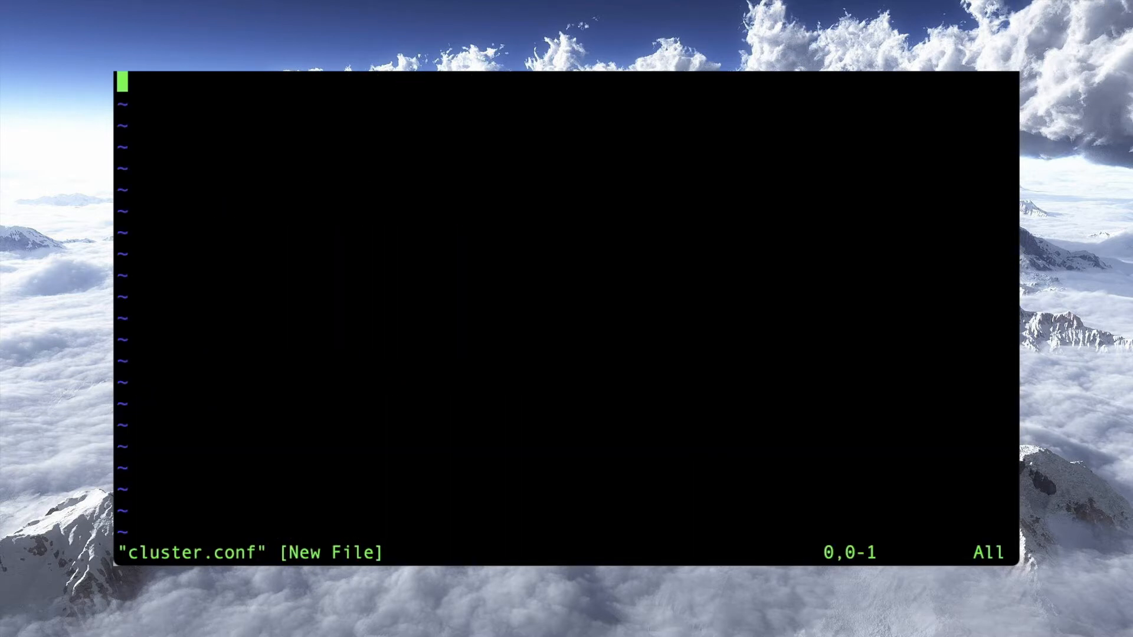
# Write node1's block header with ip_port 7777 and ip_address 45.79.81.184.
pyautogui.write('node:')
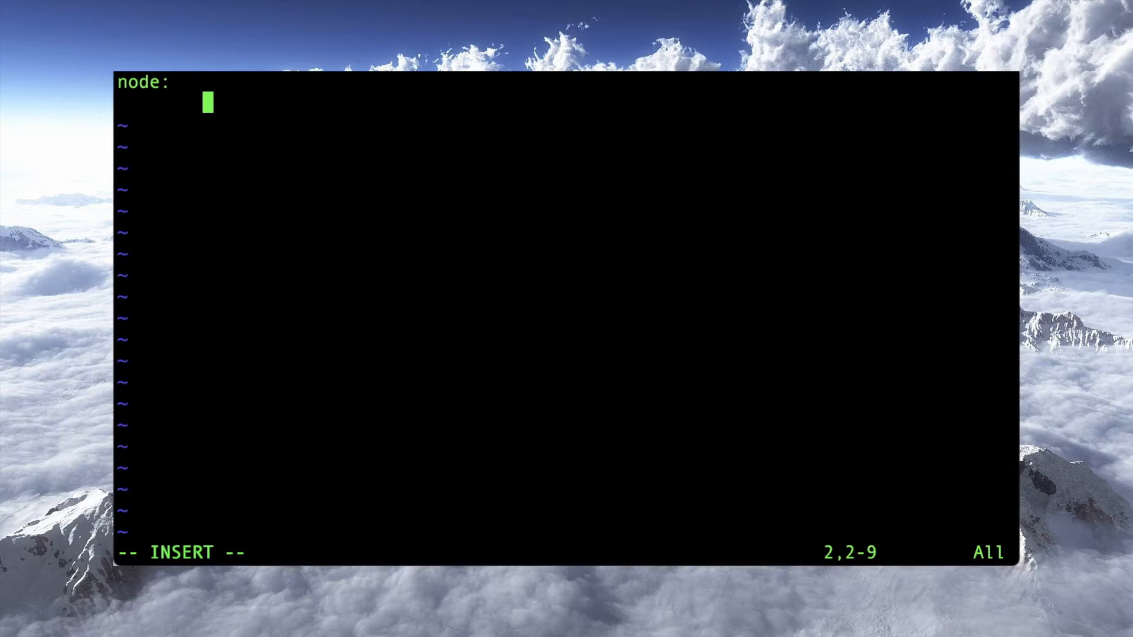
pyautogui.write('ip_')
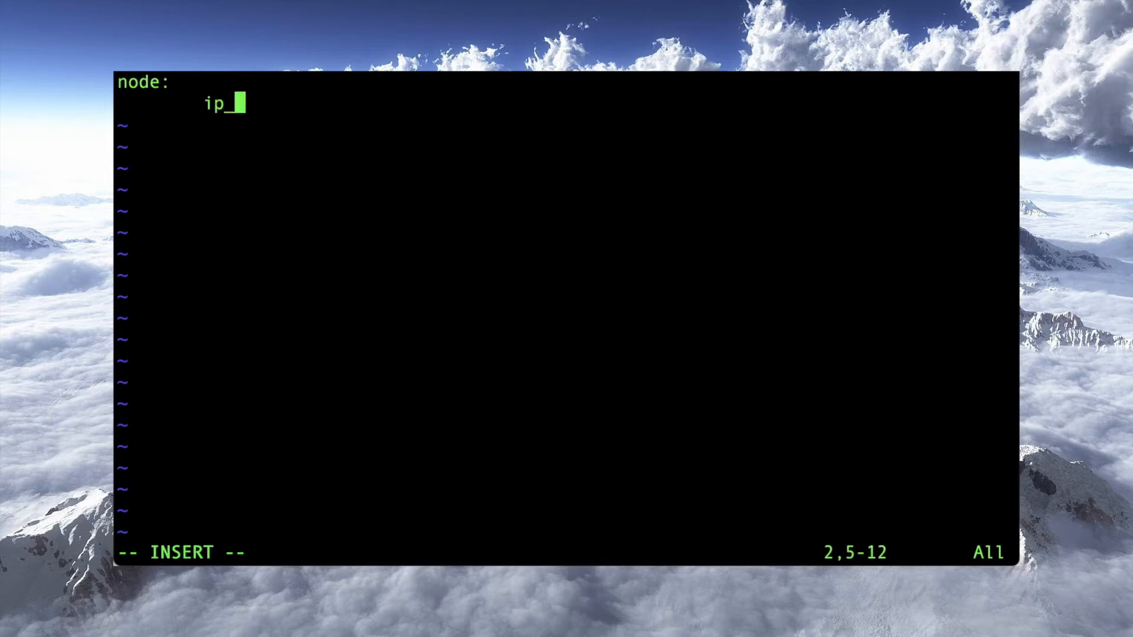
pyautogui.write('port = 7777')
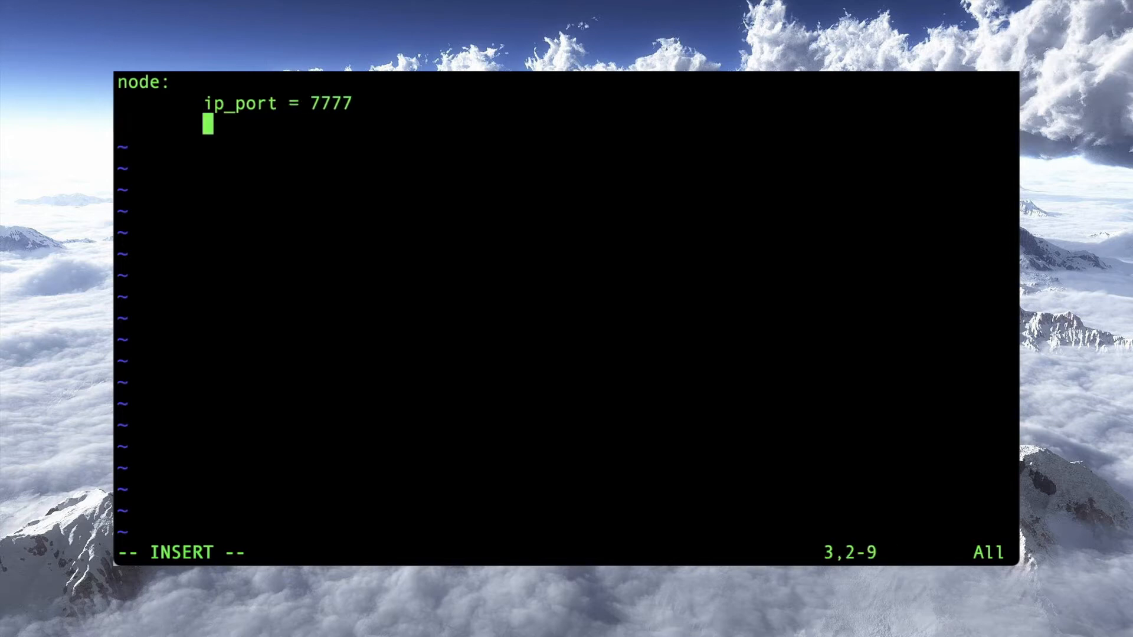
pyautogui.write('ip_address =')
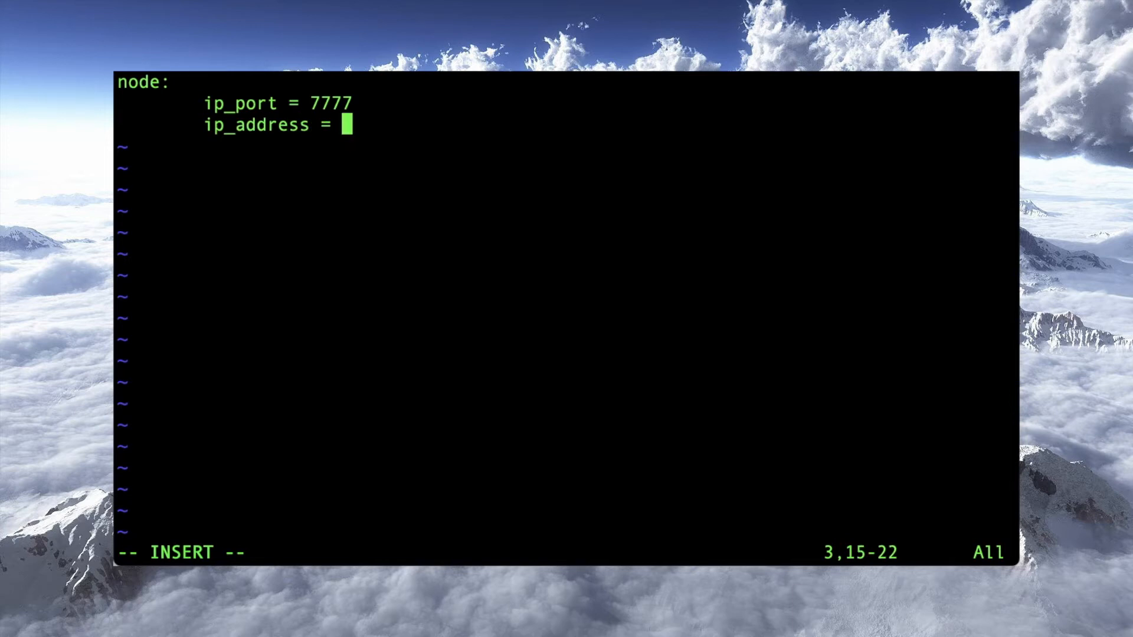
pyautogui.write('45.79.')
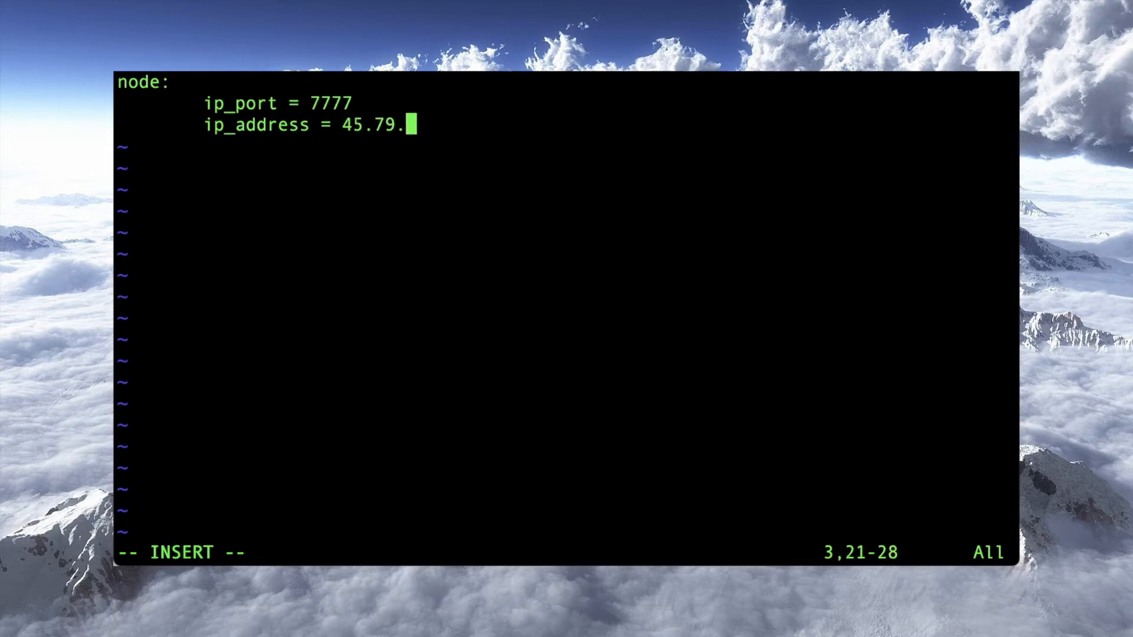
pyautogui.write('81./184')
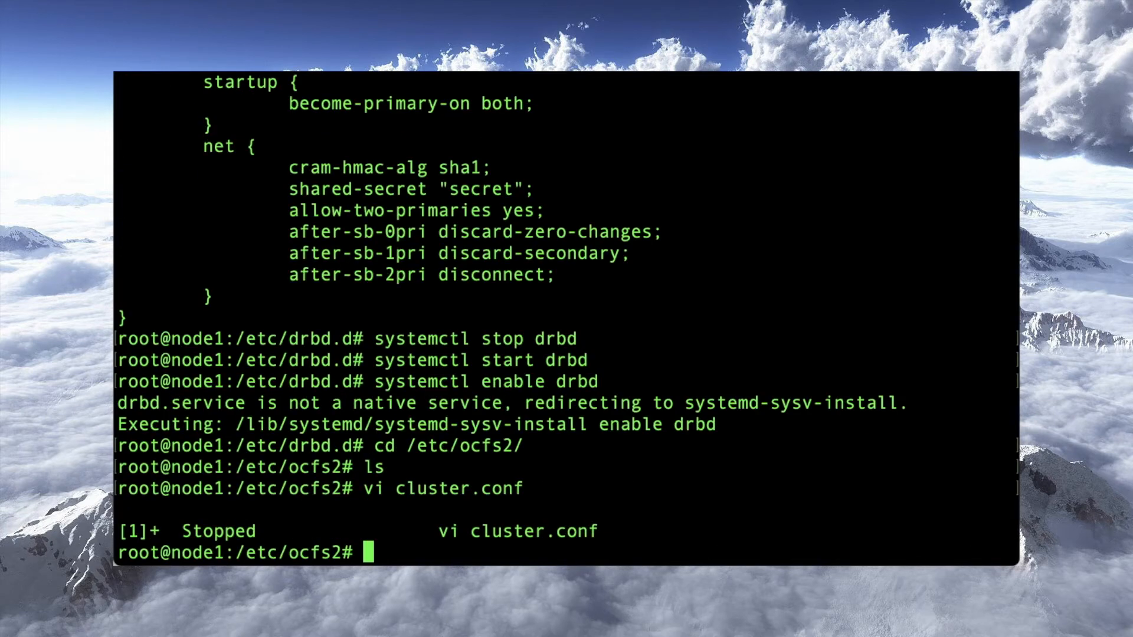
pyautogui.write('ip')
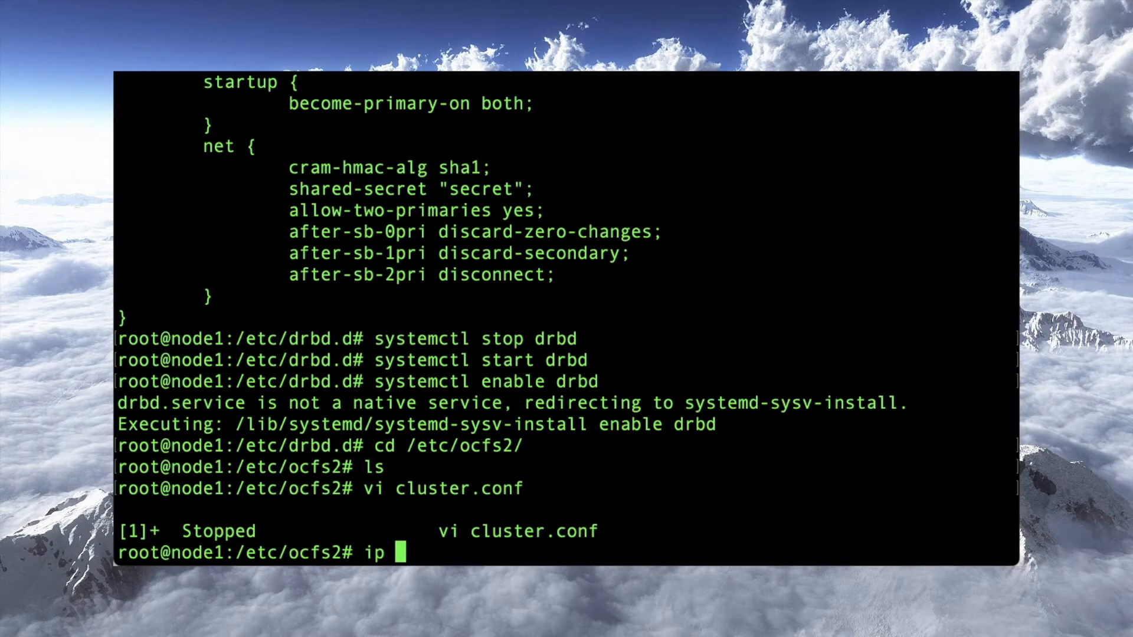
pyautogui.write('addre')
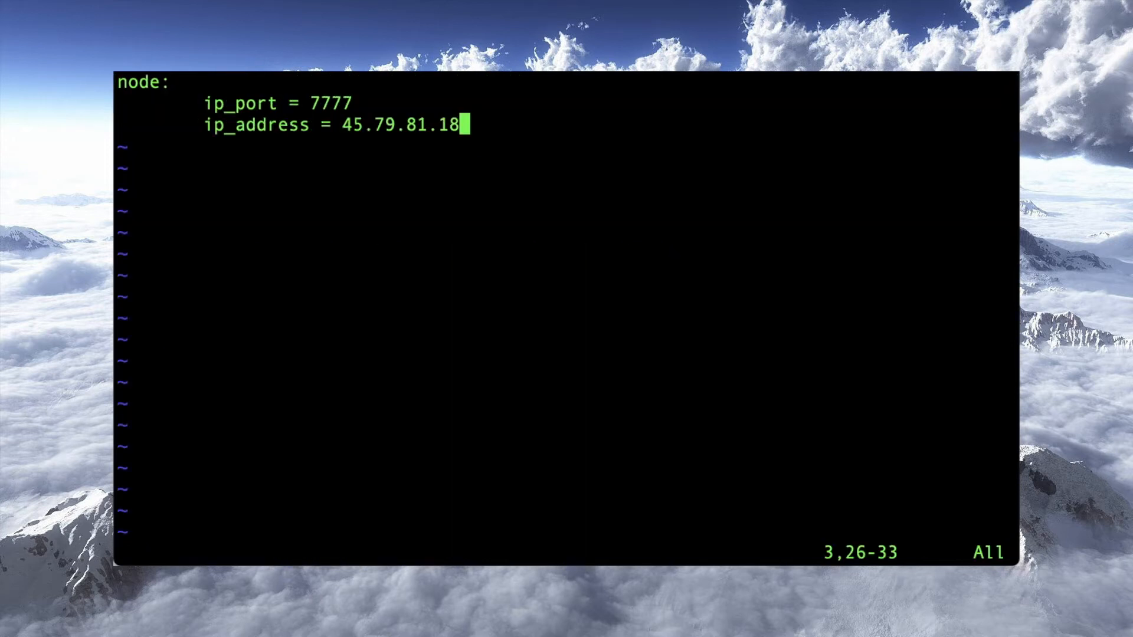
pyautogui.write('4')
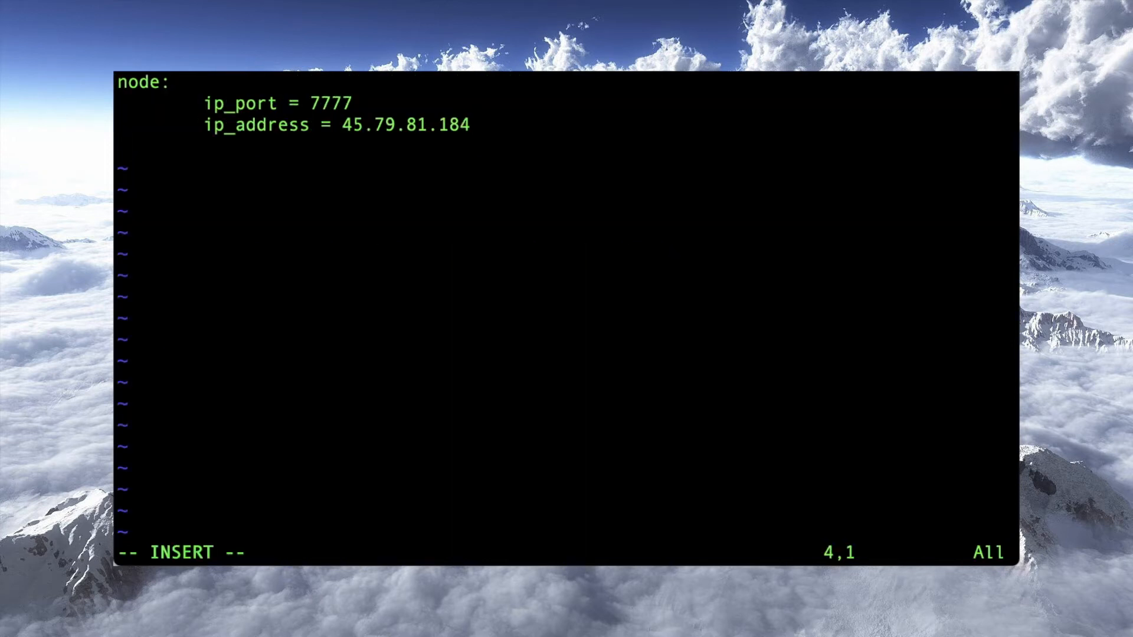
# Complete node1's entry with number 0, name node1.lowend.party, cluster ocfs2, and show line numbers.
pyautogui.write('nam')
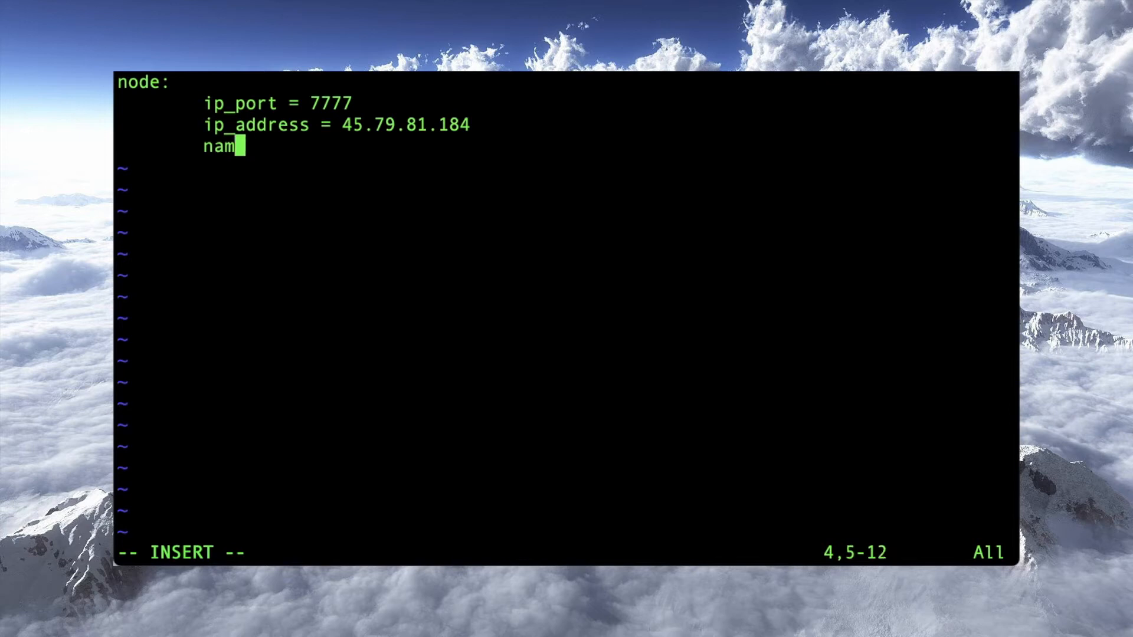
pyautogui.write('ber = 0')
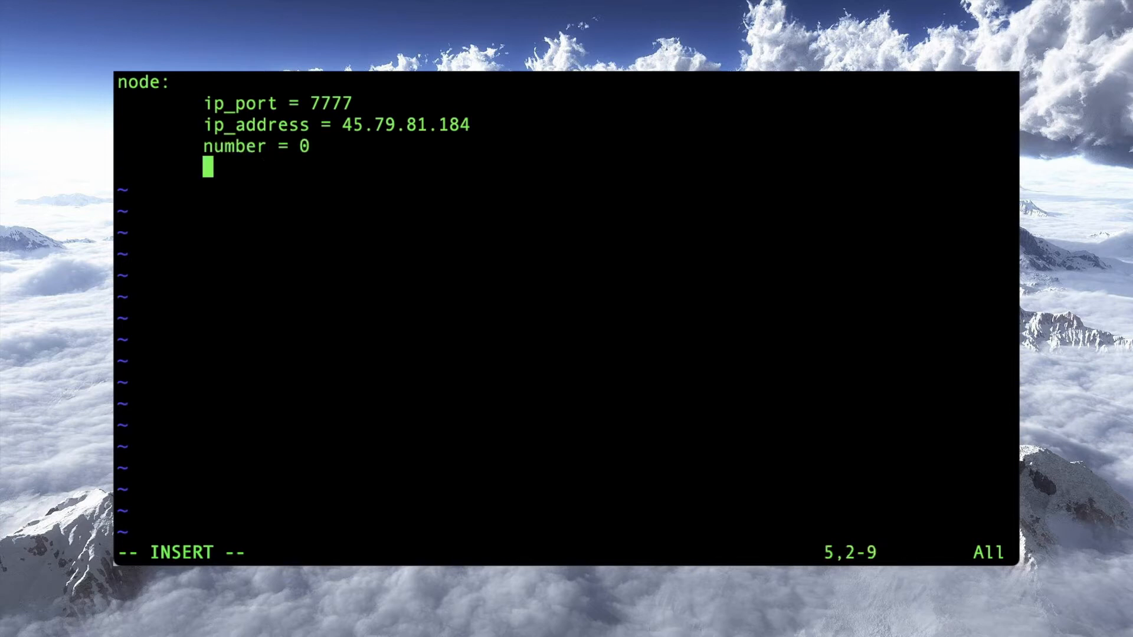
pyautogui.write('name = node1.lowe')
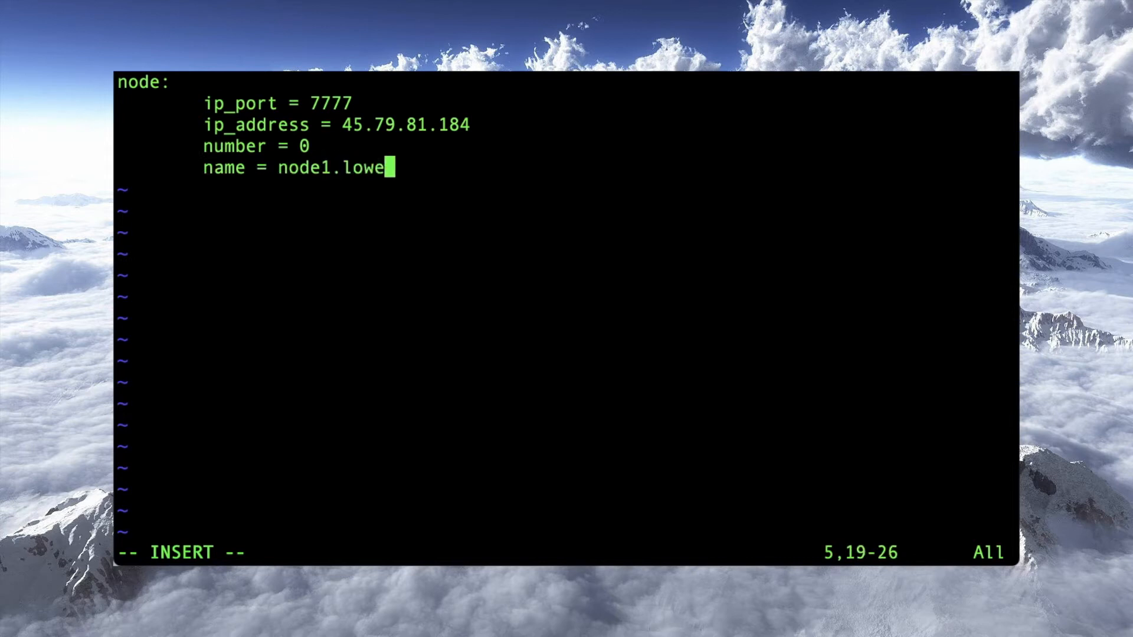
pyautogui.write('nd.party')
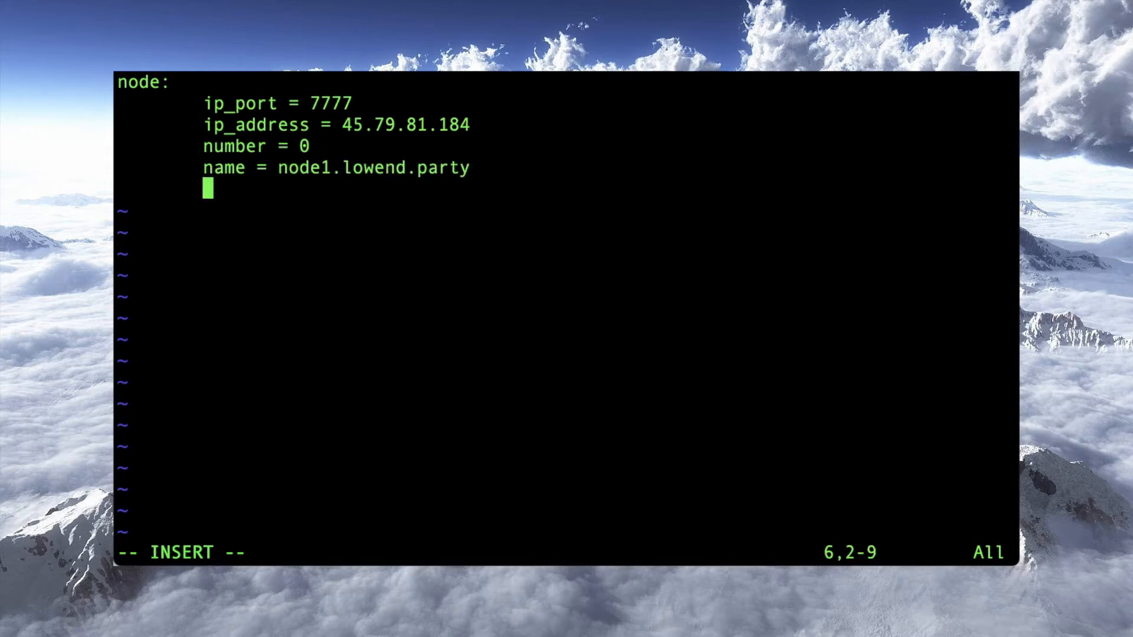
pyautogui.write('cluster = ocfs2')
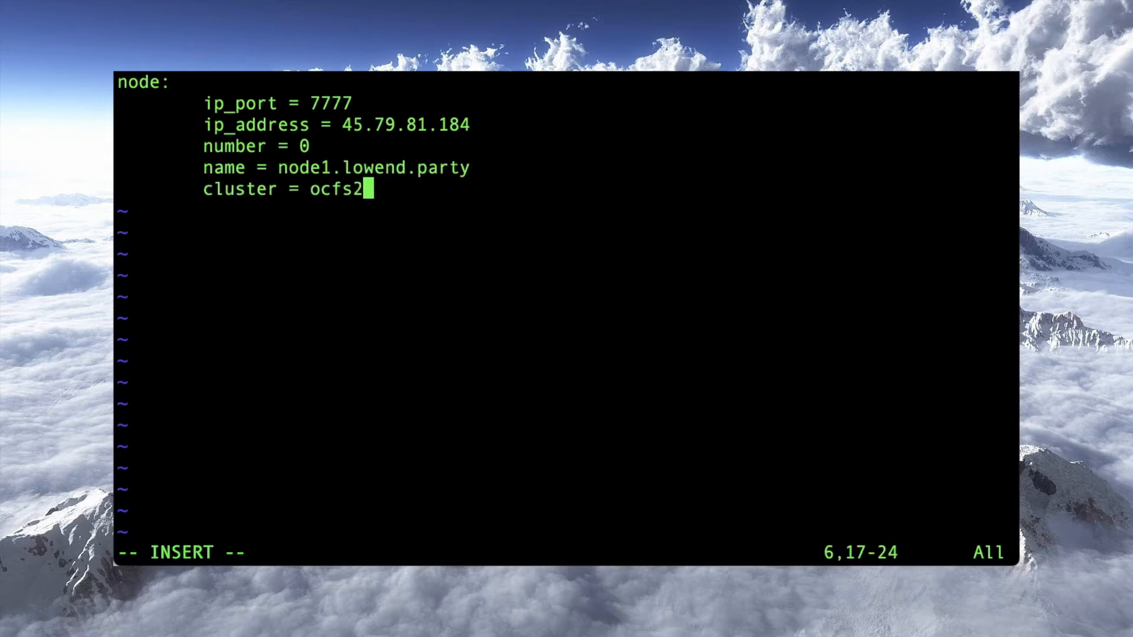
pyautogui.write(':set number')
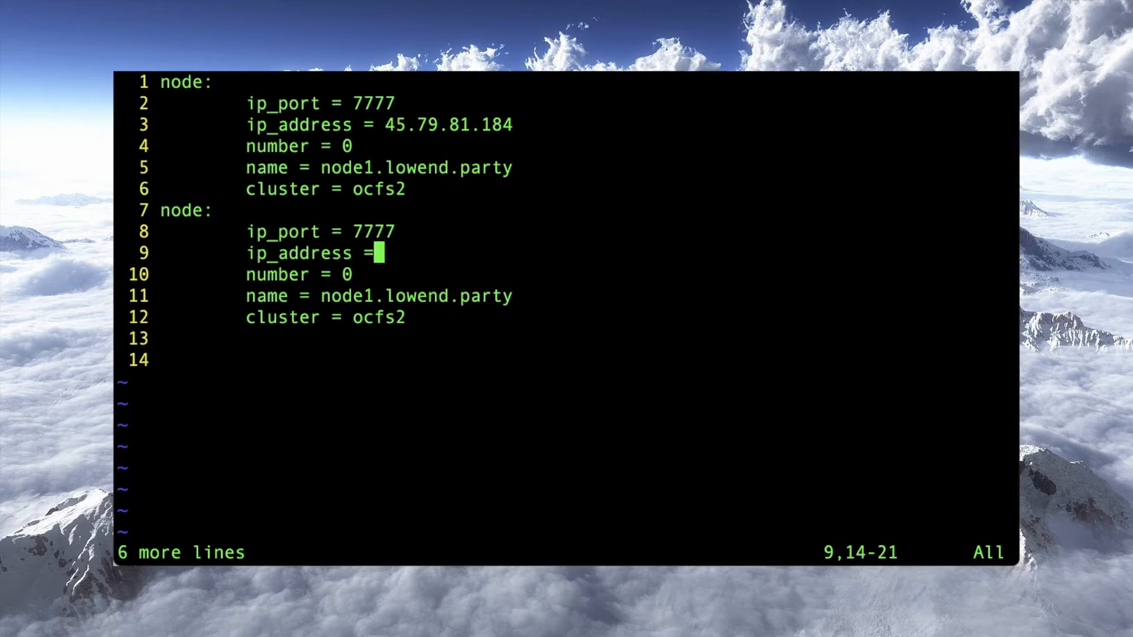
# Rewrite the pasted block as node2: address 23.239.7.40, number 1.
pyautogui.press('i')
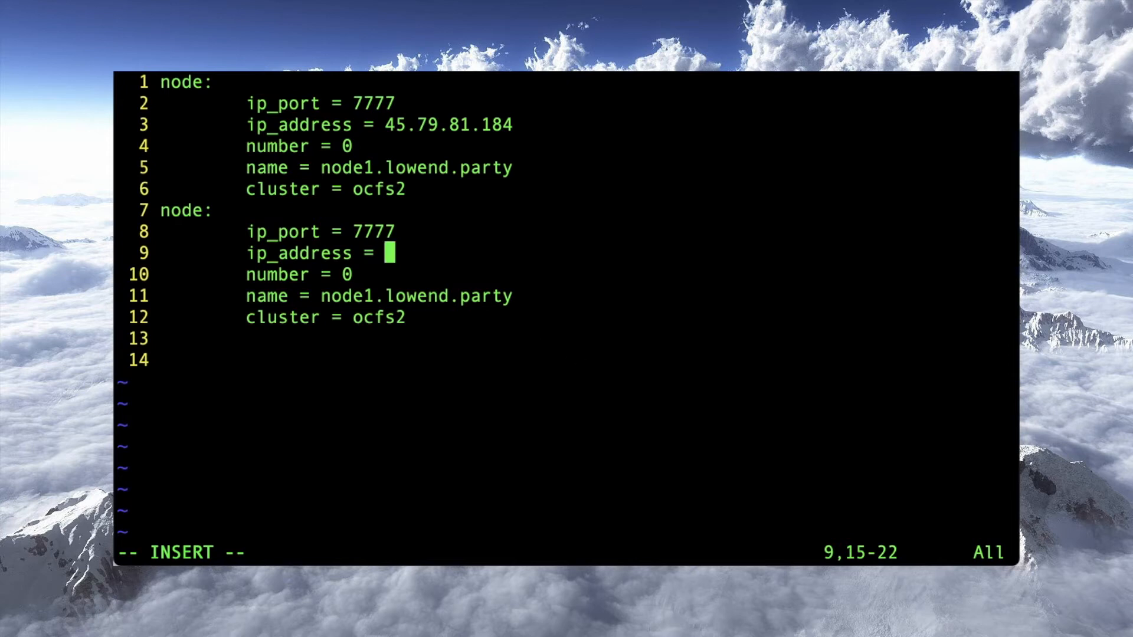
pyautogui.write('23.239.7.40')
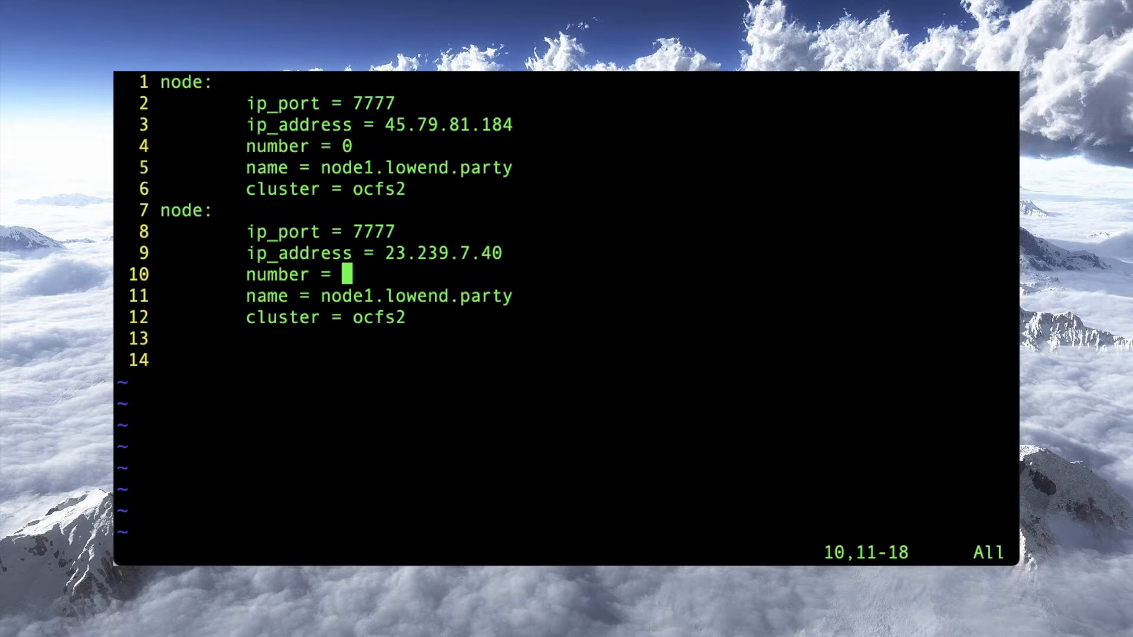
pyautogui.write('1')
pyautogui.click(336, 296)
pyautogui.write('2')
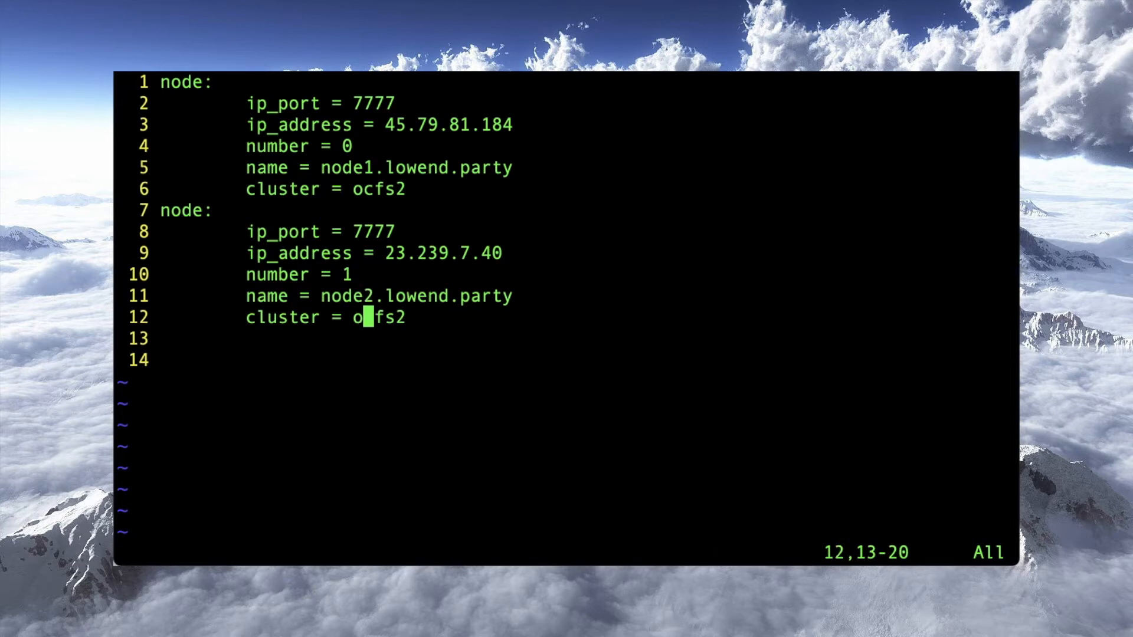
# Add a cluster section with node_count 2 and name ocfs2.
pyautogui.write('clust')
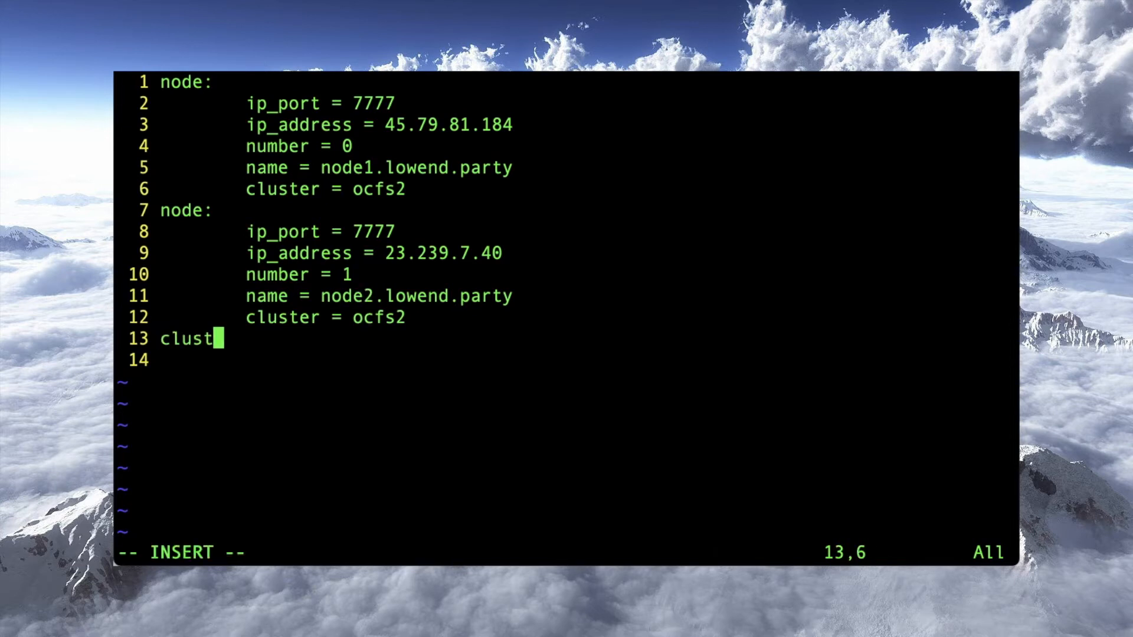
pyautogui.write('er:')
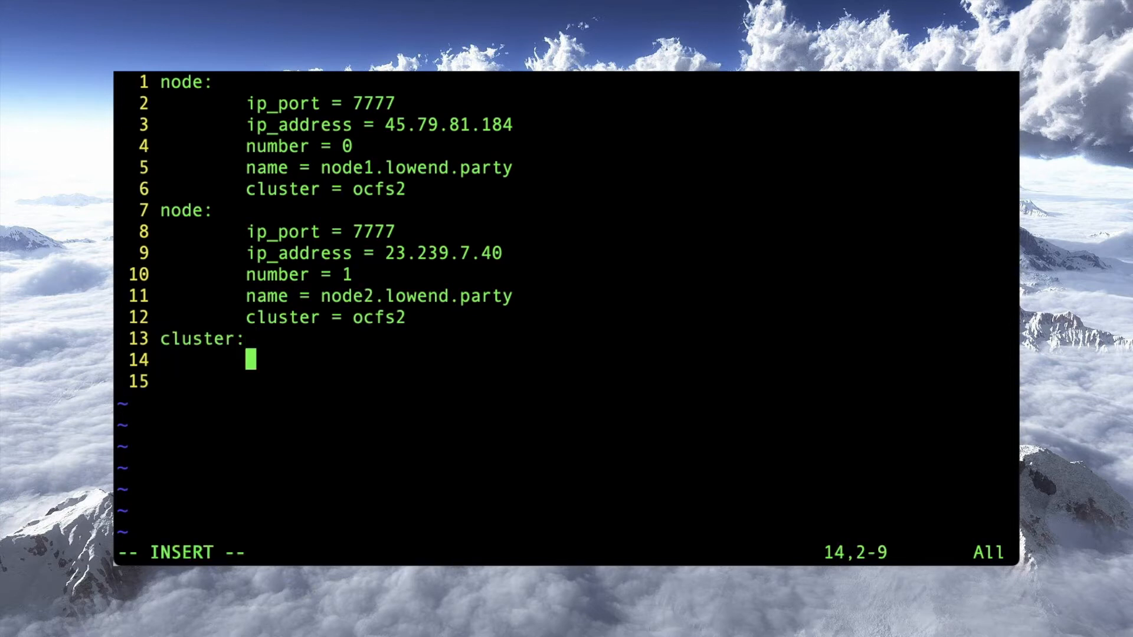
pyautogui.write('node_count = 2')
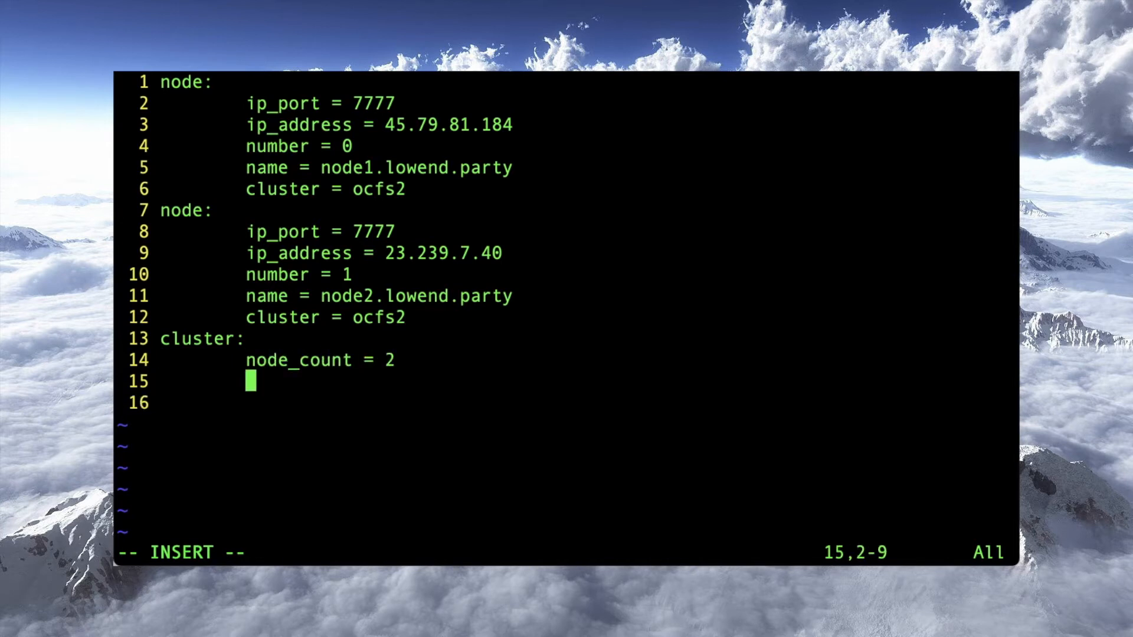
pyautogui.write('name = ocf')
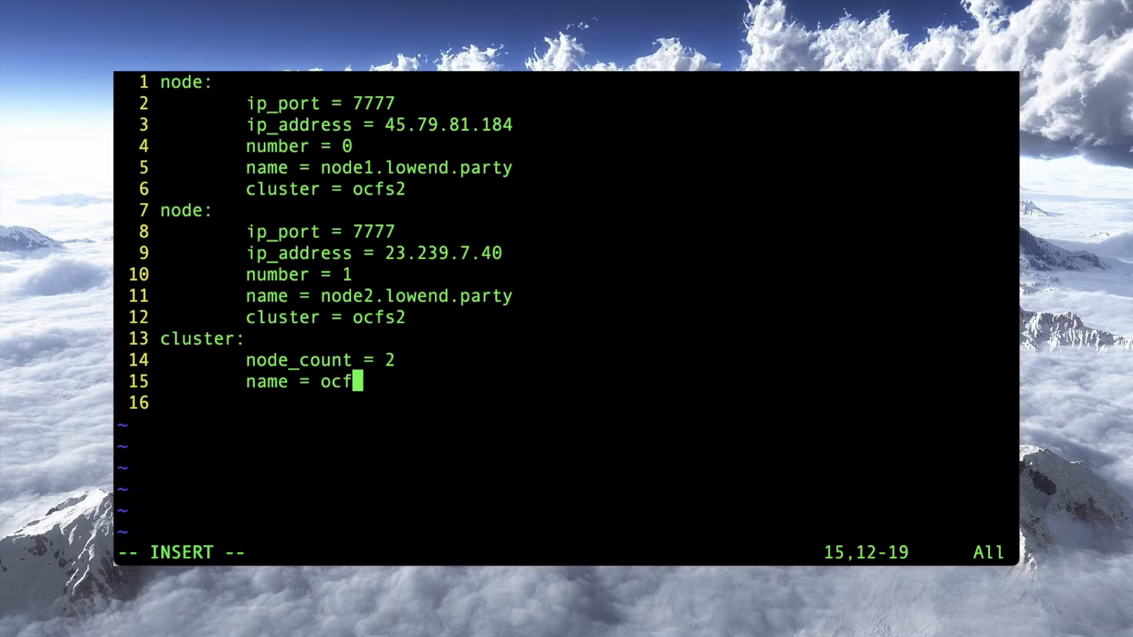
pyautogui.write('s2')
pyautogui.write('cat cluster.conf')
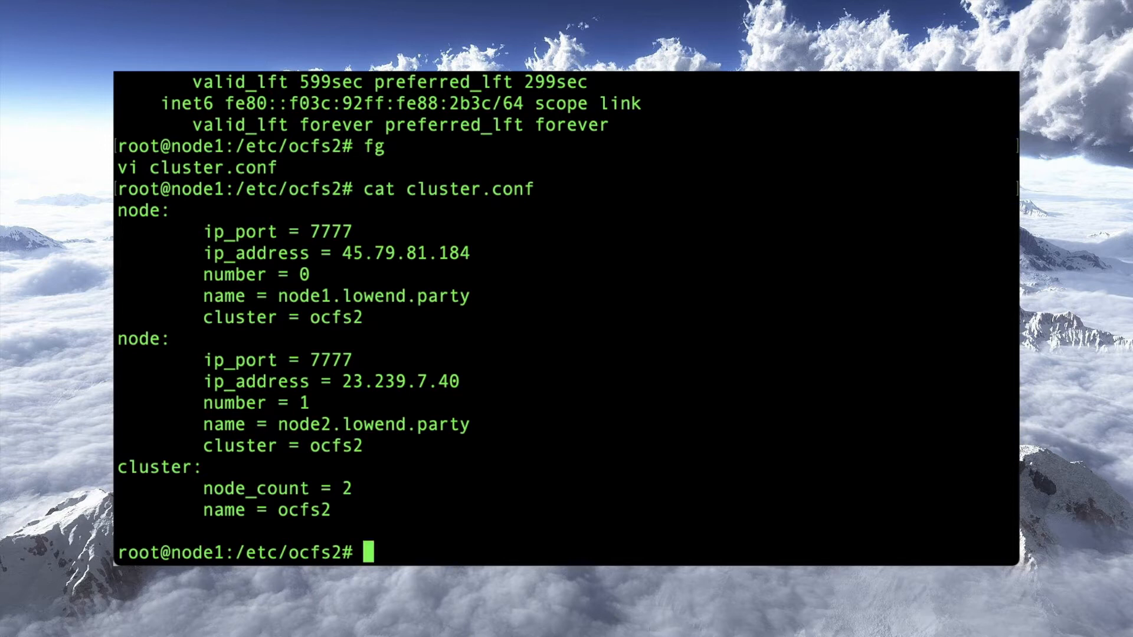
# Begin an scp command to copy cluster.conf to the other node.
pyautogui.write('scpo')
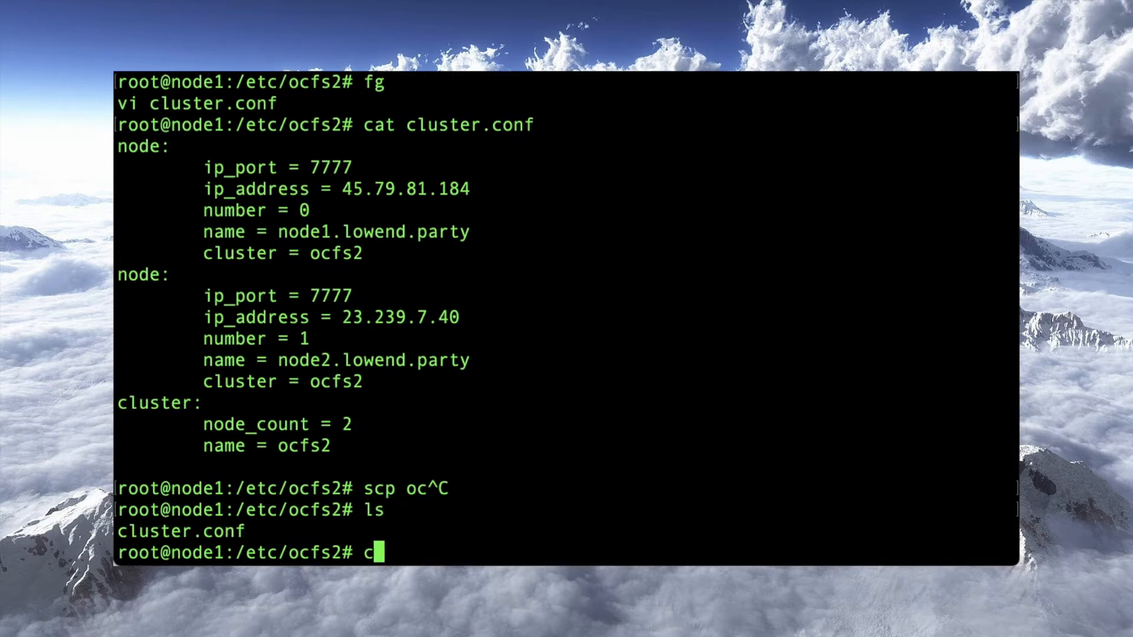
# Copy cluster.conf via scp to node2.lowend.party's /etc/ocfs2, authenticating as root.
pyautogui.write('scp cluster.conf')
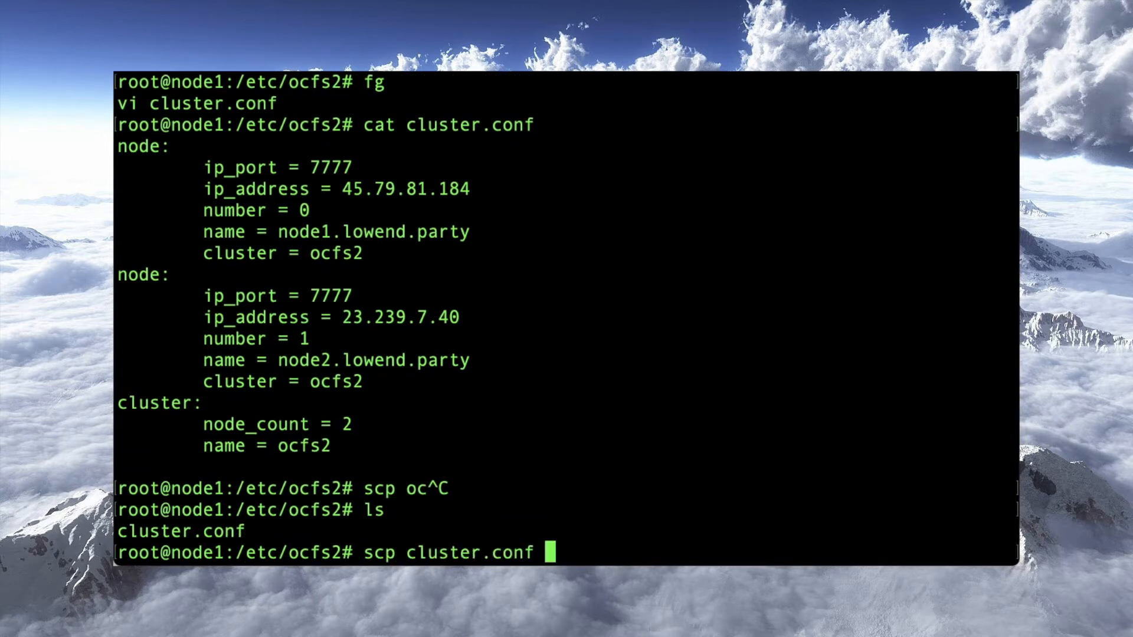
pyautogui.write('node2.')
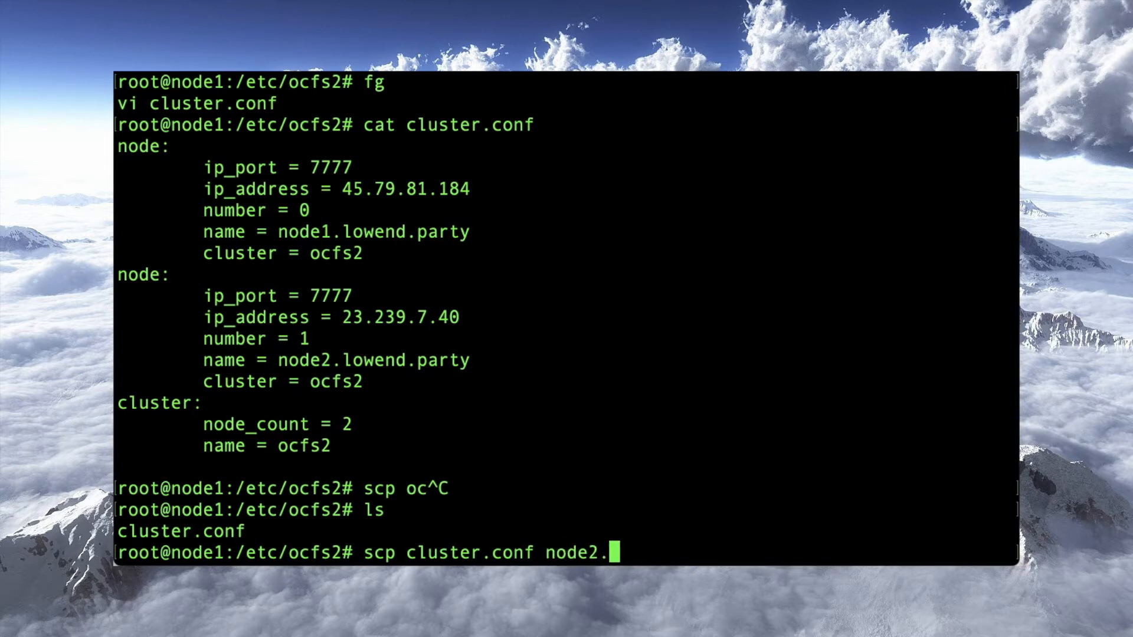
pyautogui.write('lowend.party:`pwd')
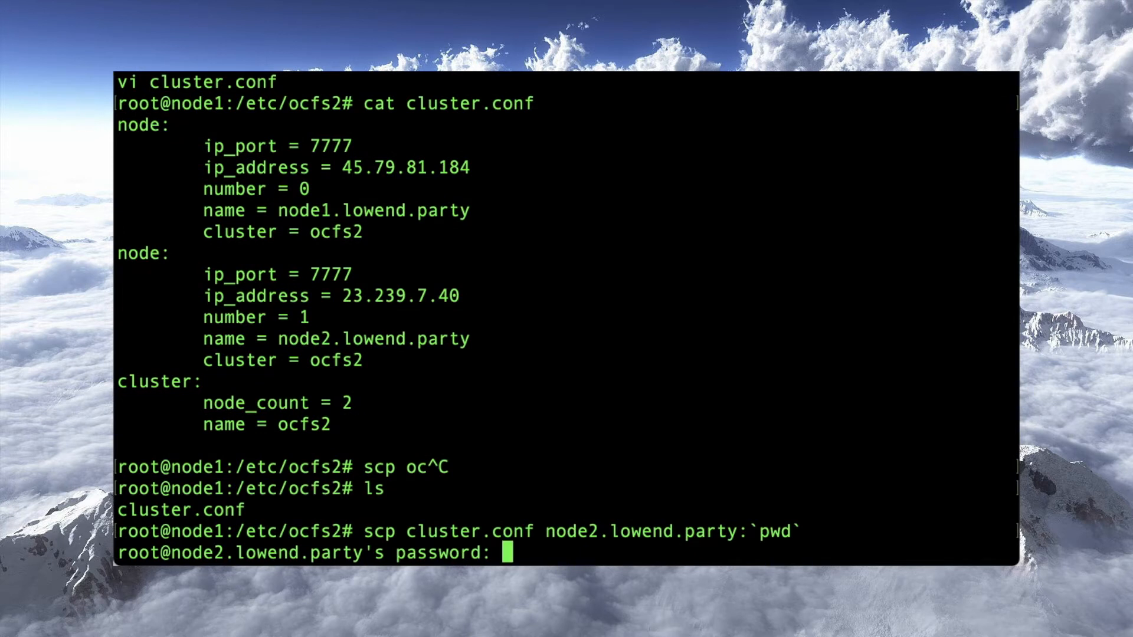
pyautogui.press('Return')
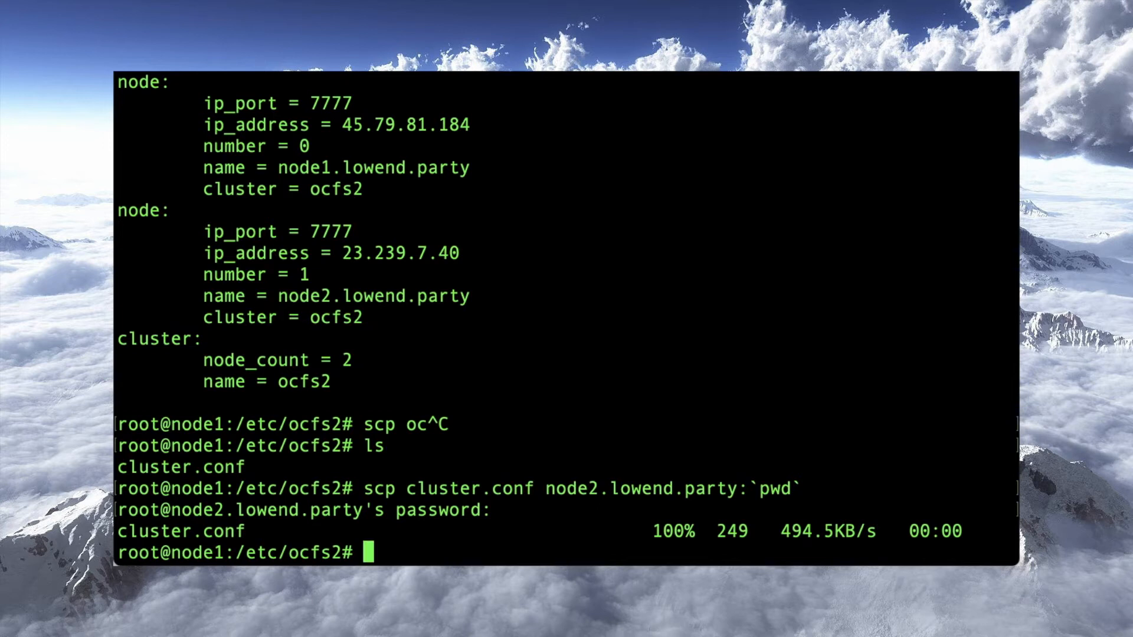
# Display /etc/default/o2cb showing O2CB_ENABLED=false and highlight the dpkg-reconfigure note.
pyautogui.write('cat /etc/de')
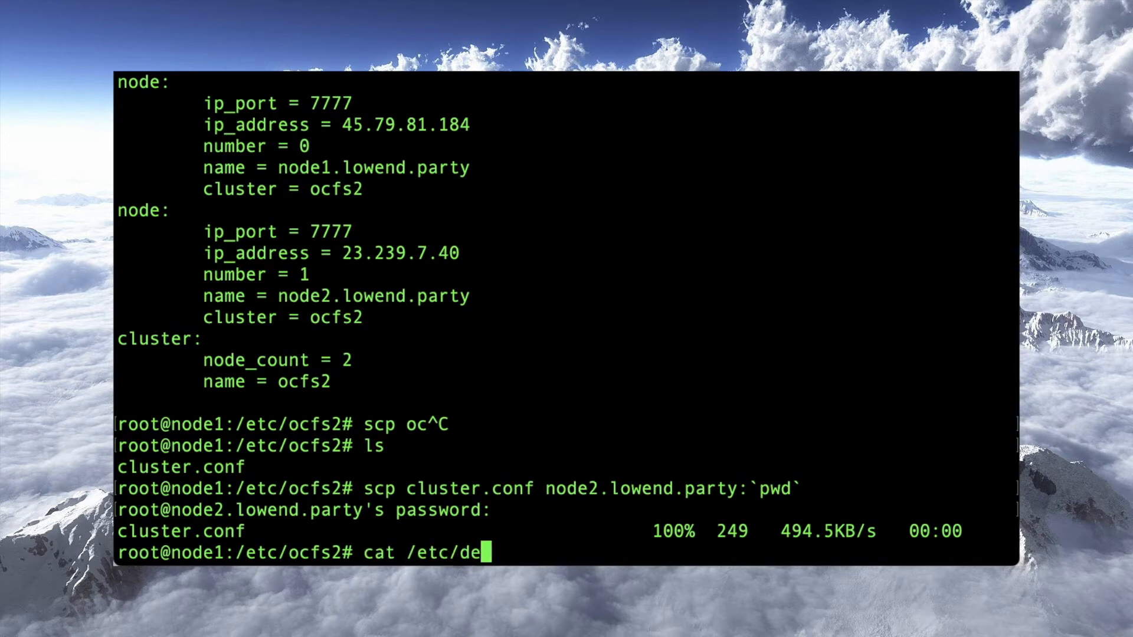
pyautogui.write('fault/o2c')
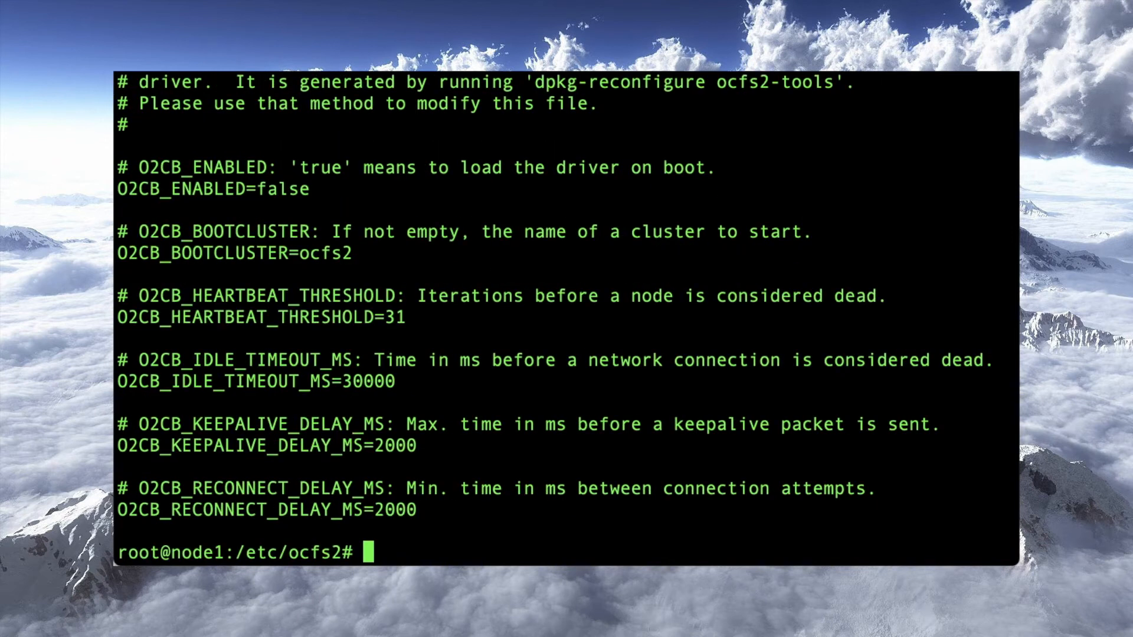
pyautogui.press('Return')
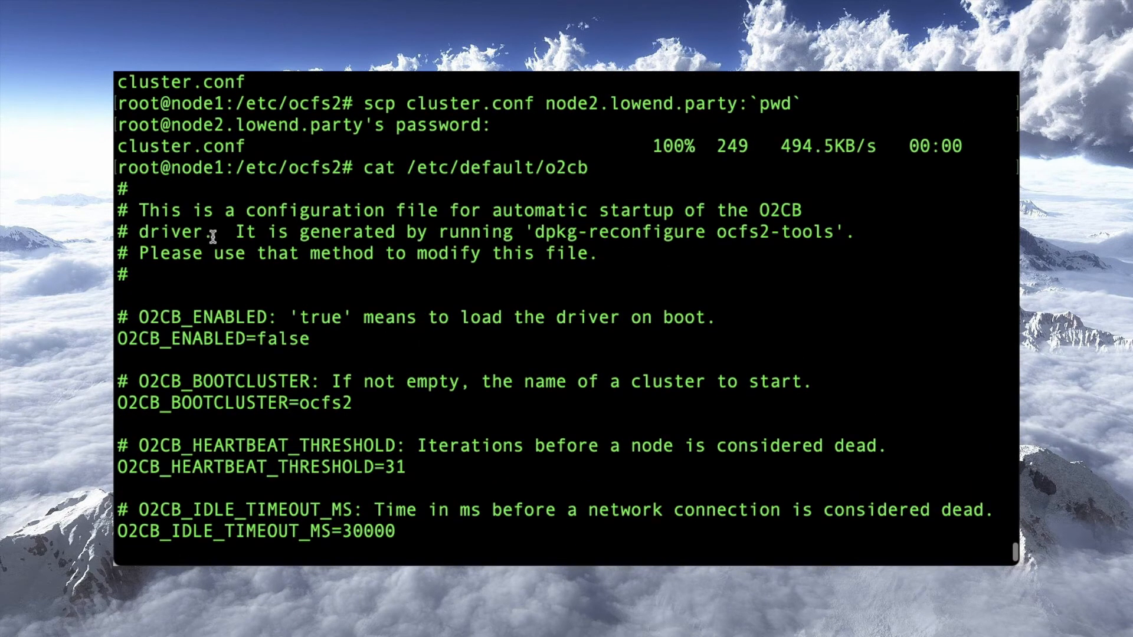
pyautogui.tripleClick(462, 210)
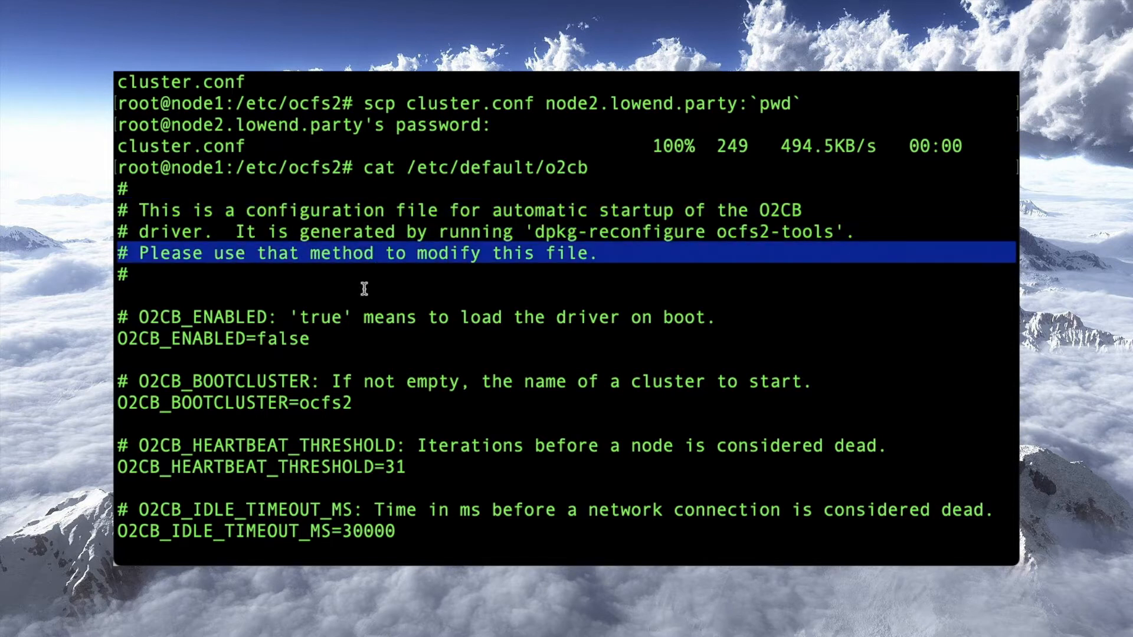
pyautogui.scroll(-3)
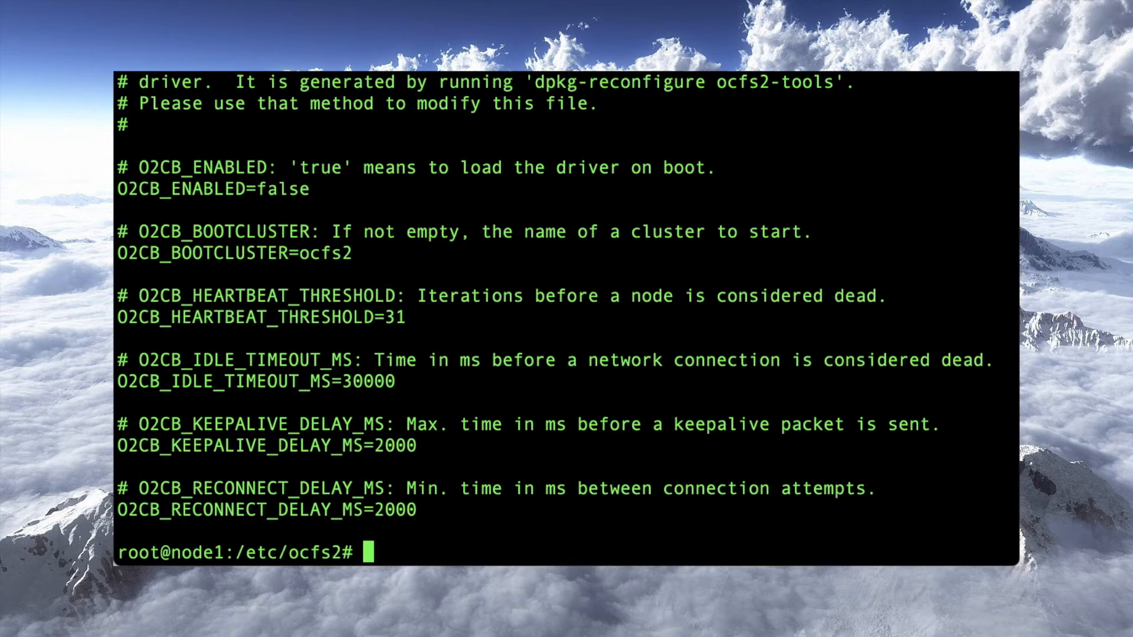
pyautogui.moveTo(518, 346)
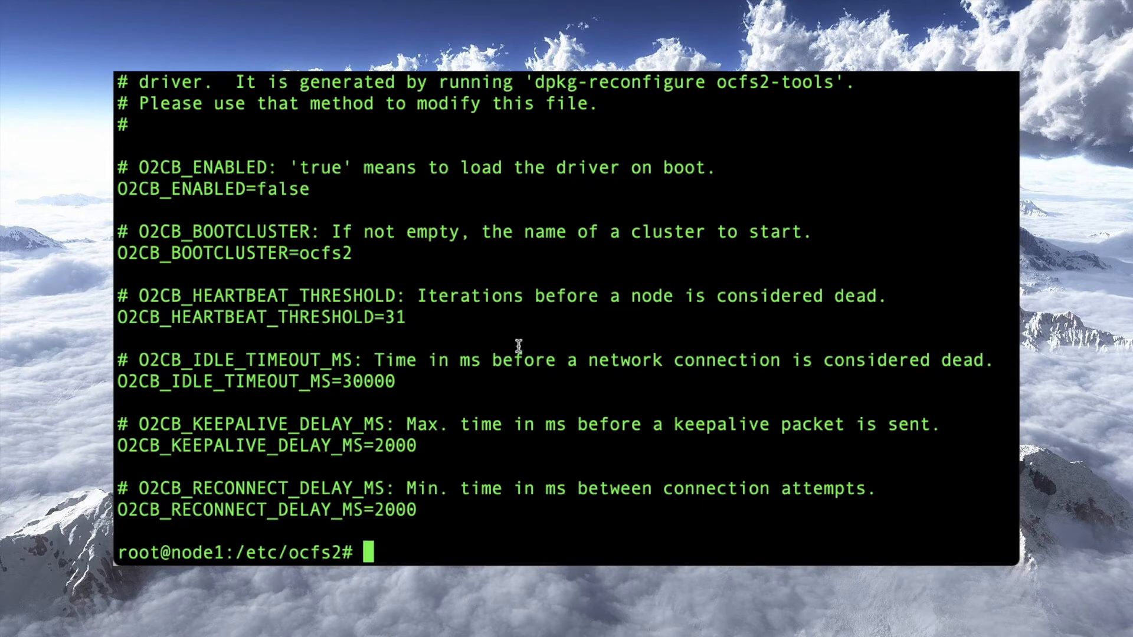
pyautogui.write('dpkg-reconfigure oc')
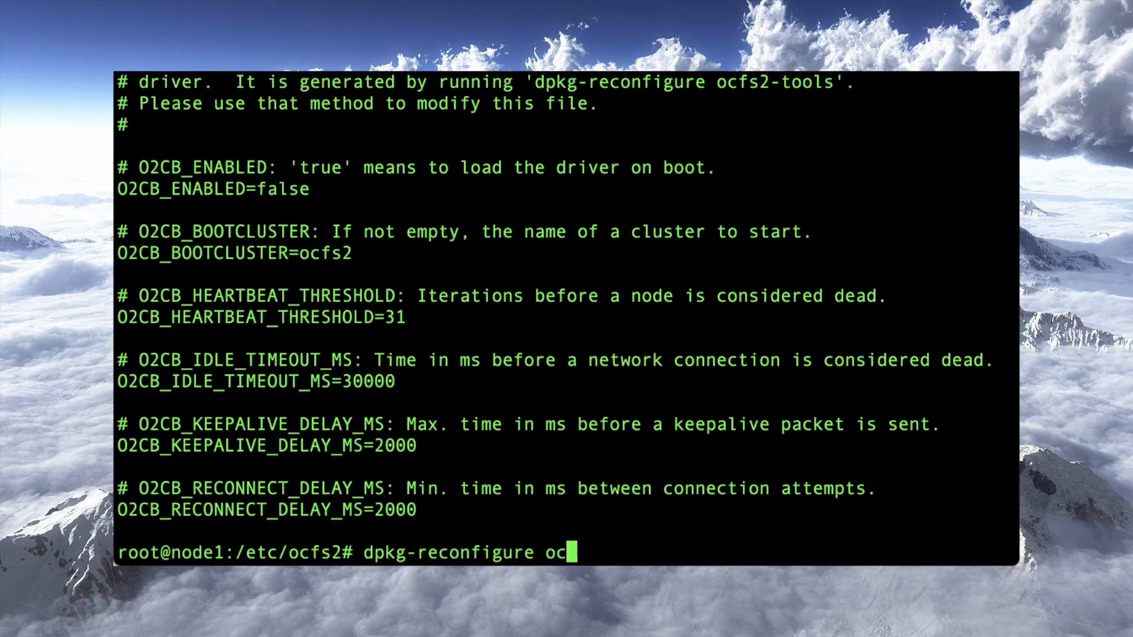
# Reconfigure ocfs2-tools on node1: start O2CB at boot, default heartbeat, idle timeout 30000.
pyautogui.write('fs2-tools')
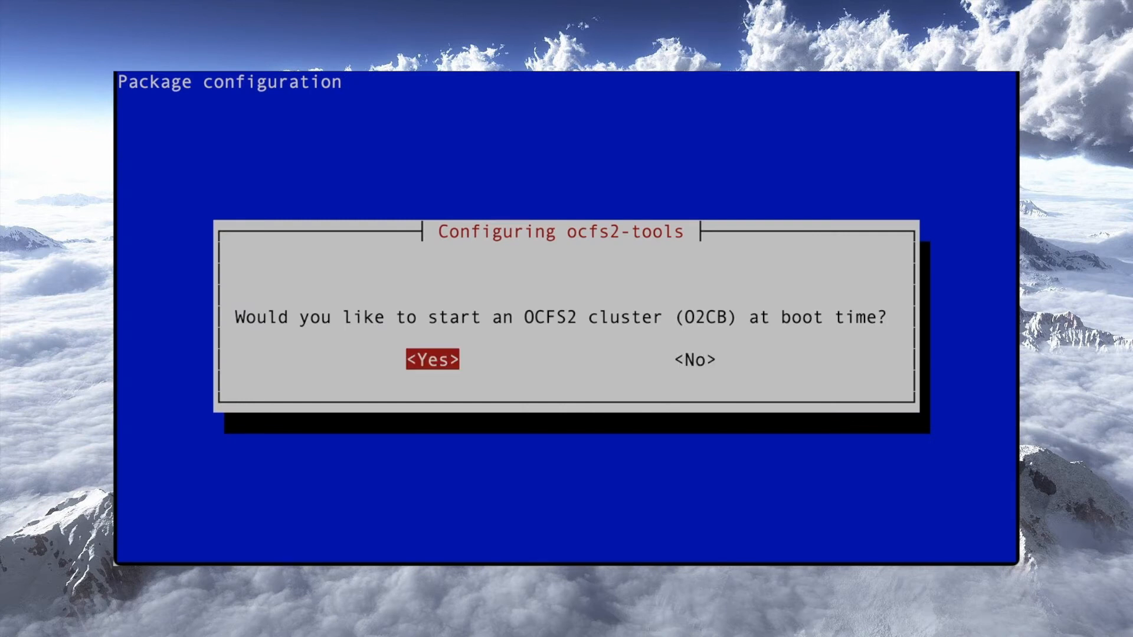
pyautogui.click(431, 359)
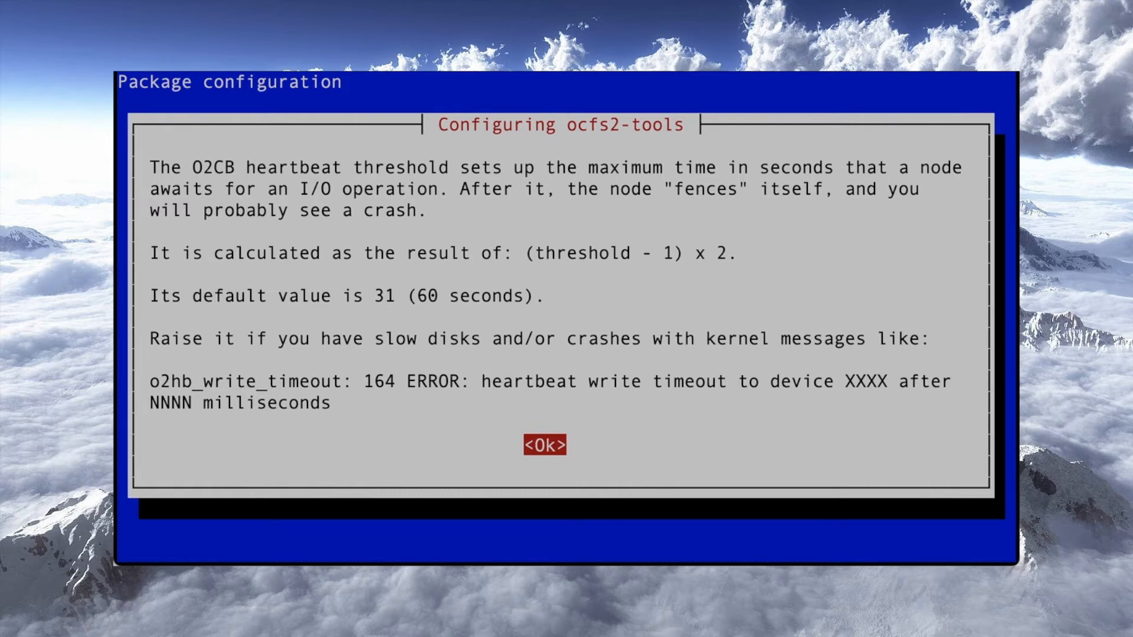
pyautogui.click(543, 445)
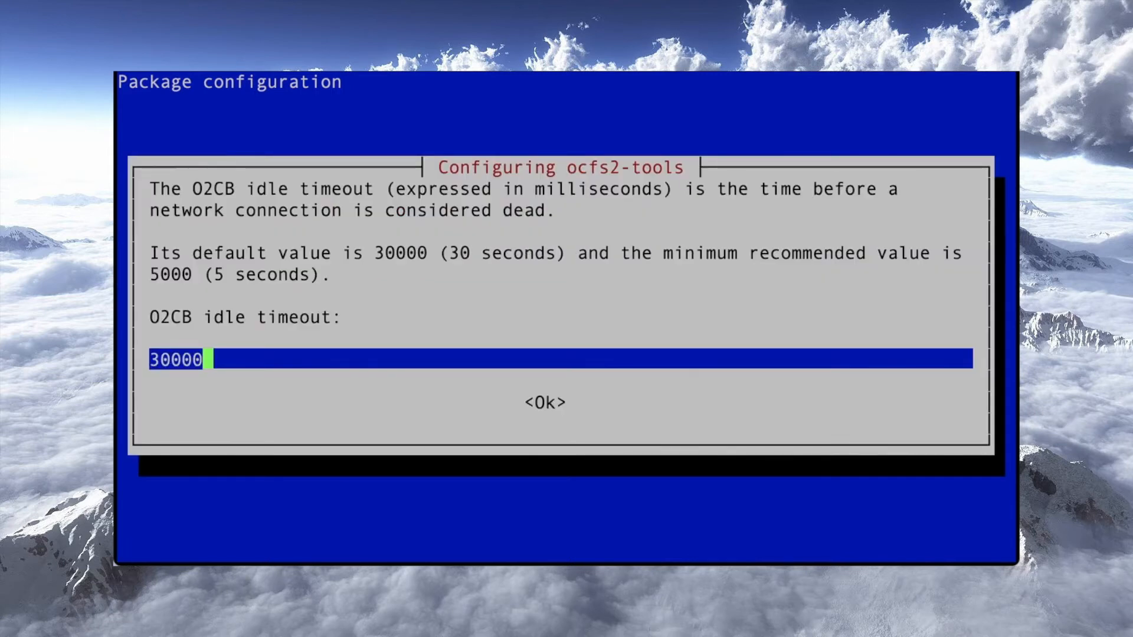
pyautogui.click(544, 402)
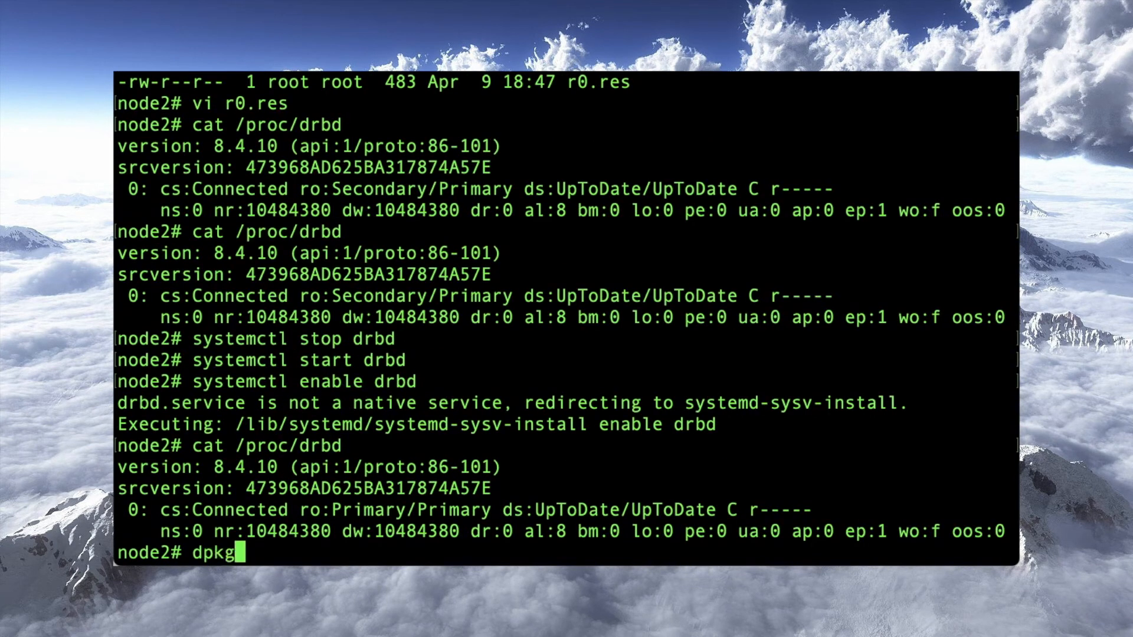
# Run dpkg-reconfigure ocfs2-tools on node2, accepting the 30000 idle timeout.
pyautogui.write('-reconfigure')
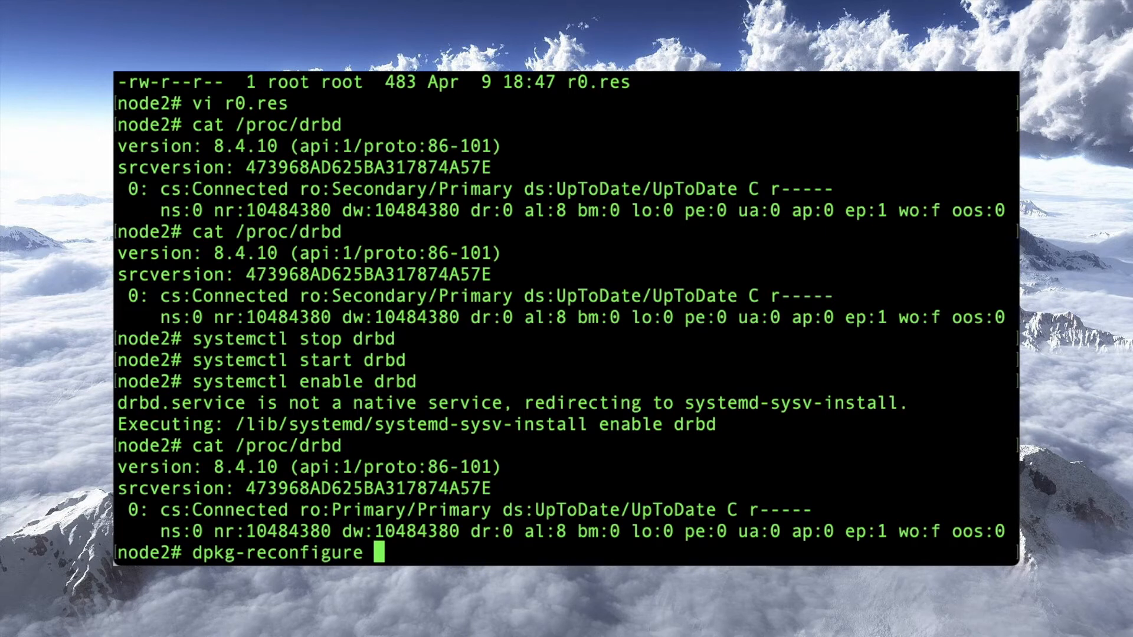
pyautogui.write('ocfs2-tools')
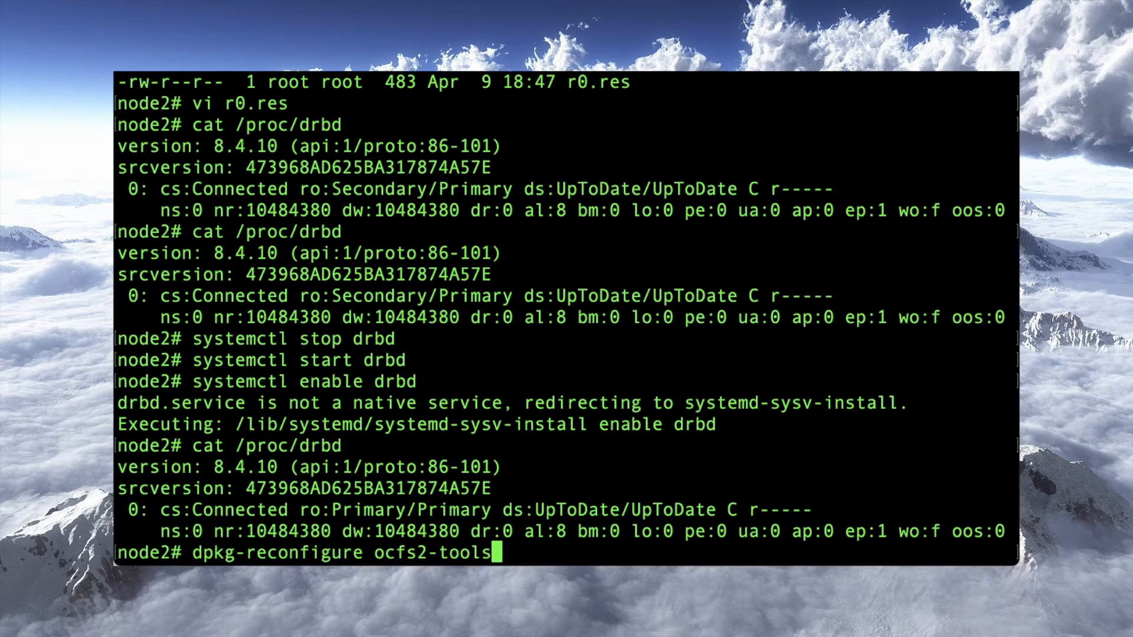
pyautogui.press('Return')
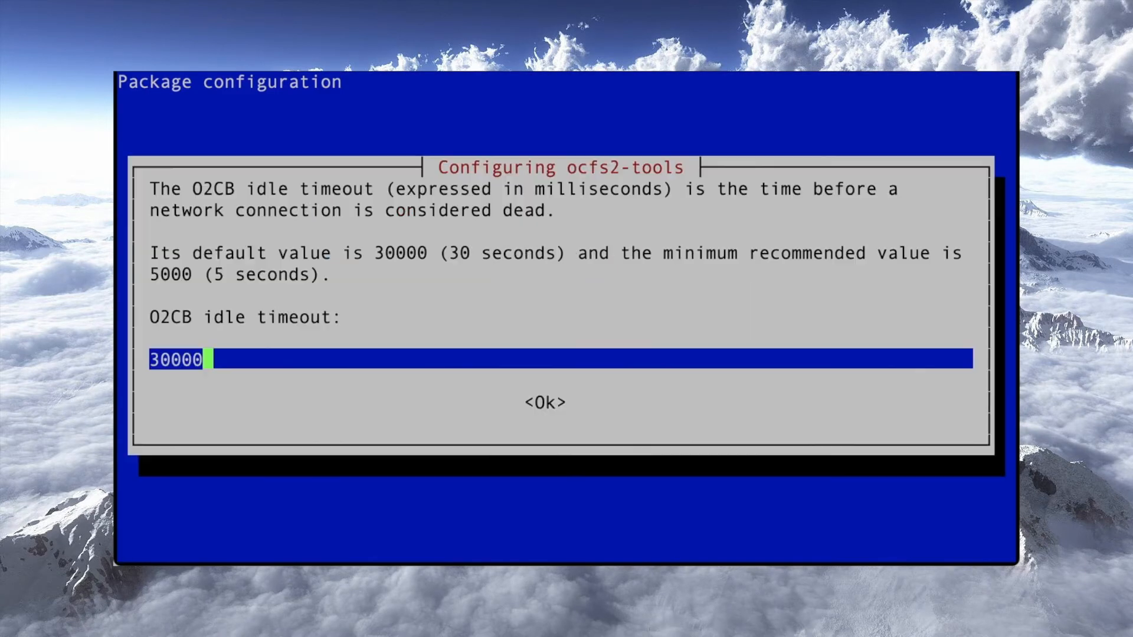
pyautogui.press('Enter')
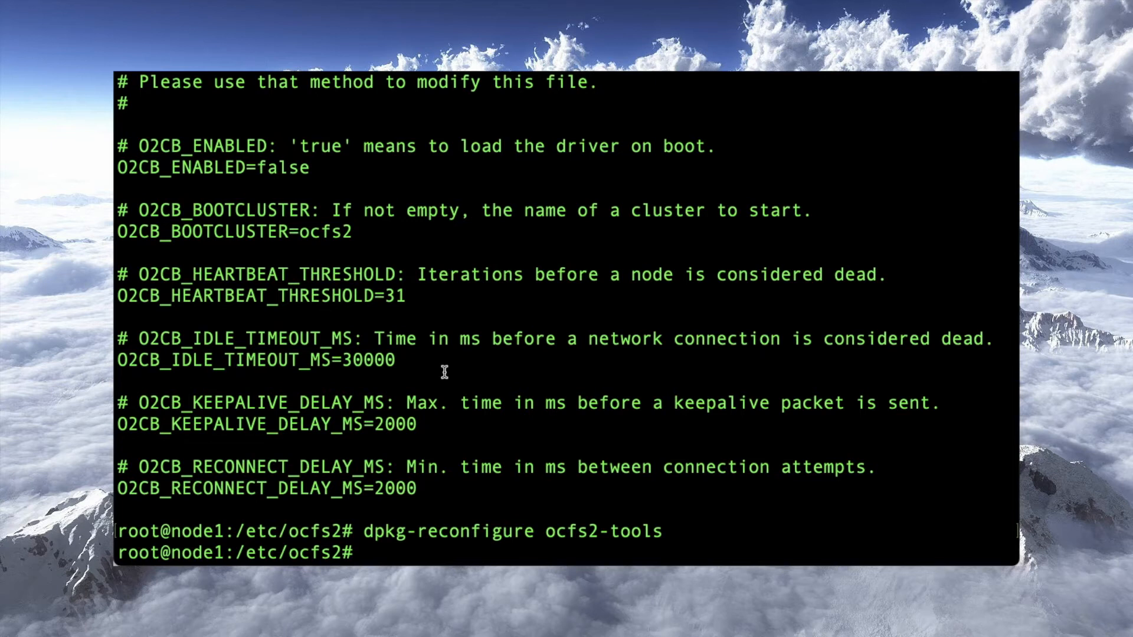
# List block devices on node1 with lsblk, showing 10G drbd0 under sdc1.
pyautogui.write('lsblk')
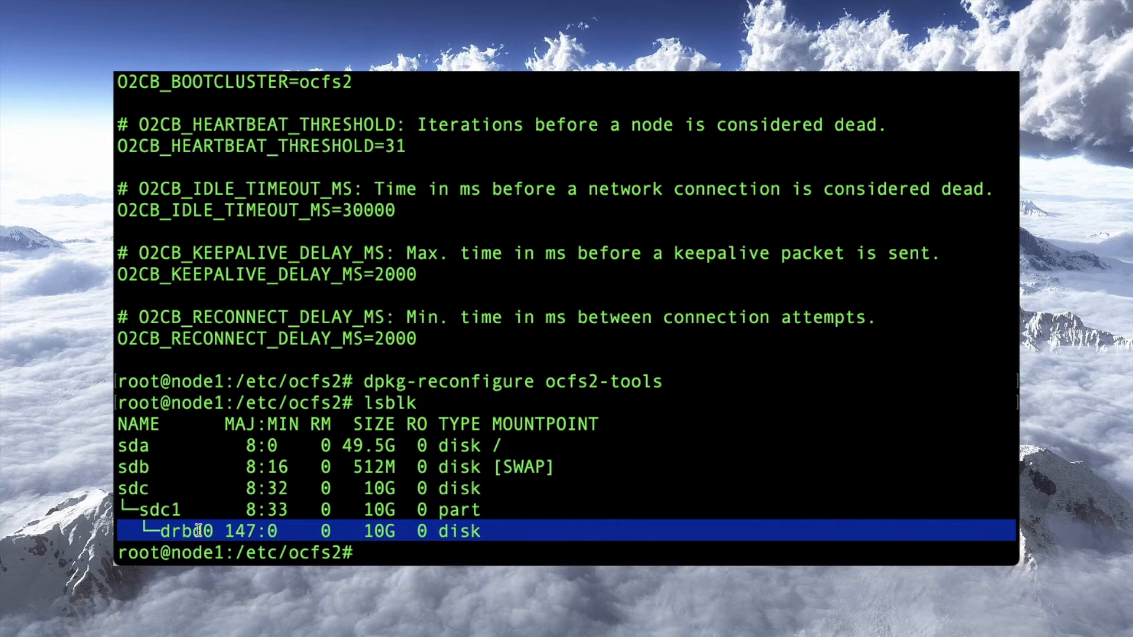
# Format /dev/drbd0 with mkfs.ocfs2 -N 2 -L ocfs2drbd.
pyautogui.write('mkfs.ocfs2')
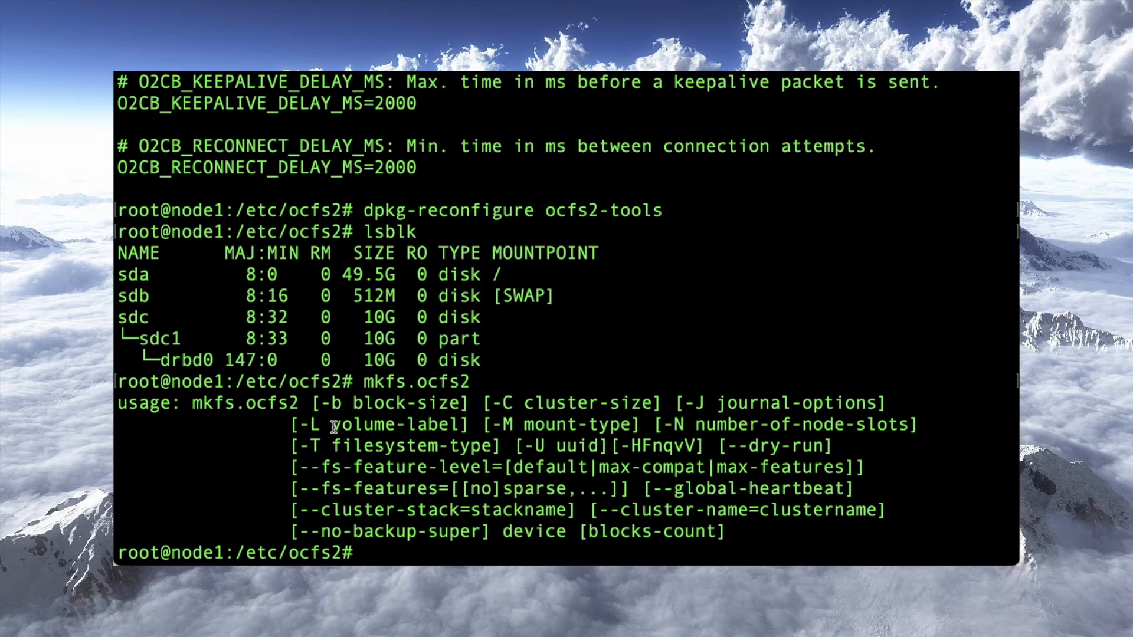
pyautogui.moveTo(591, 277)
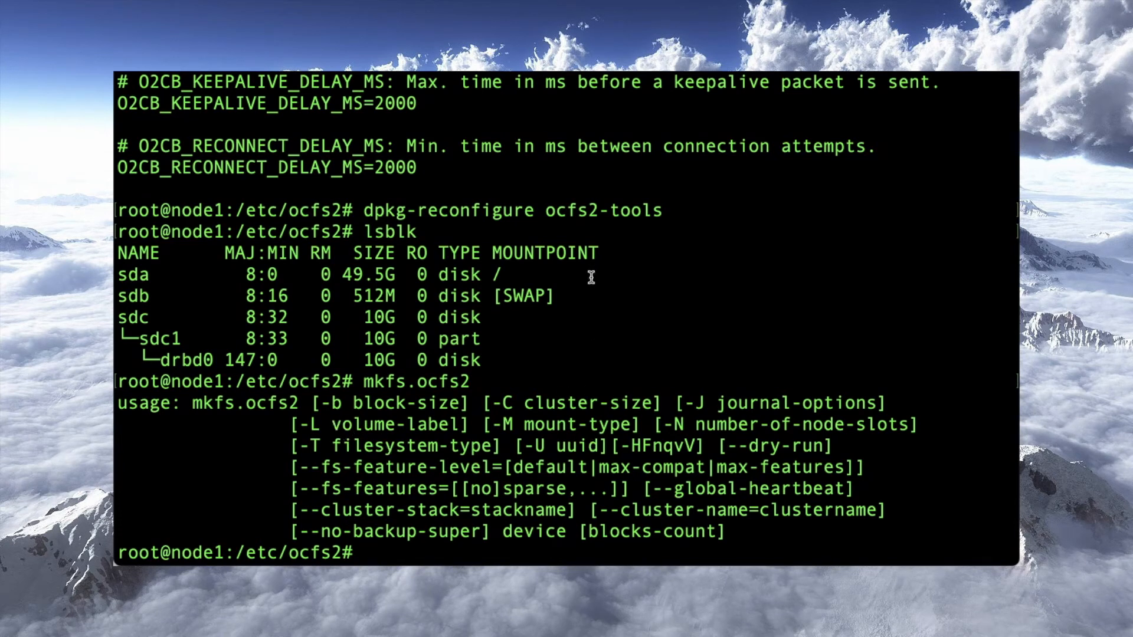
pyautogui.write('mkfs.ocfs2 -N')
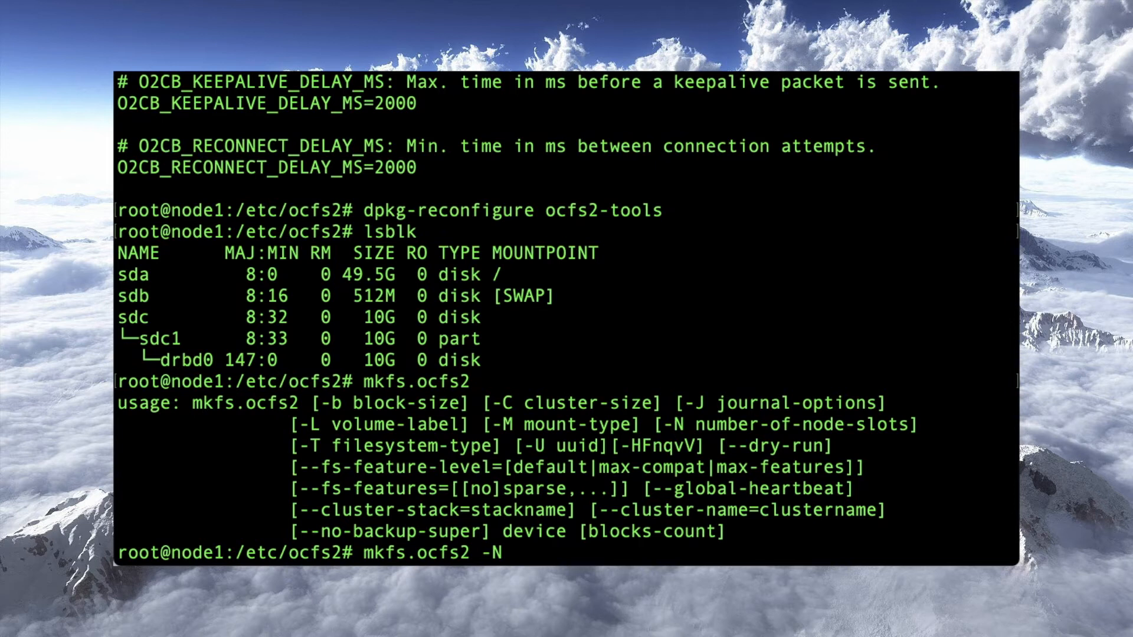
pyautogui.write('2')
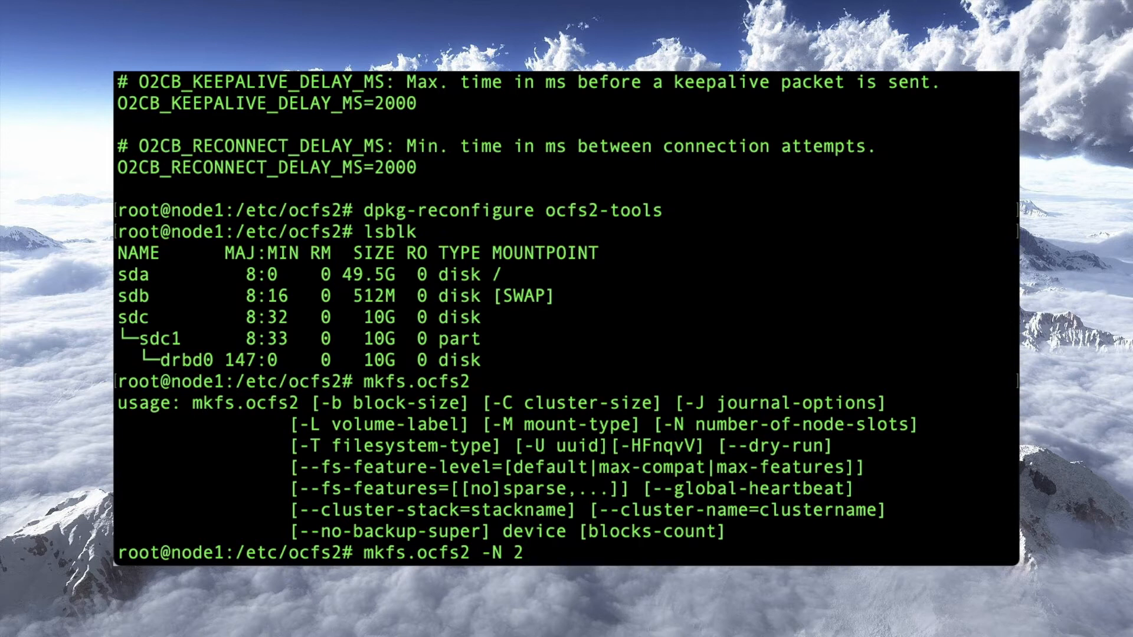
pyautogui.write('-L')
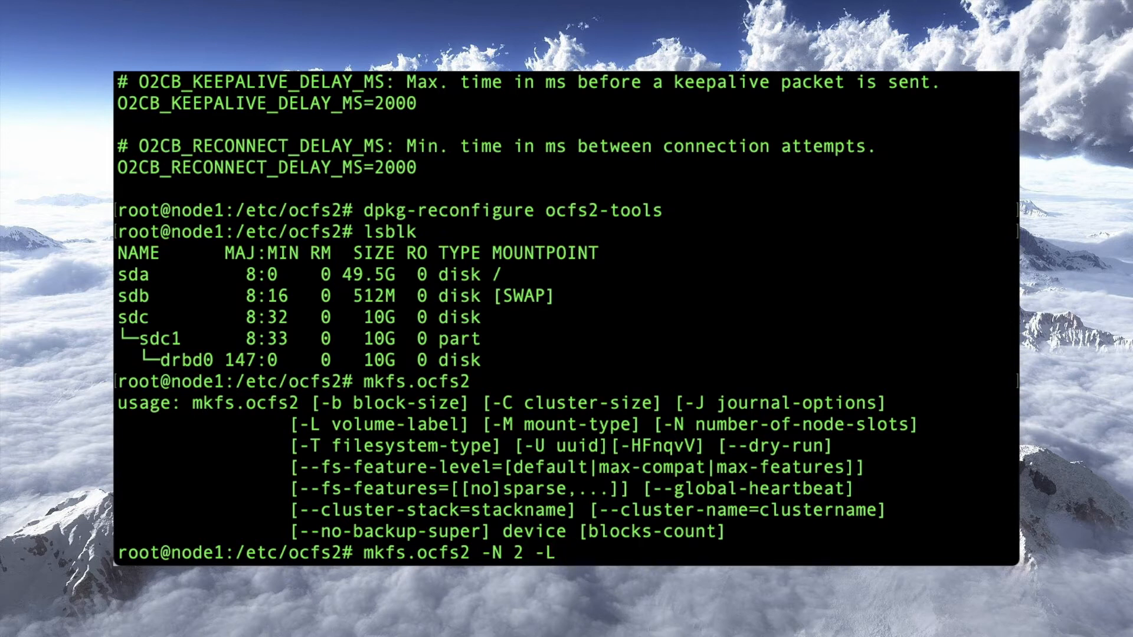
pyautogui.write('ocfs')
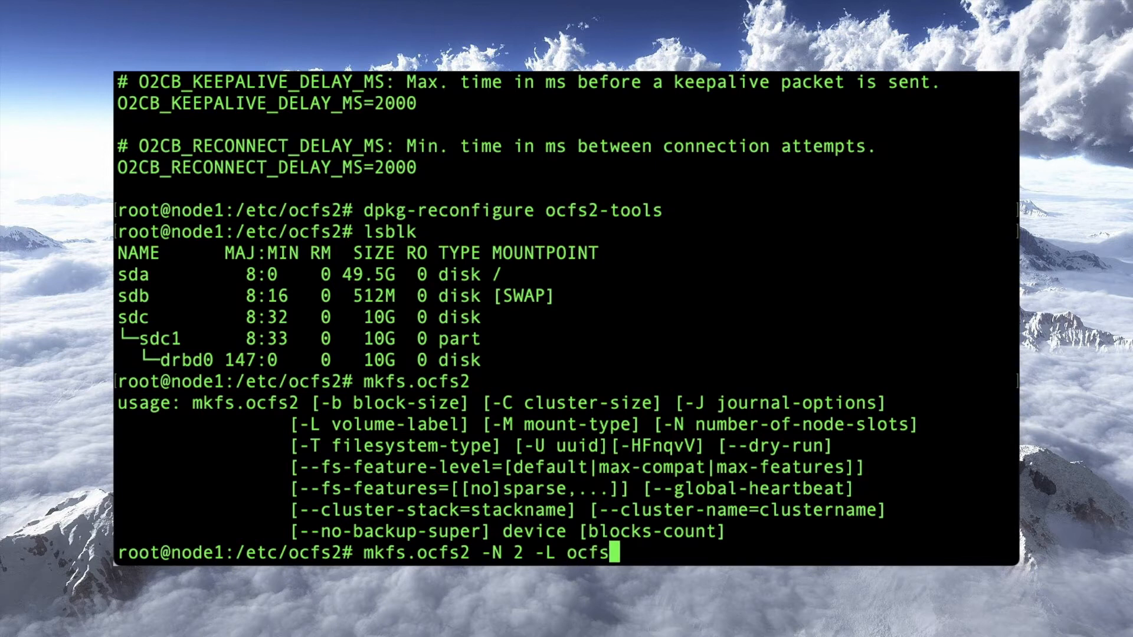
pyautogui.write('d')
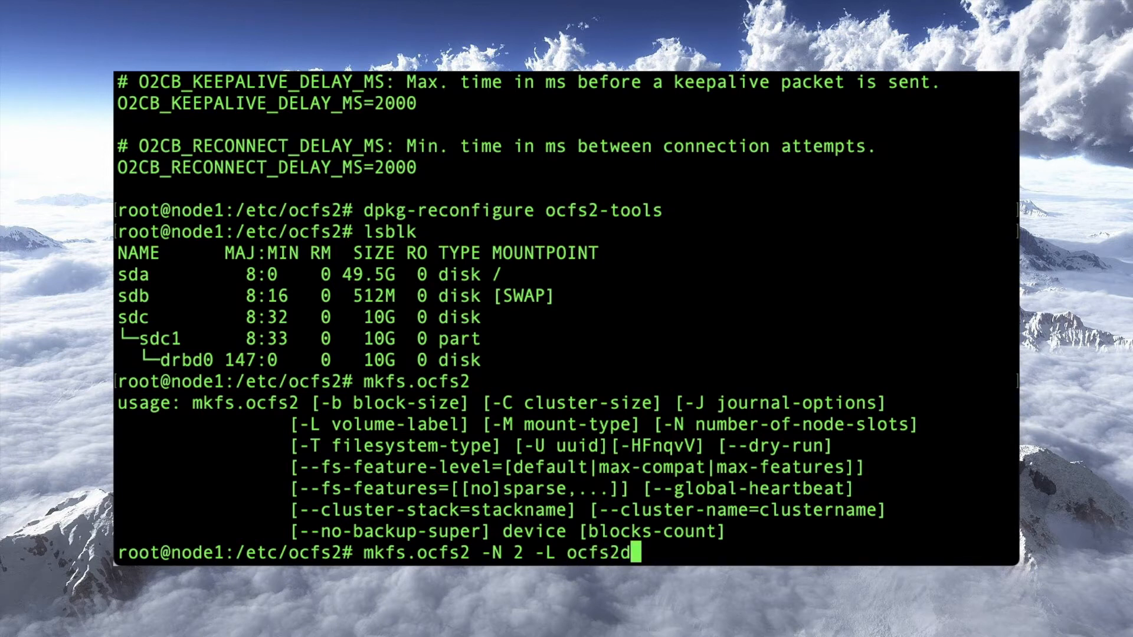
pyautogui.write('rbd /dev/drbd')
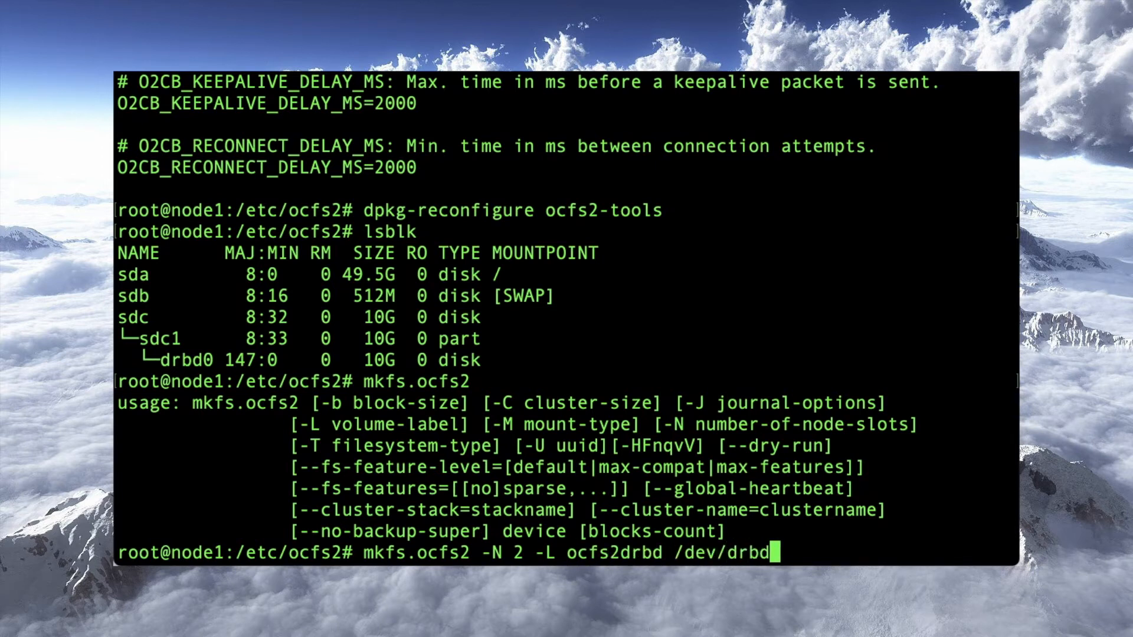
pyautogui.write('0')
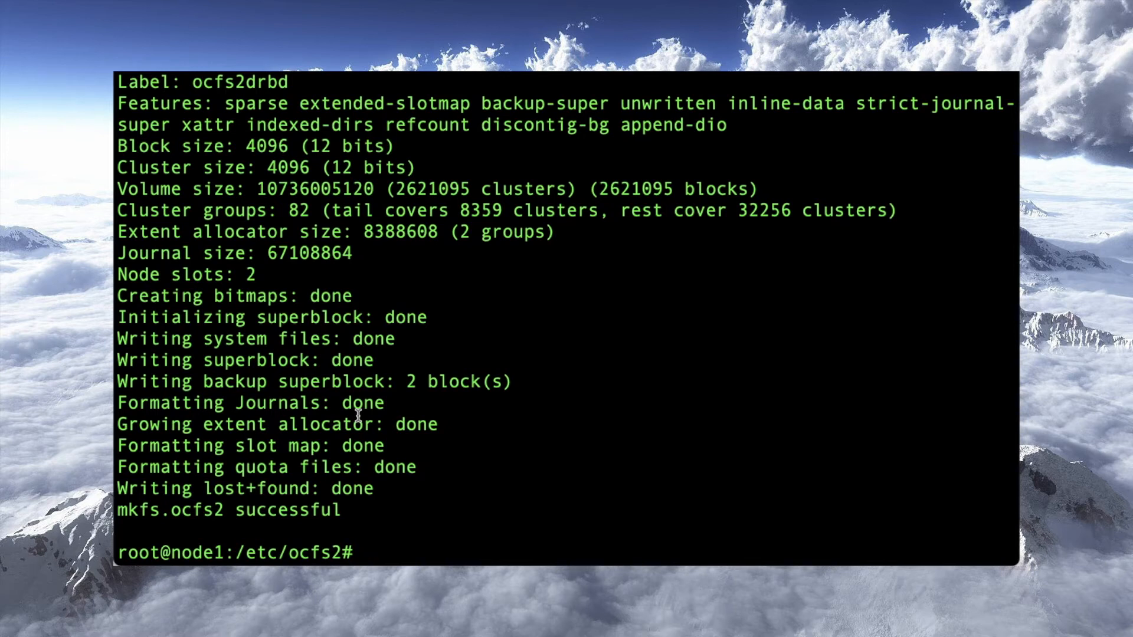
# On node1 run systemctl enable ocfs2, systemctl enable o2cb and systemctl start ocfs2.
pyautogui.write('systemctl enable ocfs2')
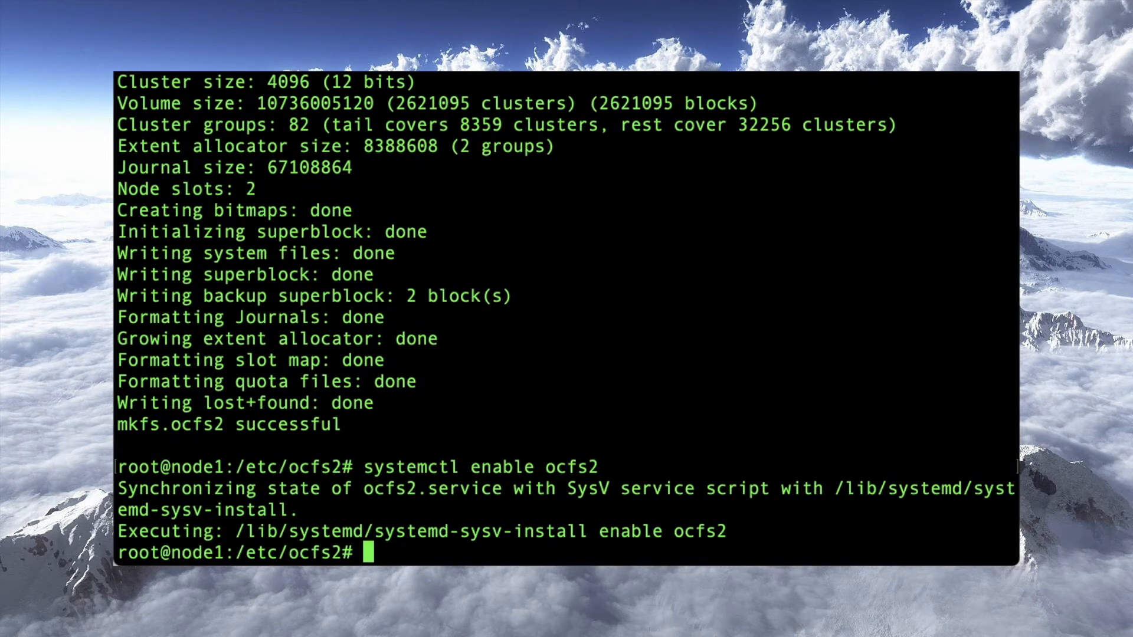
pyautogui.write('systemctl enab')
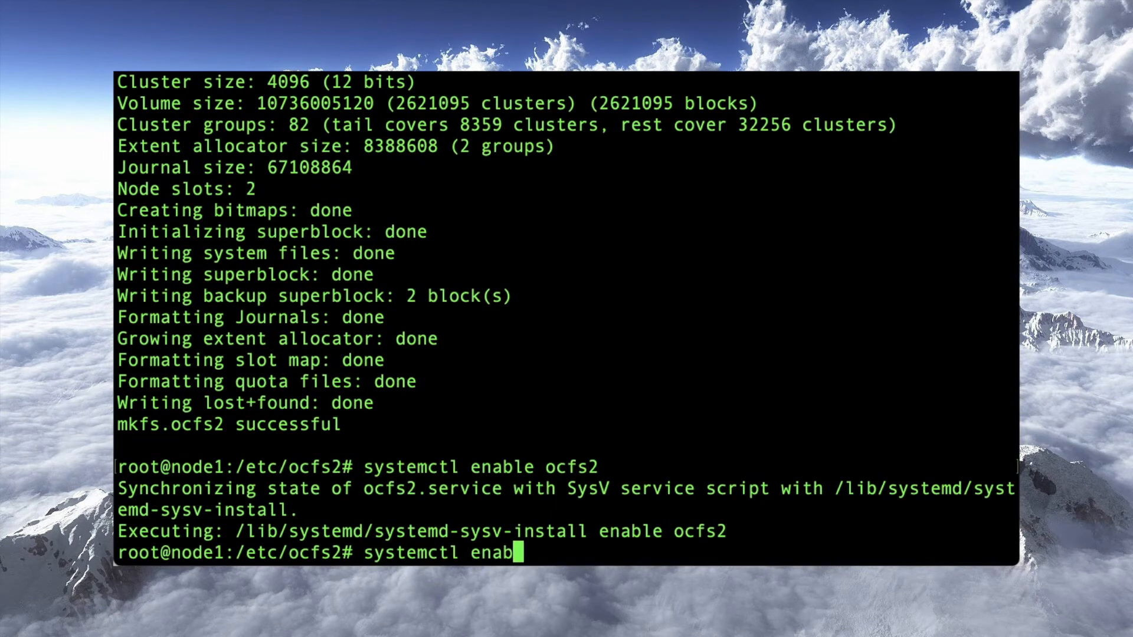
pyautogui.write('le o2cb')
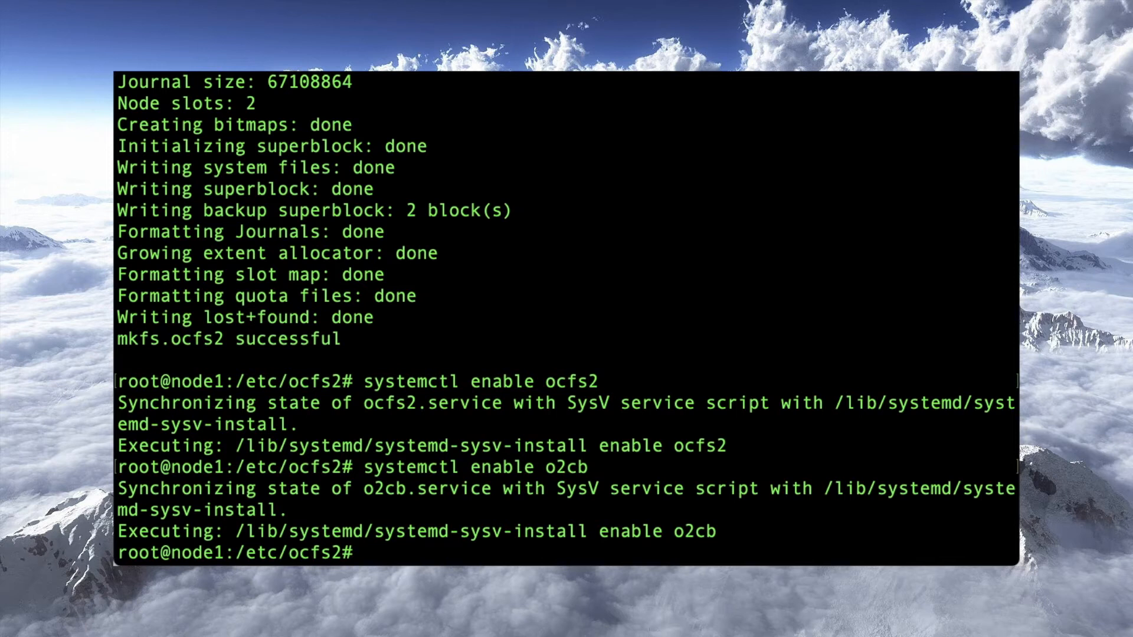
pyautogui.write('systemctl start o')
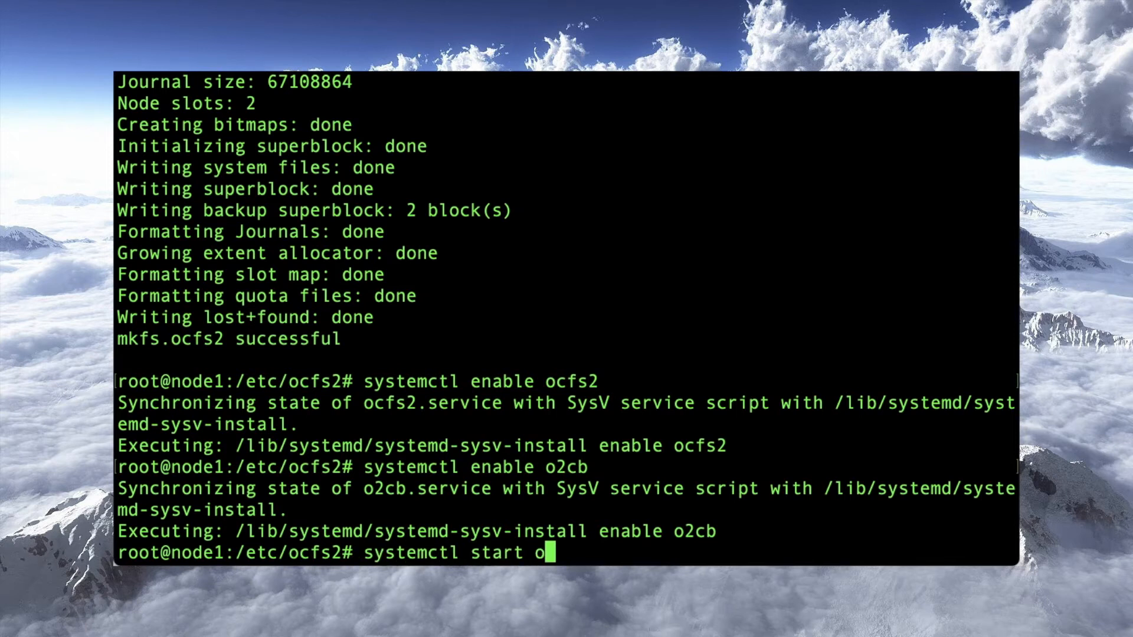
pyautogui.write('cfs2')
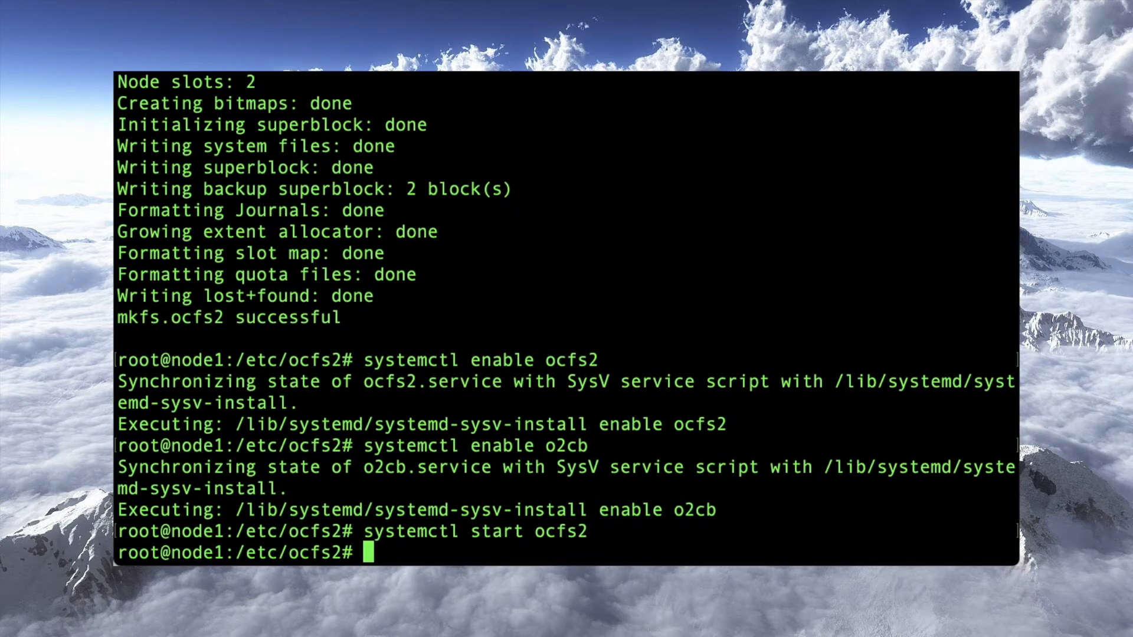
pyautogui.write('systemctl start o')
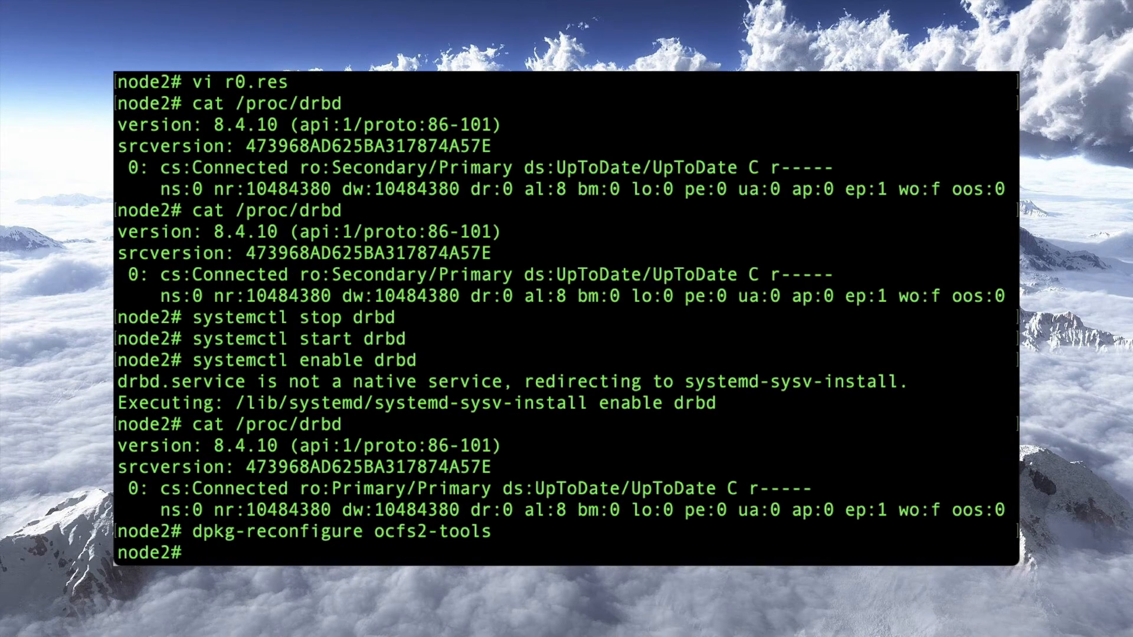
# On node2 enable the ocfs2 and o2cb services with systemctl.
pyautogui.write('system')
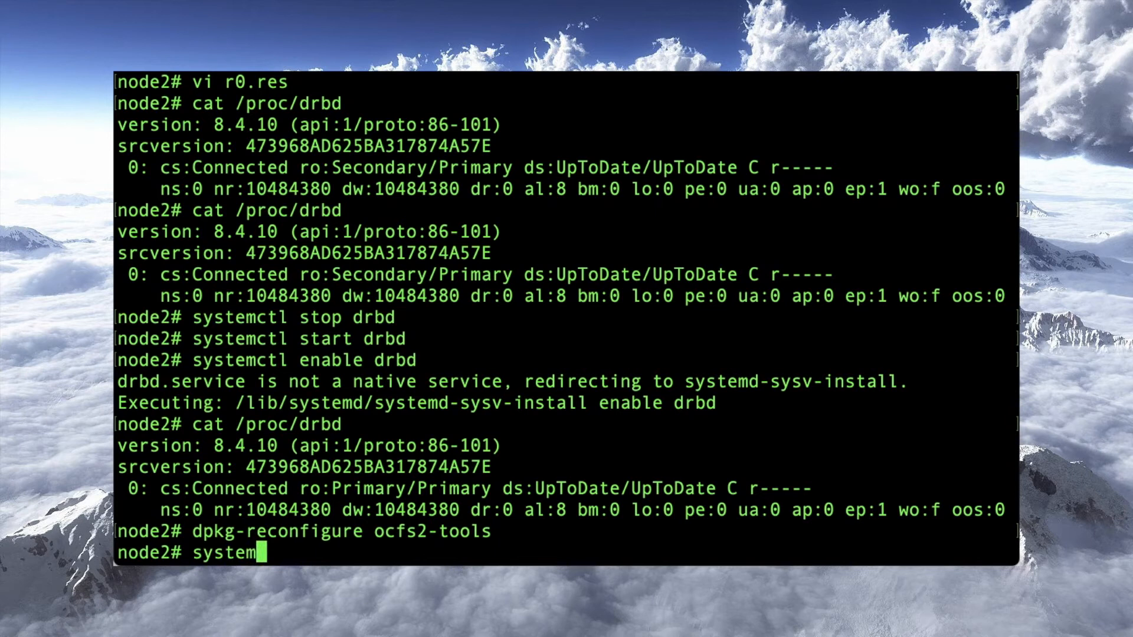
pyautogui.write('ctl en')
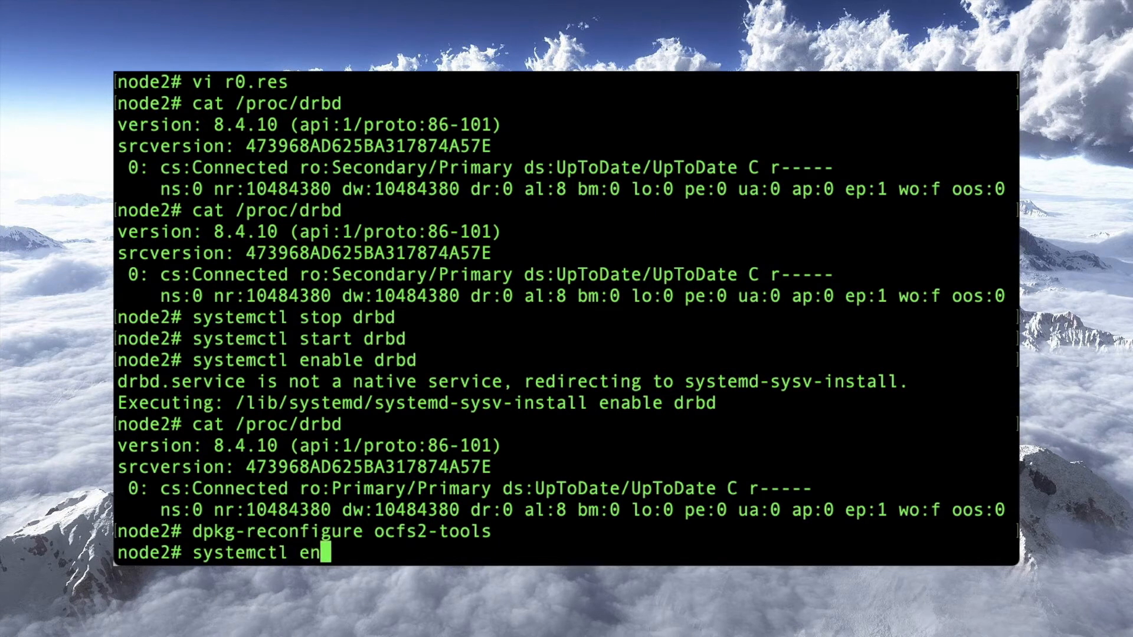
pyautogui.write('able')
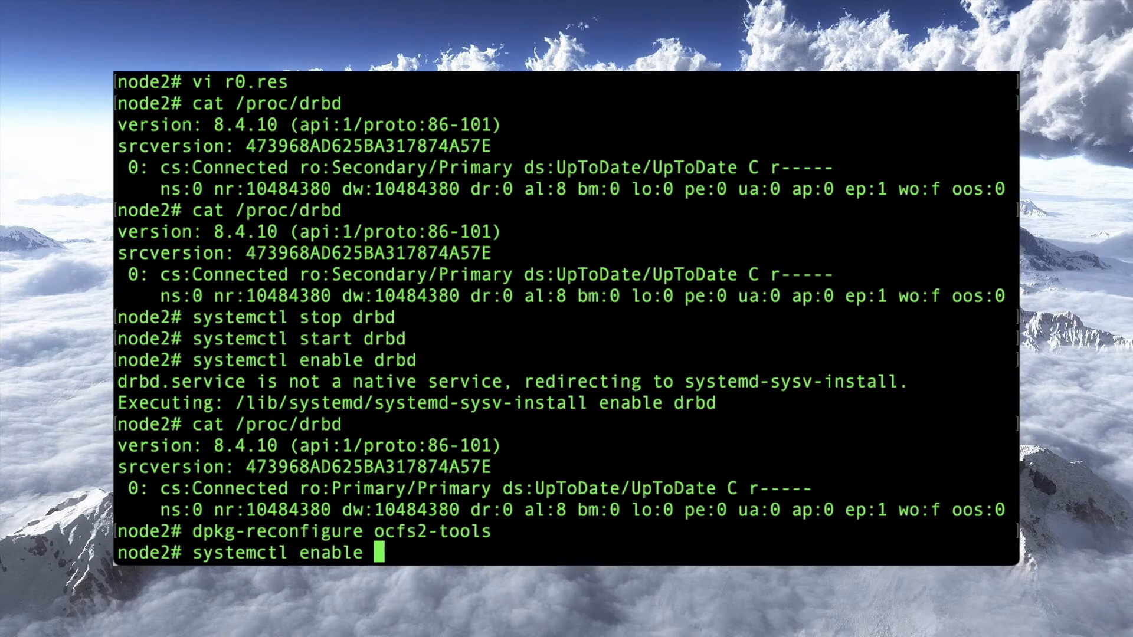
pyautogui.write('ocfs2')
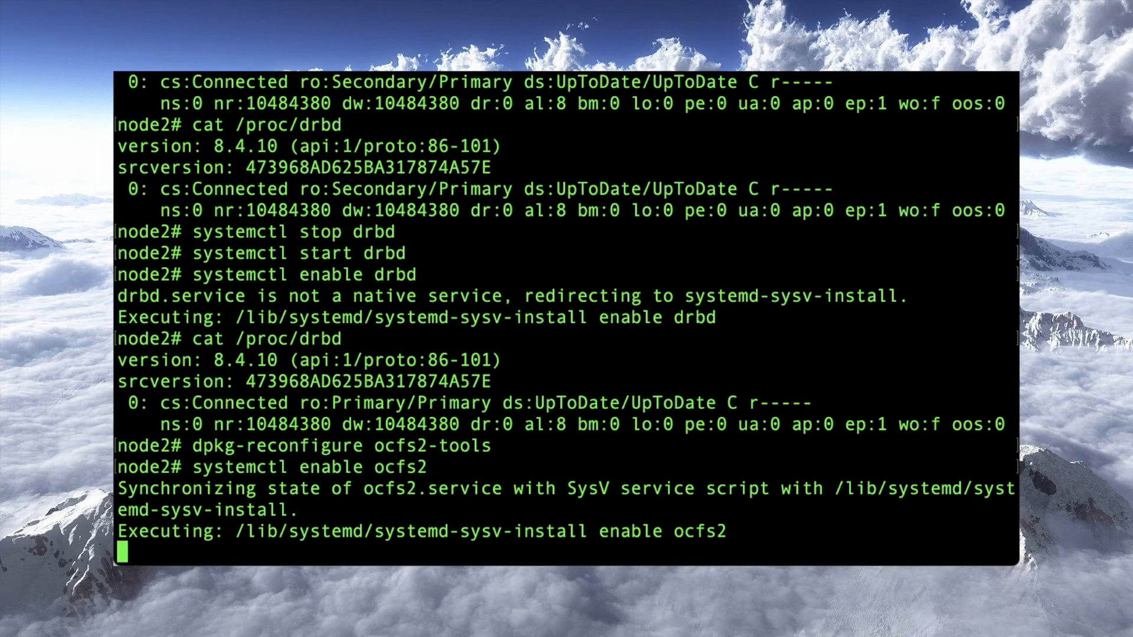
pyautogui.write('systemctl enable oc')
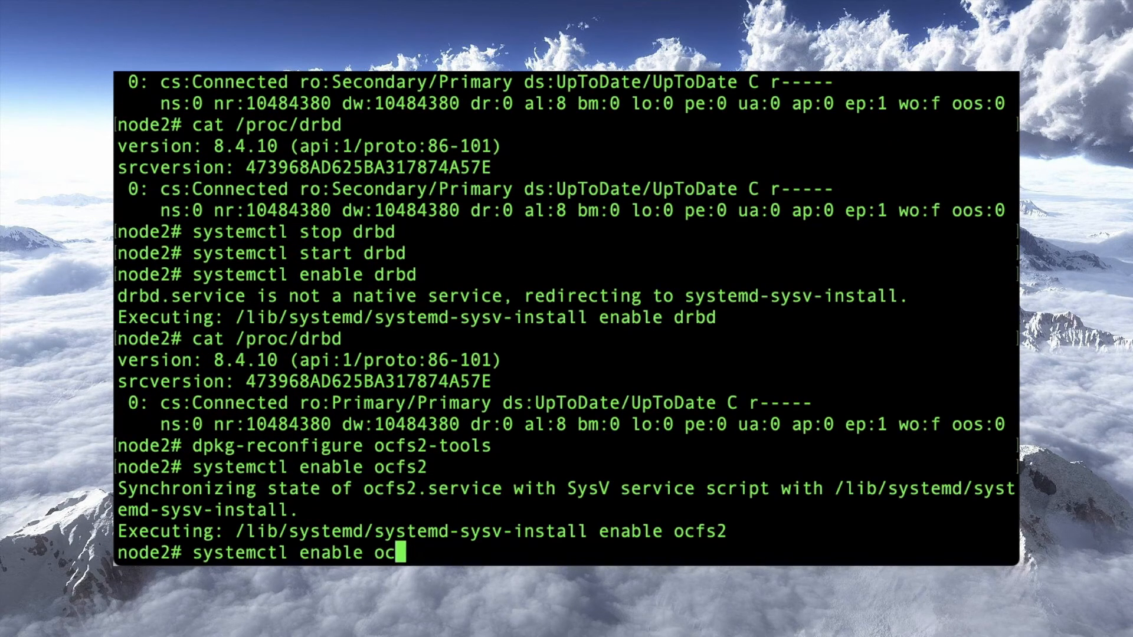
pyautogui.write('2cb')
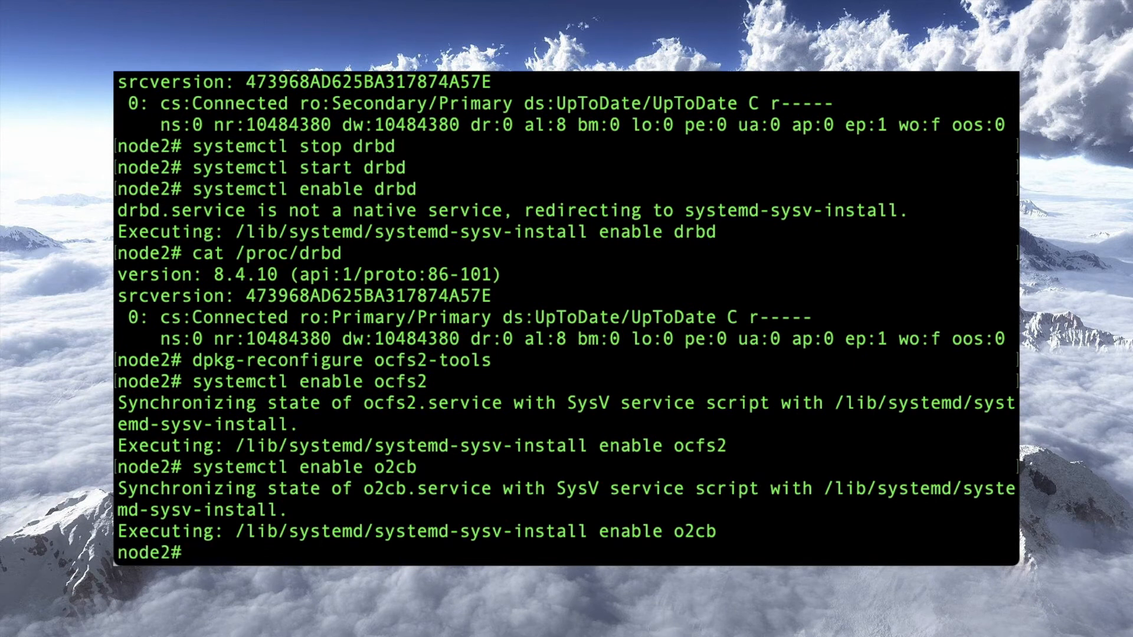
# On node2 start ocfs2 and begin starting o2cb with systemctl.
pyautogui.write('systemctl')
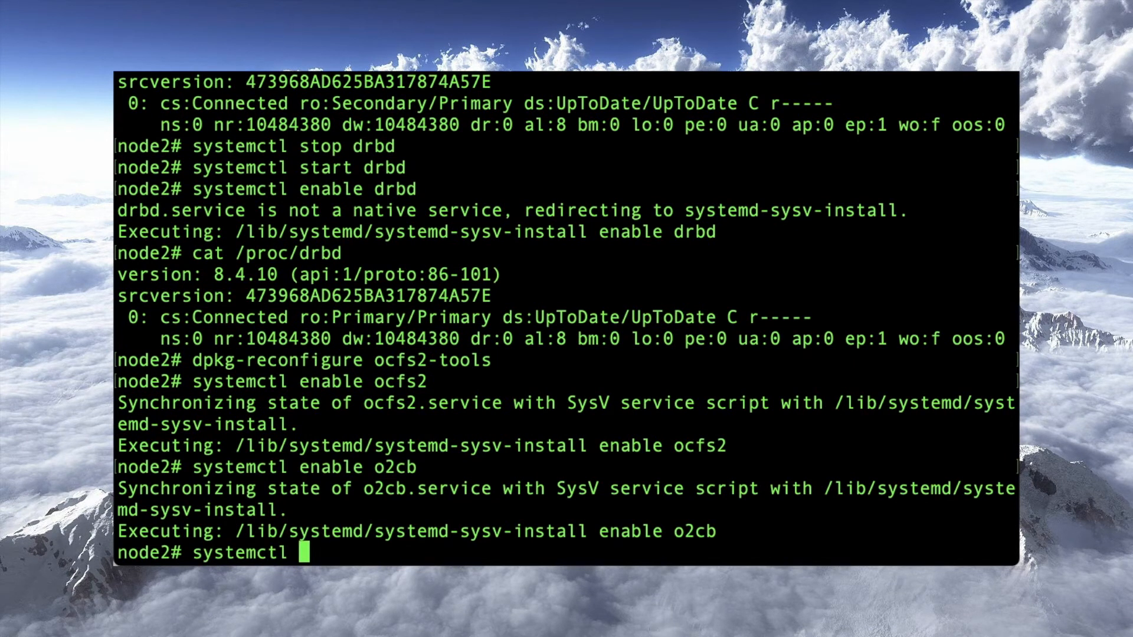
pyautogui.write('start ocfs2')
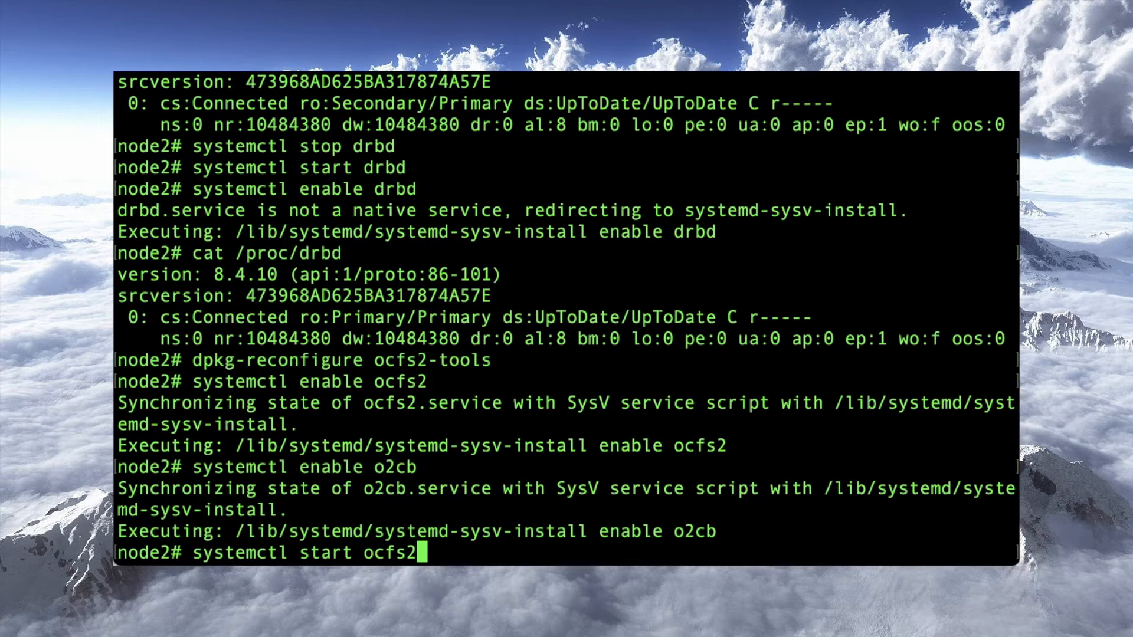
pyautogui.write('systemctl start o2cb')
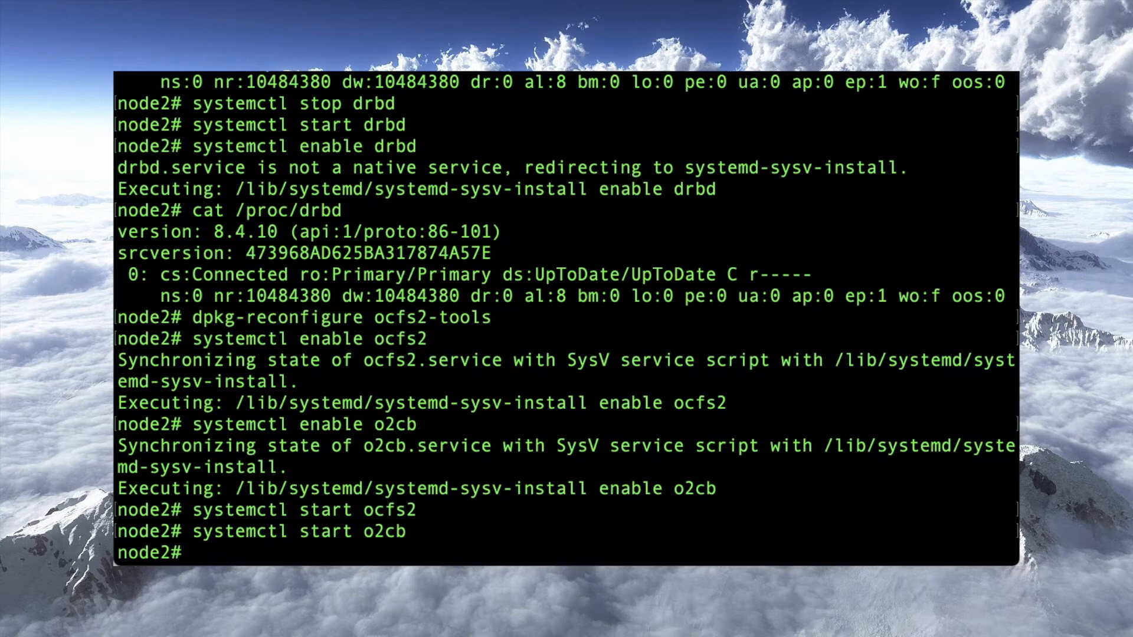
pyautogui.write('ll /web')
pyautogui.write('ls -al /web')
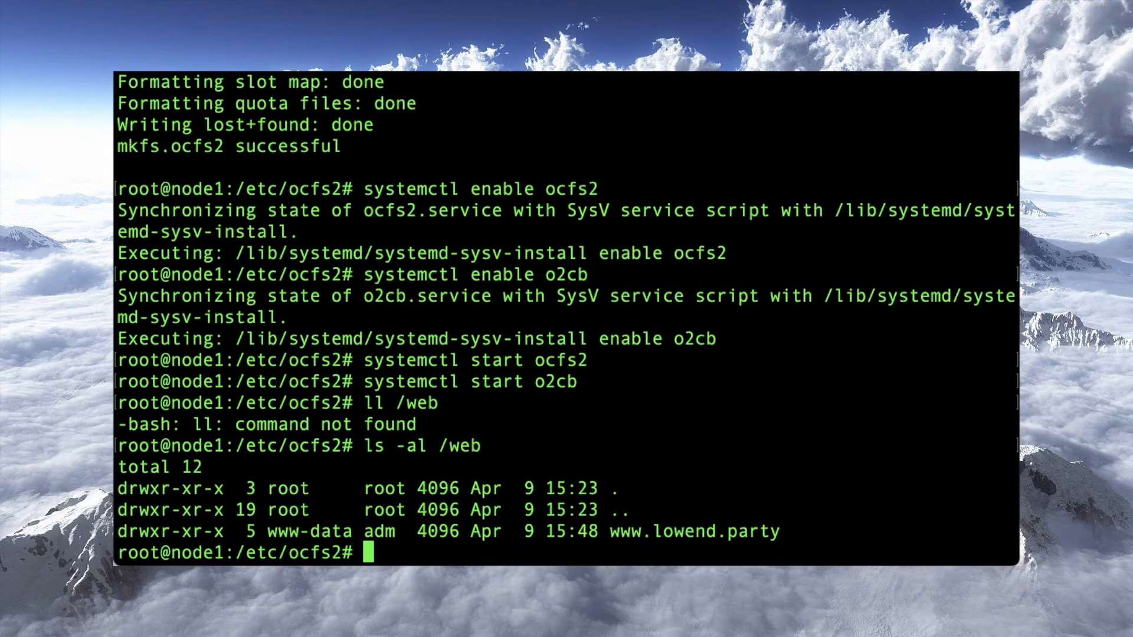
pyautogui.write('l')
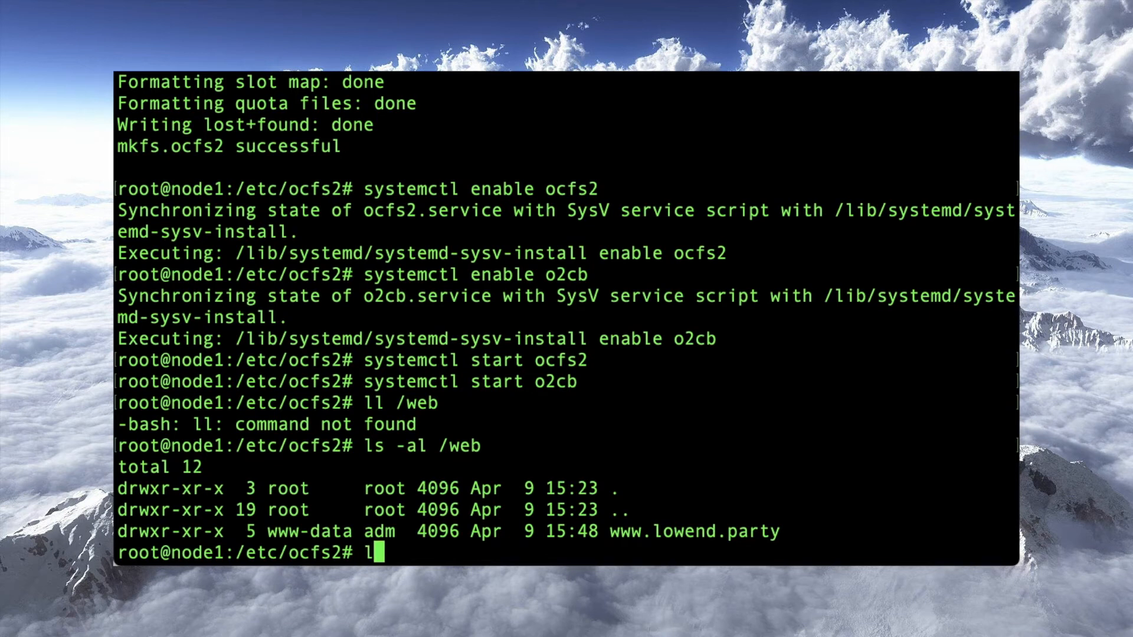
pyautogui.write('s -al /web/wee')
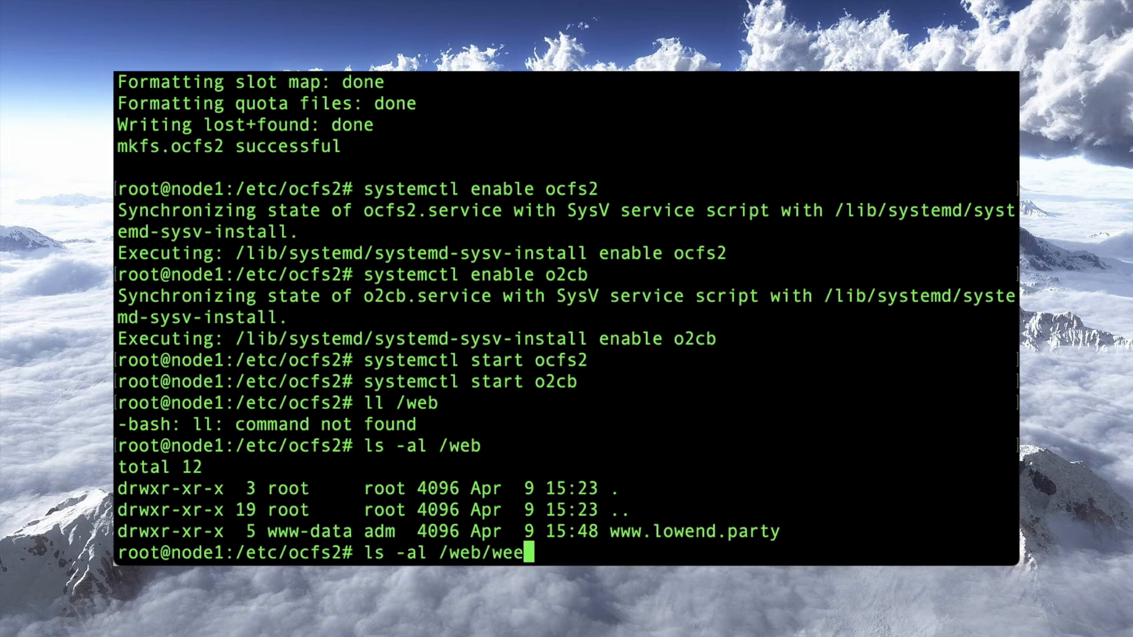
pyautogui.press('Tab')
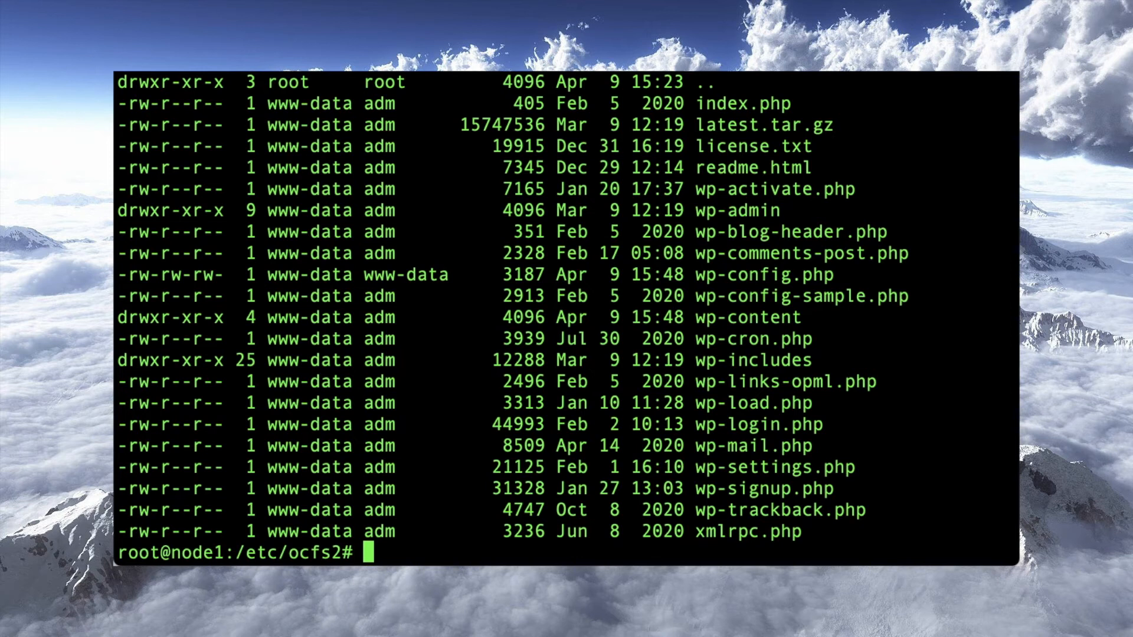
pyautogui.write('ls -al /web/www.lowend.party/')
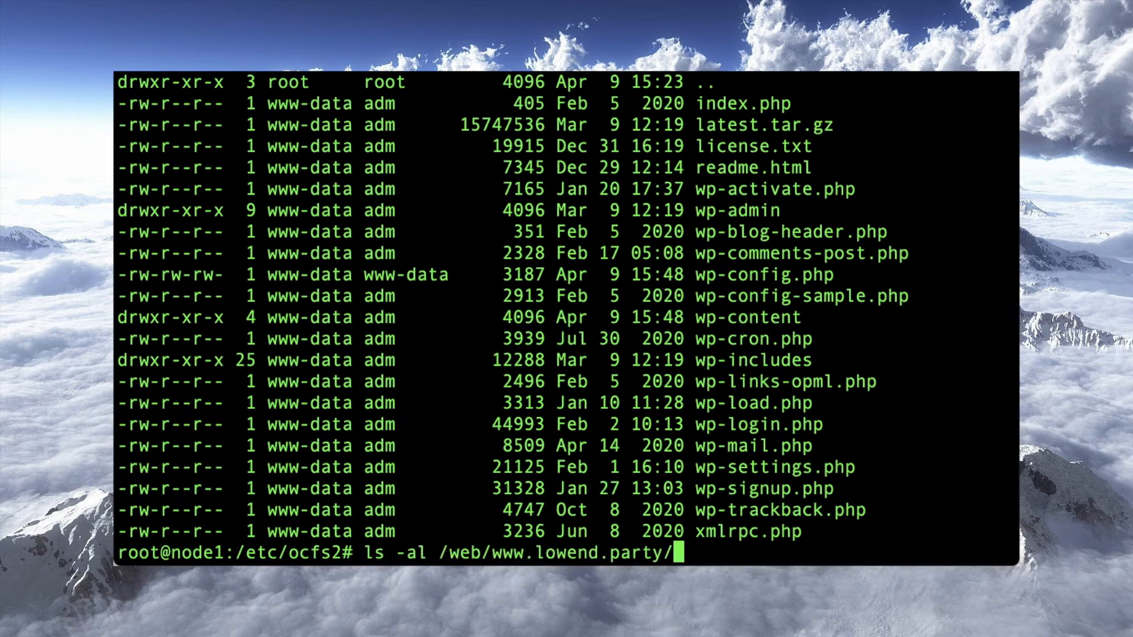
pyautogui.write('wp-content')
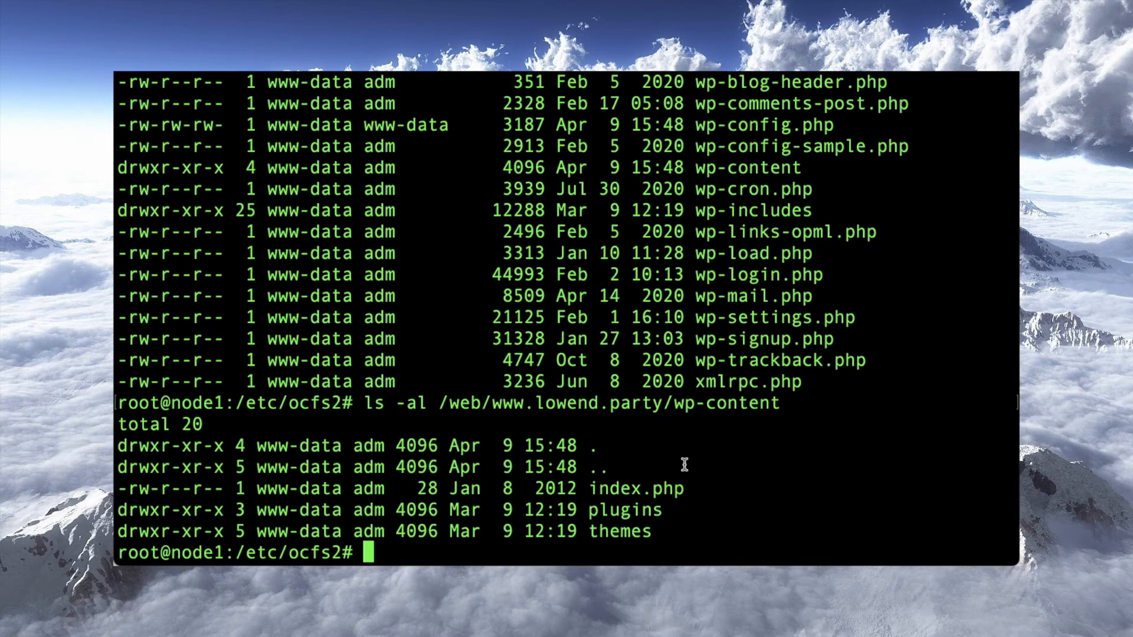
pyautogui.moveTo(656, 513)
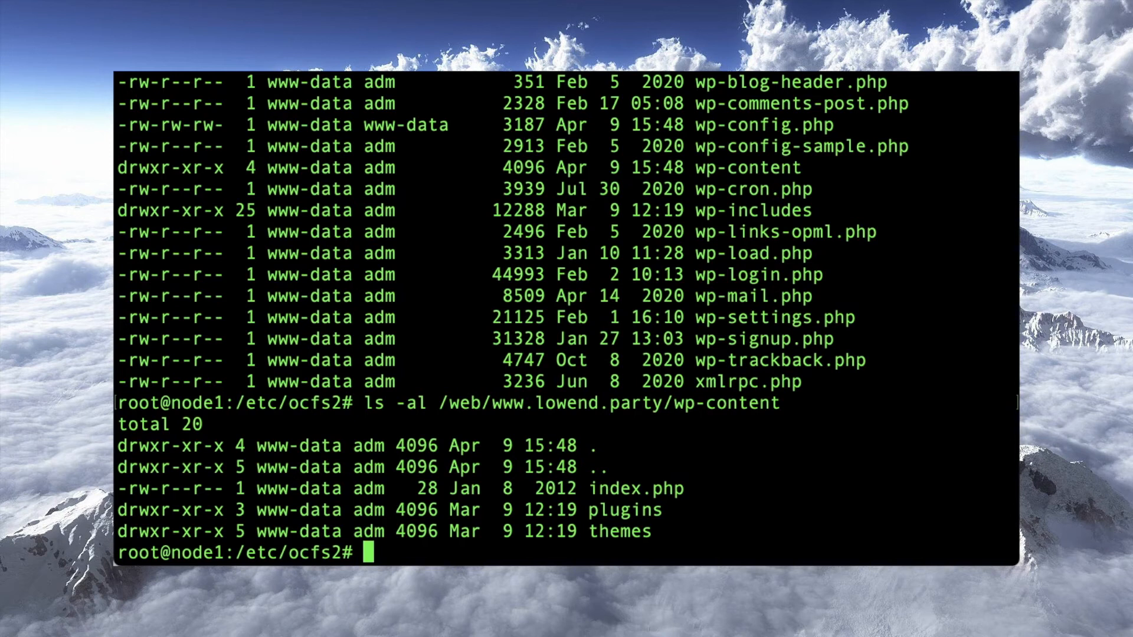
pyautogui.moveTo(444, 367)
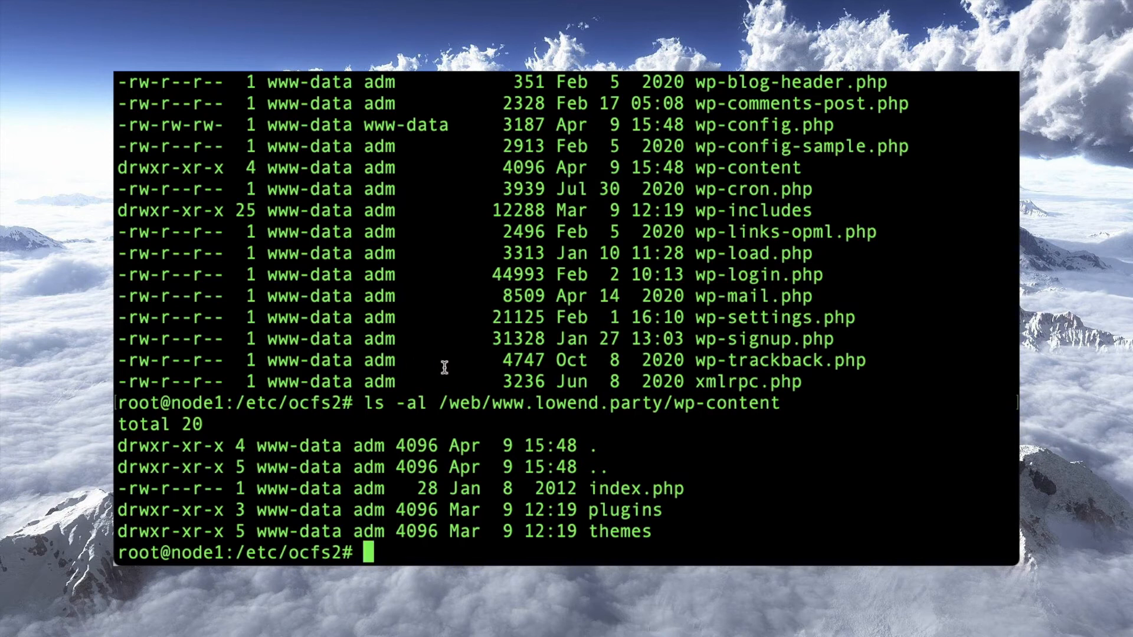
pyautogui.write('system')
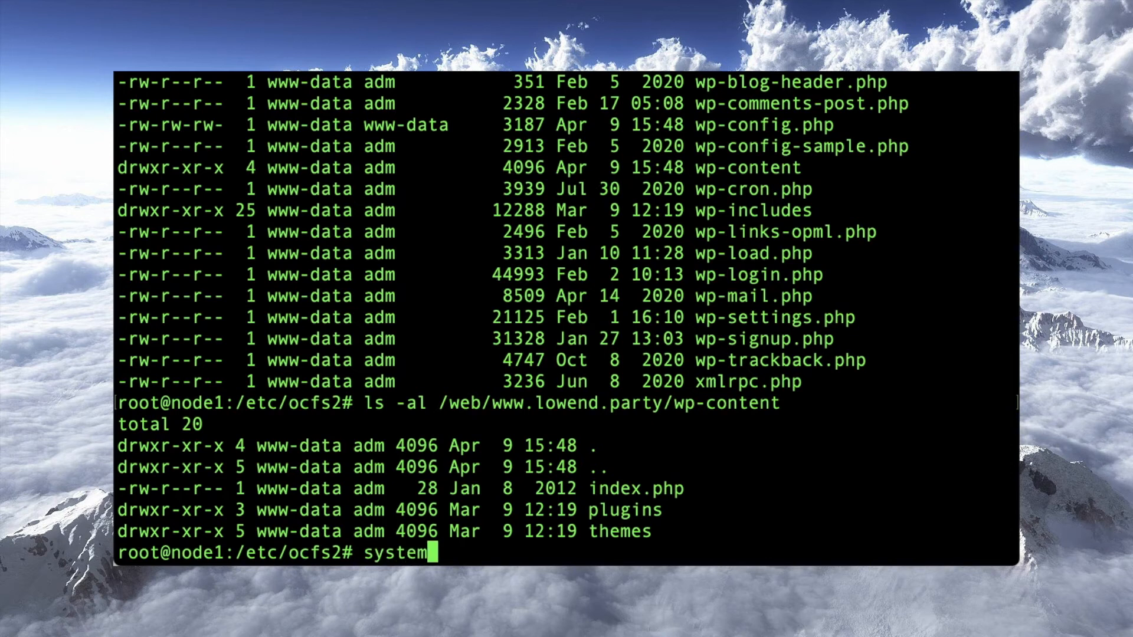
# Stop nginx on node1, rename /web to web.prev and create a fresh empty /web.
pyautogui.write('ctl nginx')
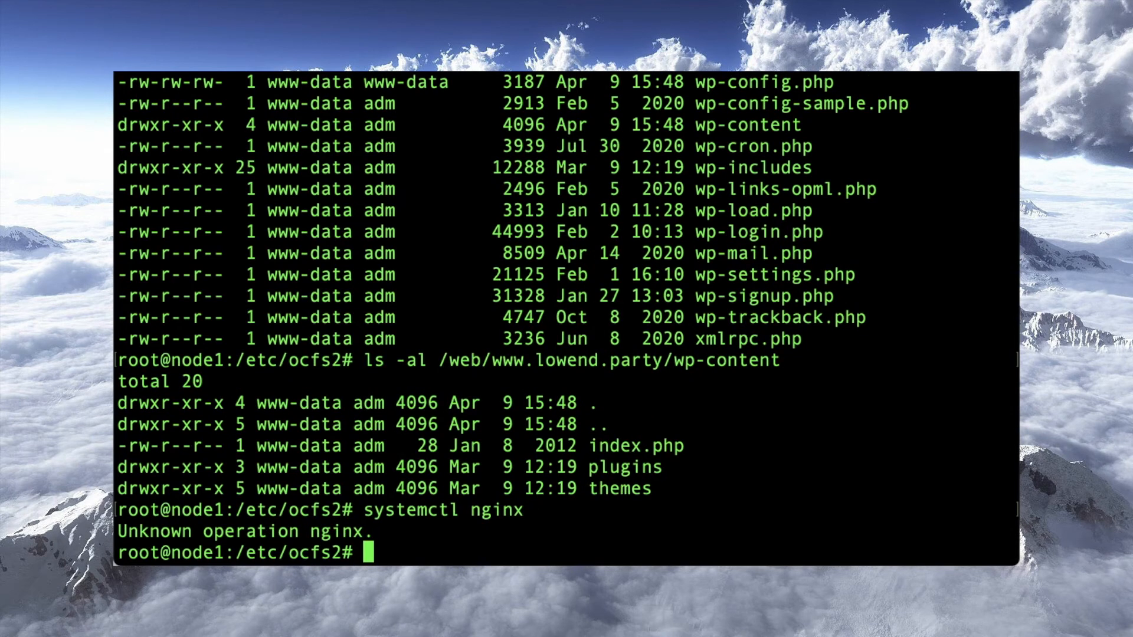
pyautogui.write('systemctl nginx')
pyautogui.write('mv')
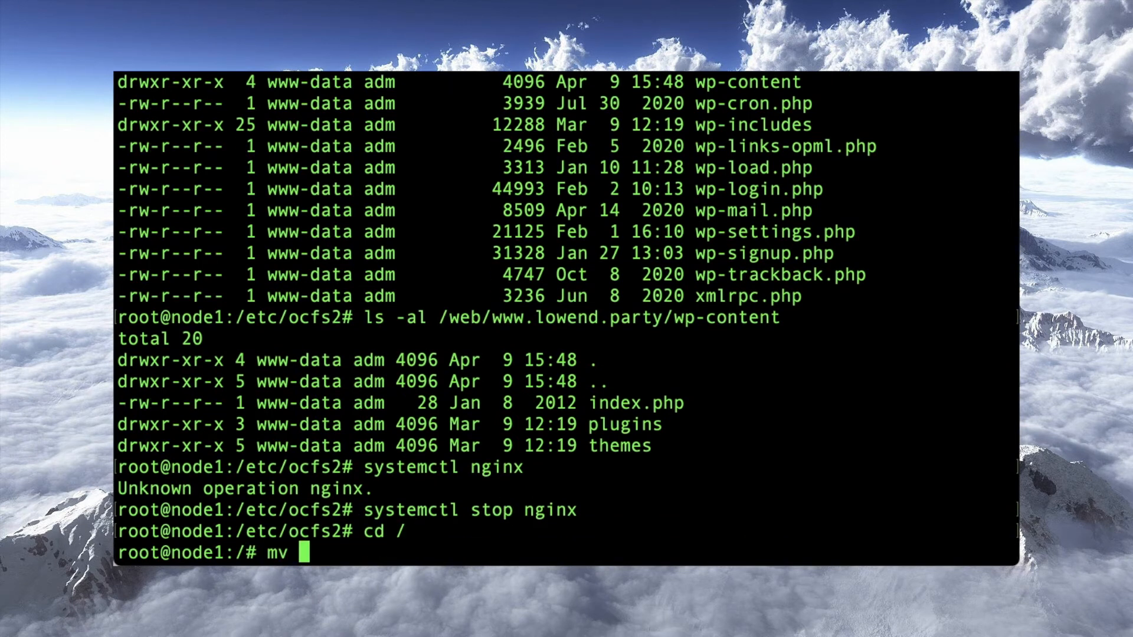
pyautogui.write('web web.prev')
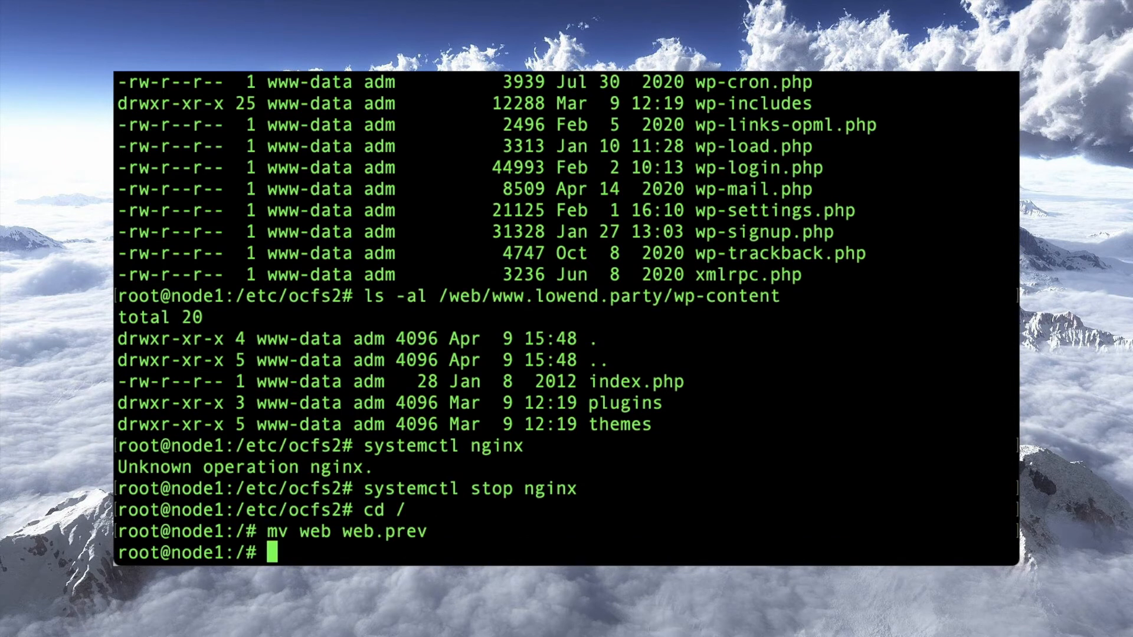
pyautogui.write('mkdir /web')
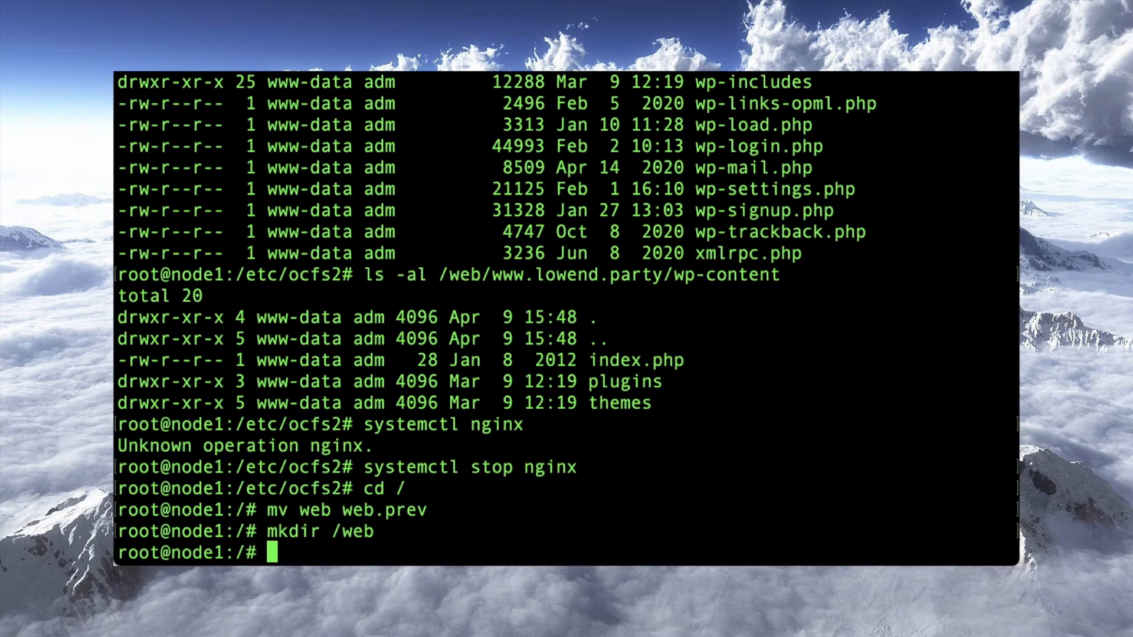
# Edit /etc/fstab in vi on node1.
pyautogui.write('vi')
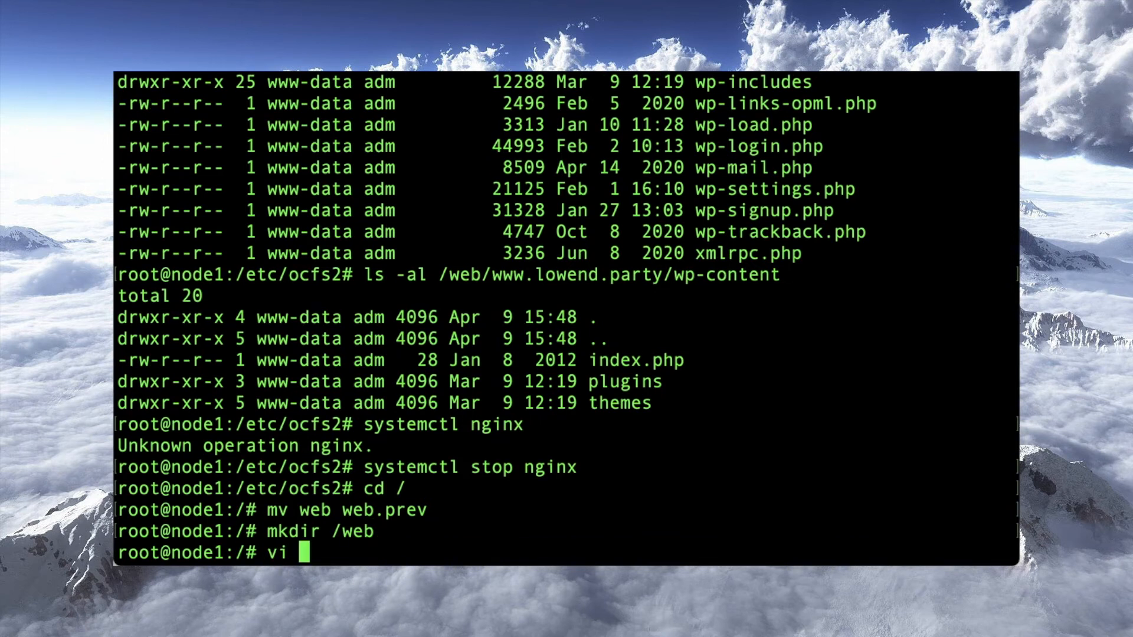
pyautogui.write('/')
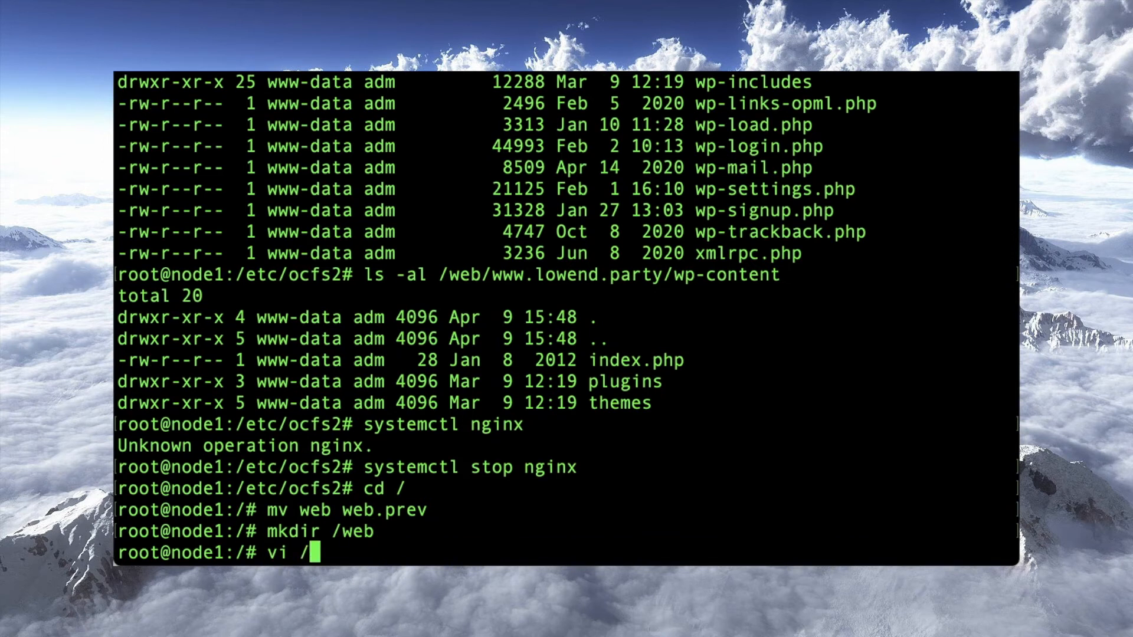
pyautogui.write('etc/fstab')
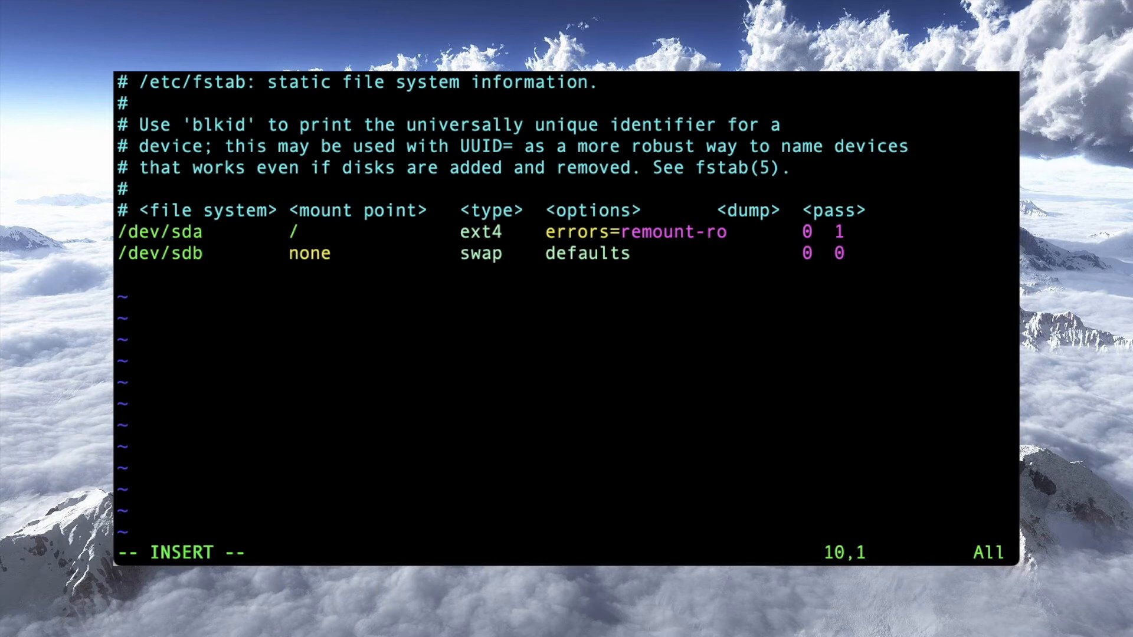
# Add the fstab line '/dev/drbd0 /web ocfs2 noauto,noatime 0 1' on node1.
pyautogui.write('/dev/')
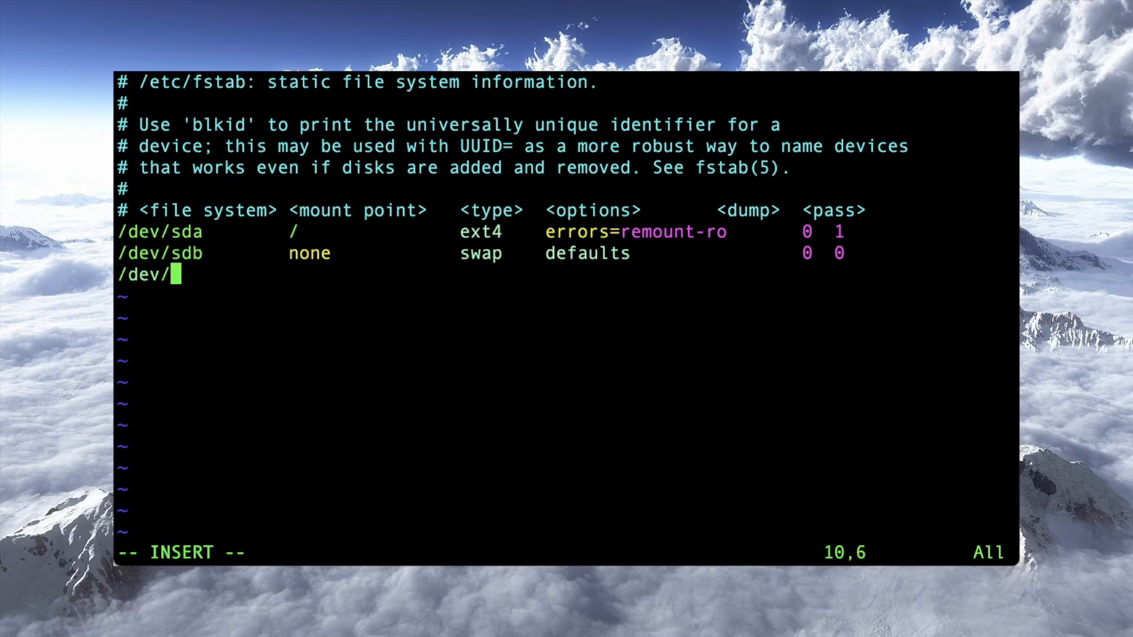
pyautogui.write('drbd0')
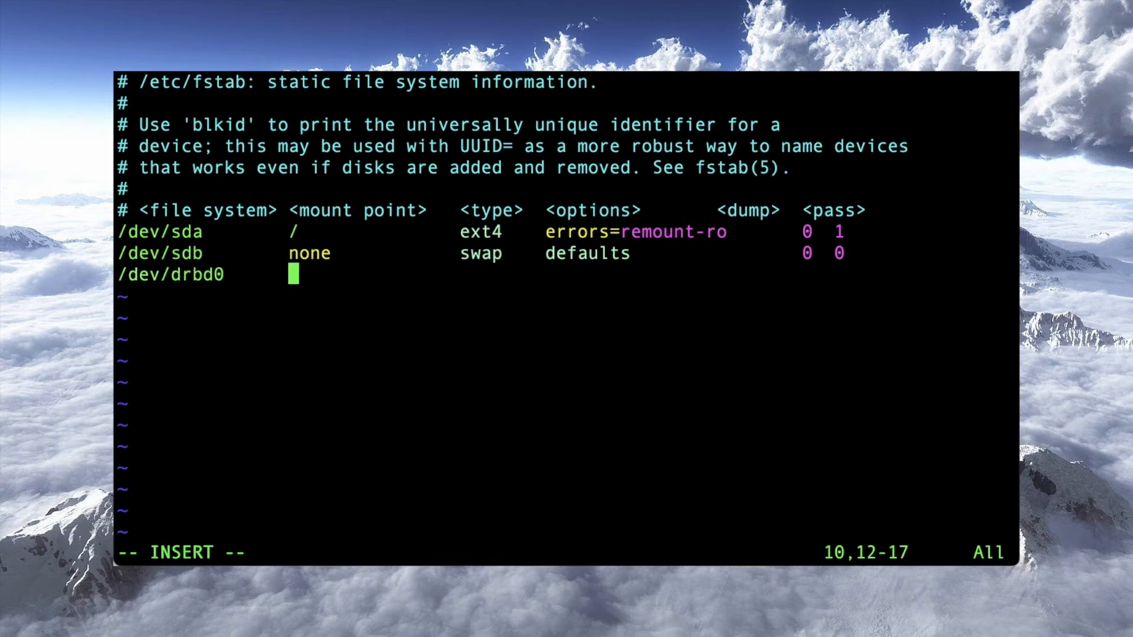
pyautogui.write('/web')
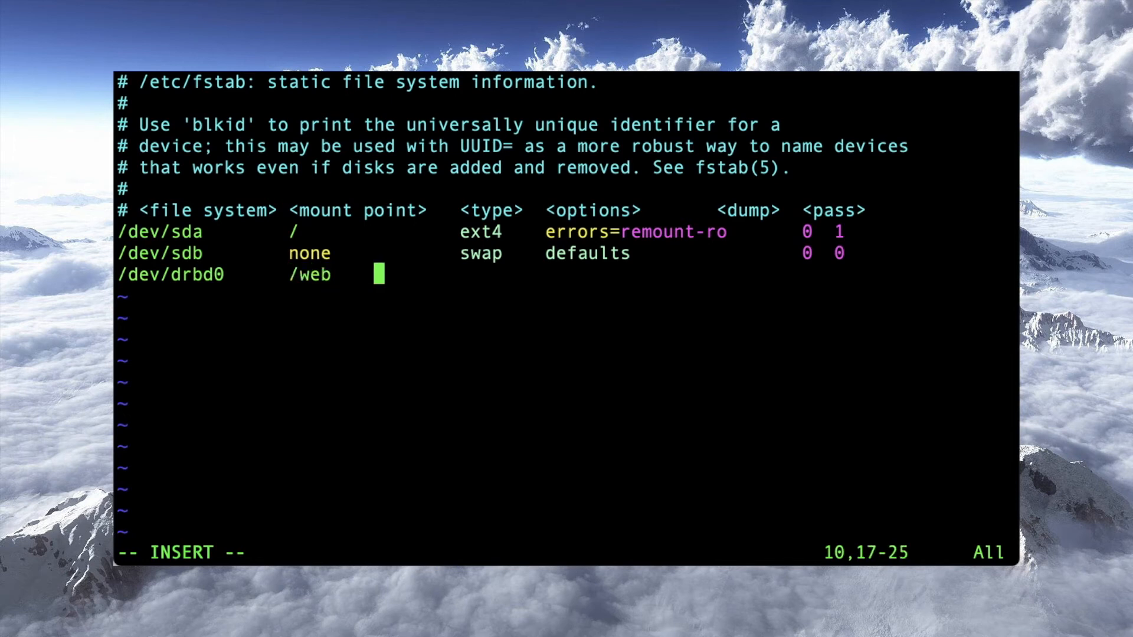
pyautogui.write('ocf')
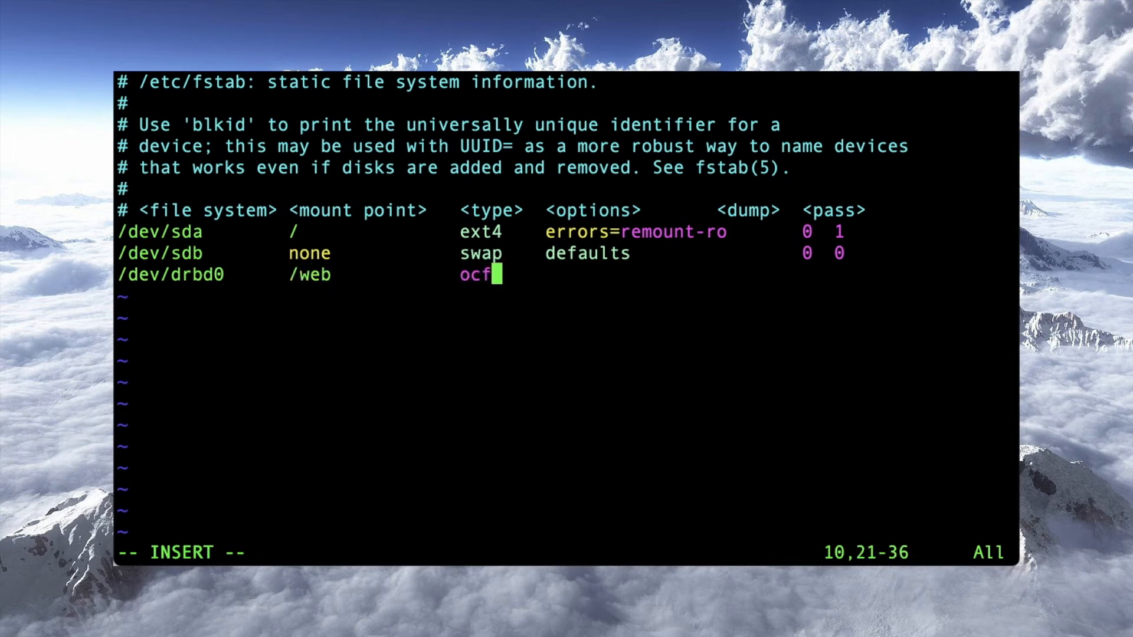
pyautogui.write('s2')
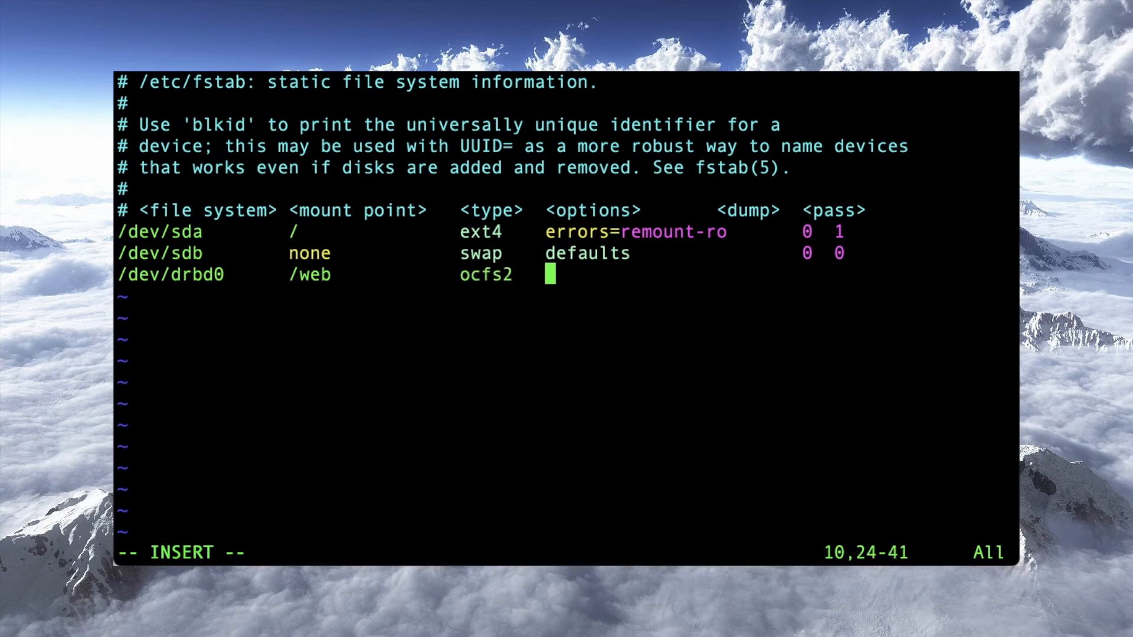
pyautogui.write('noauto,n')
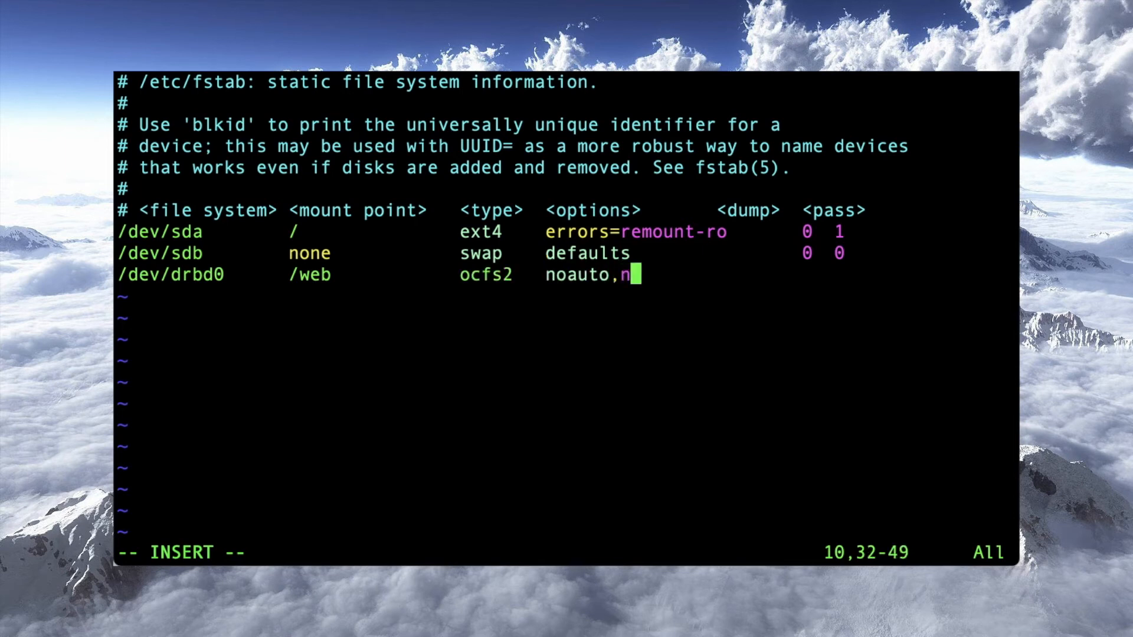
pyautogui.write('oatime          -')
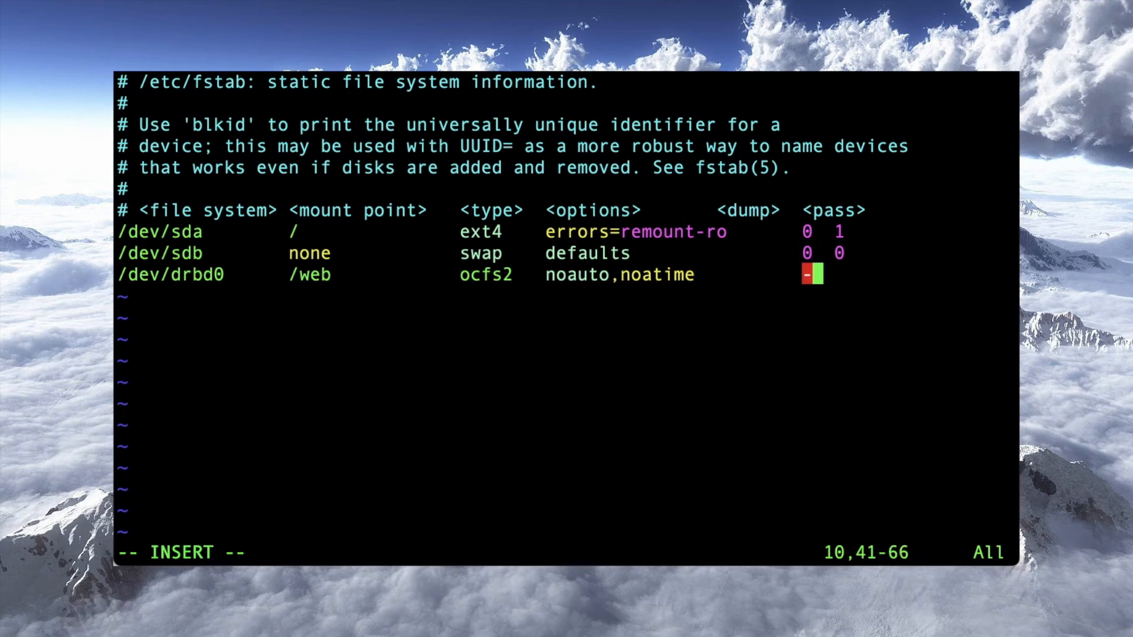
pyautogui.write('0  1')
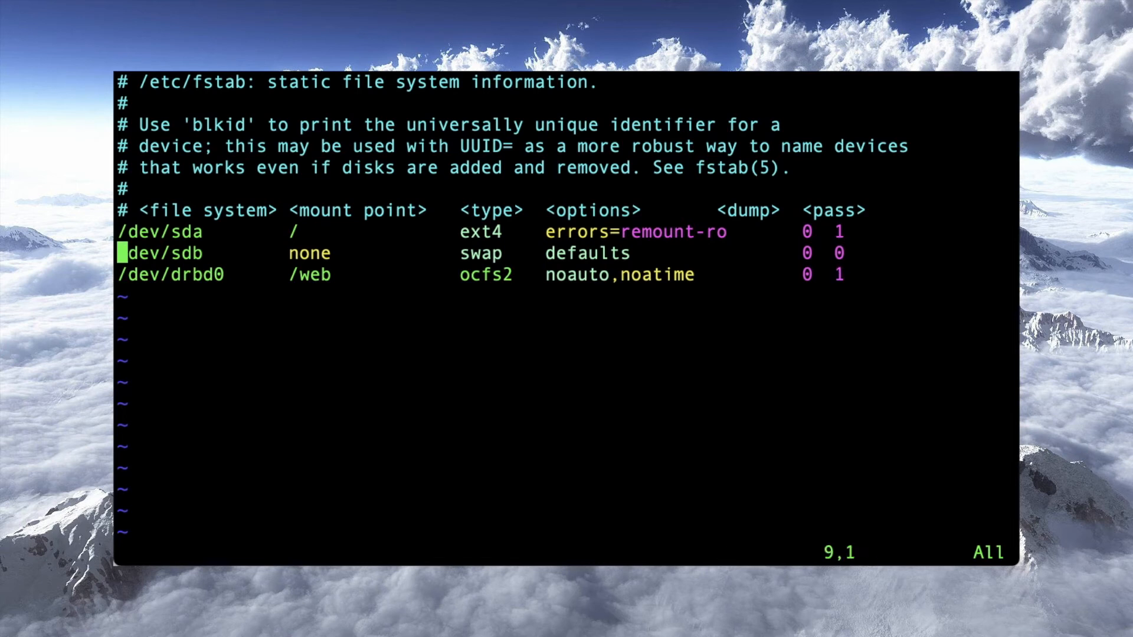
pyautogui.moveTo(617, 367)
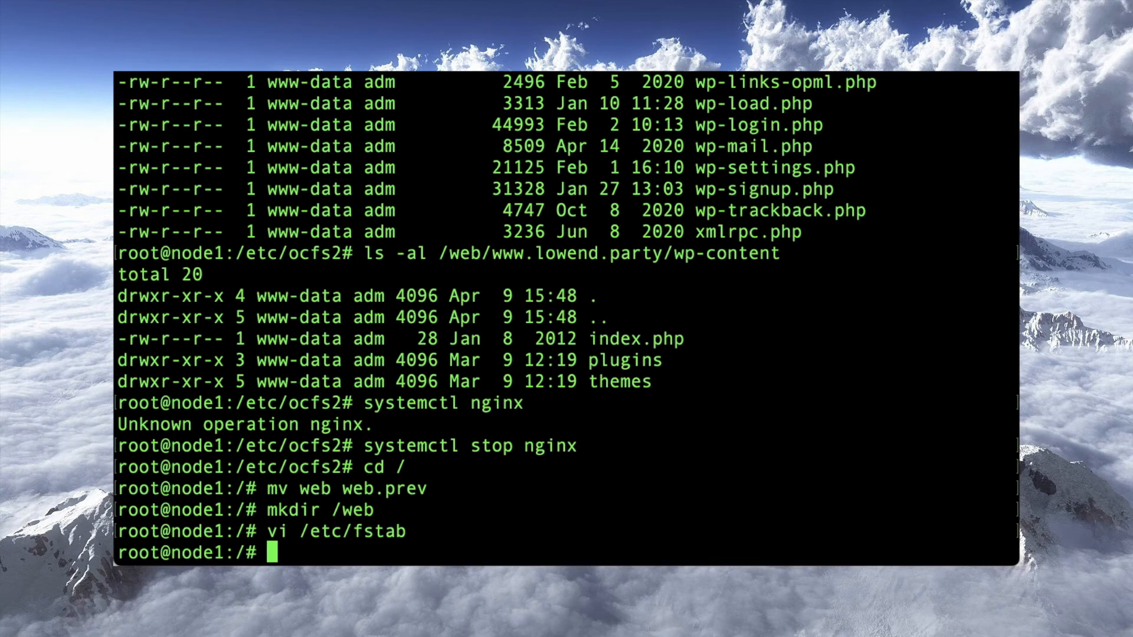
pyautogui.moveTo(797, 474)
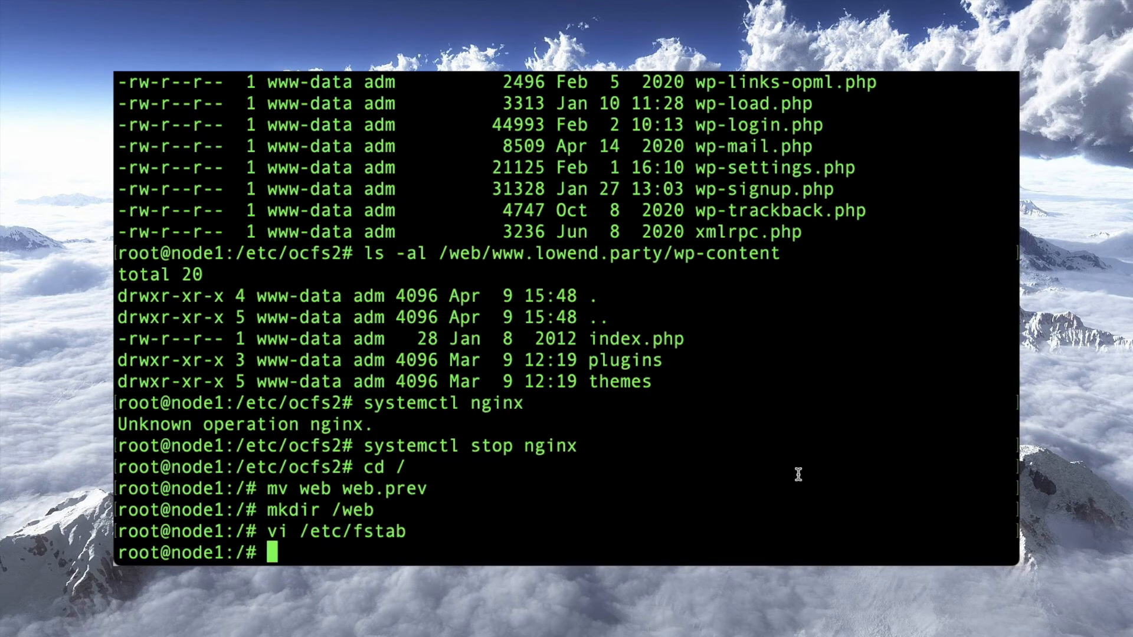
# After mount /web fails, run /etc/init.d/o2cb restart and mount /web again on node1.
pyautogui.write('mount')
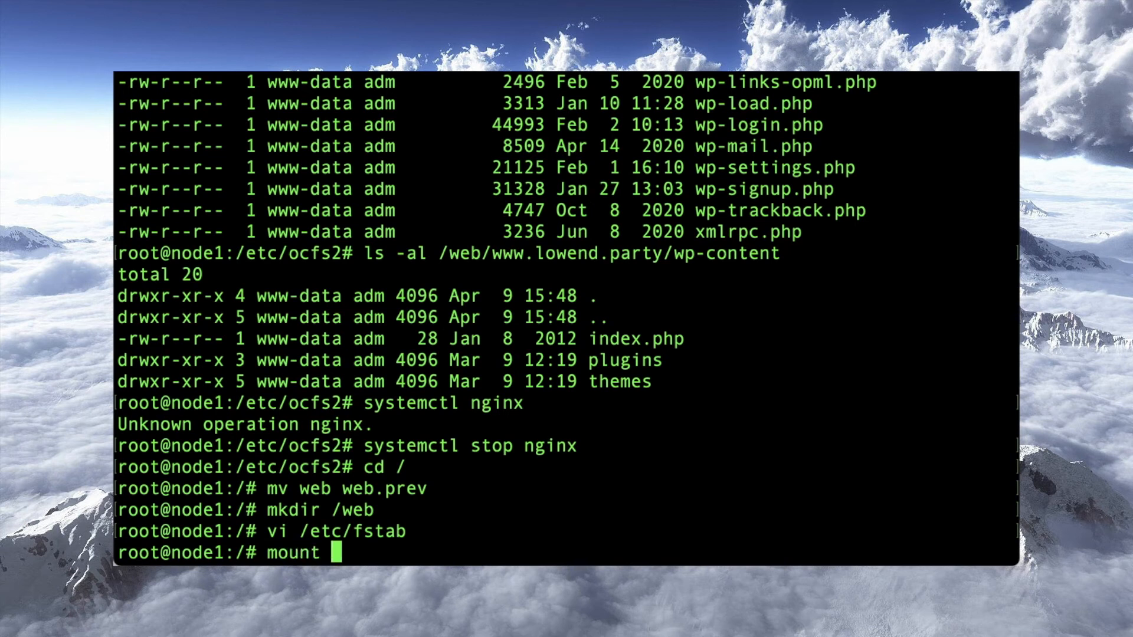
pyautogui.write('/web')
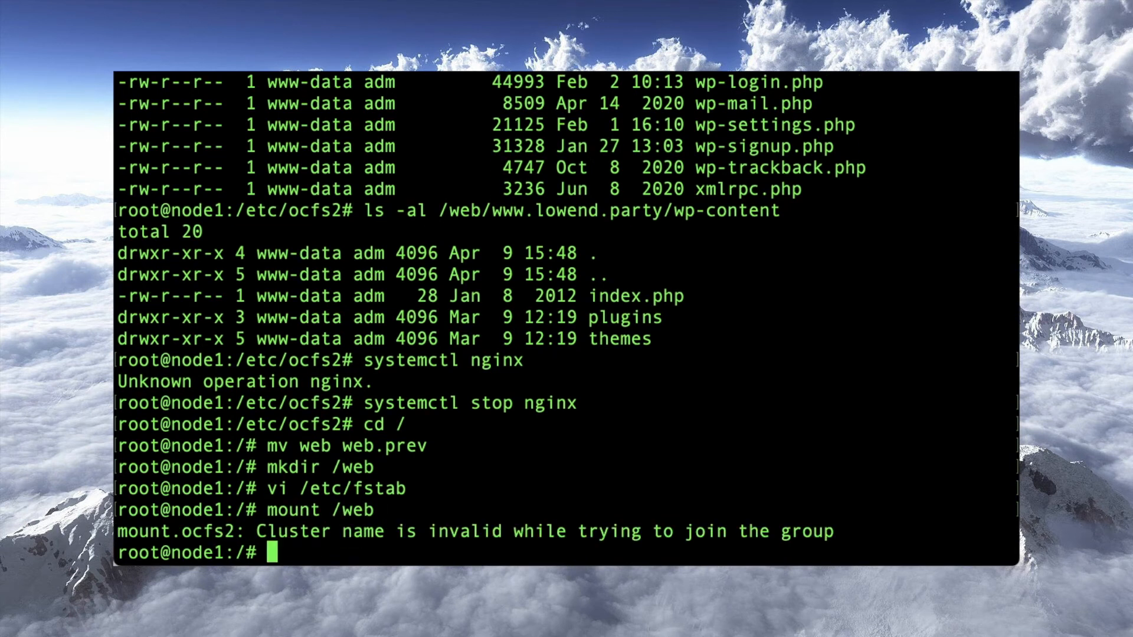
pyautogui.write('/etc')
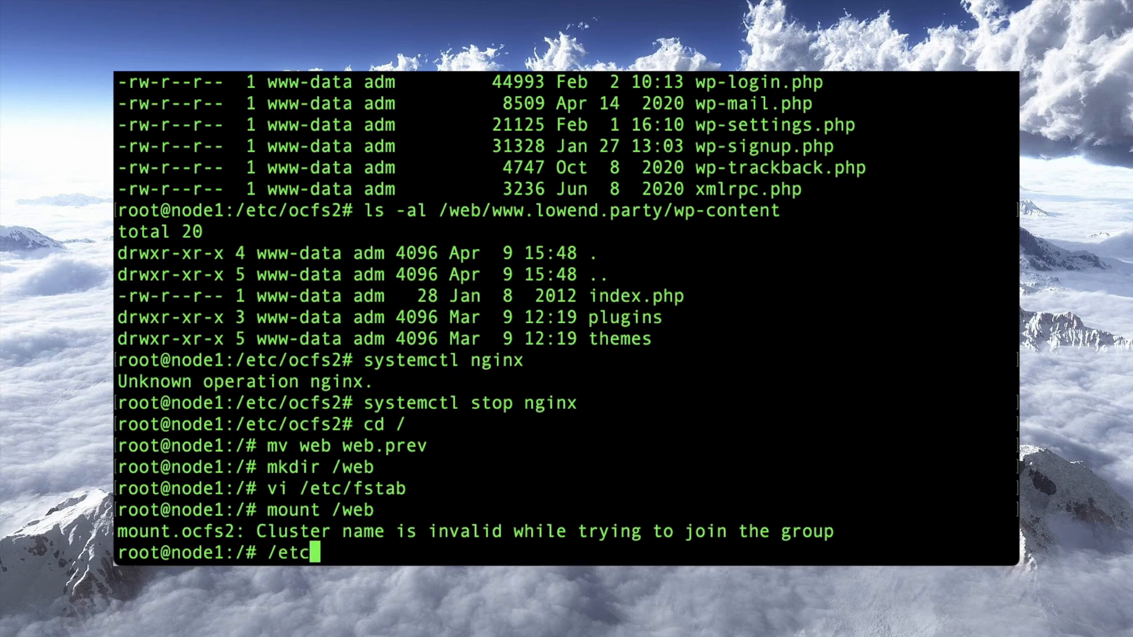
pyautogui.write('/init.d/o2')
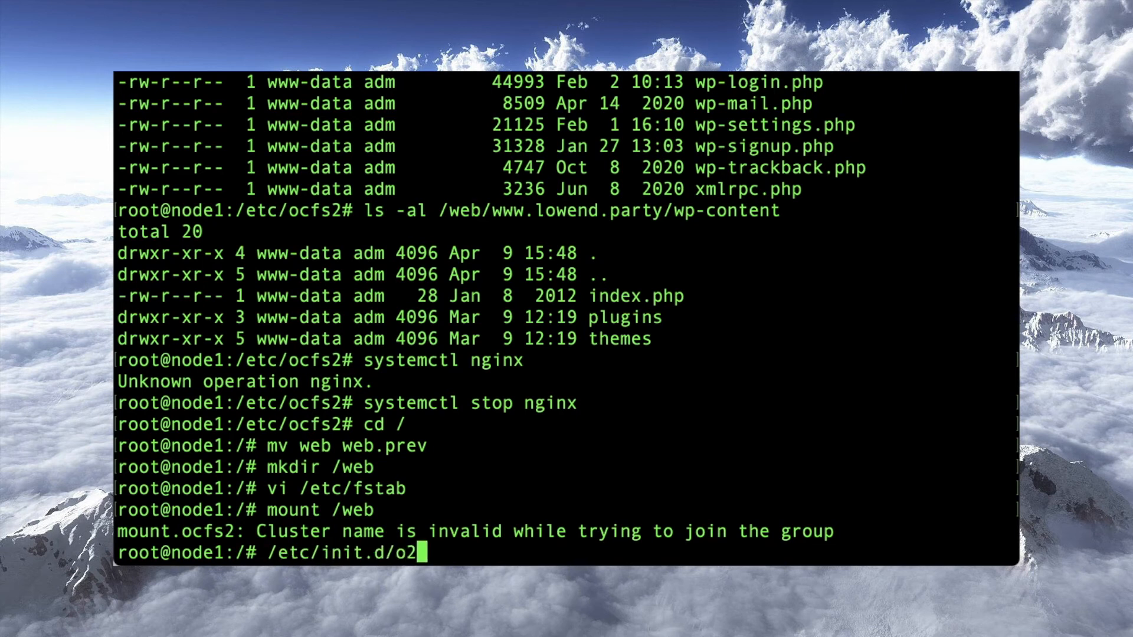
pyautogui.write('cb')
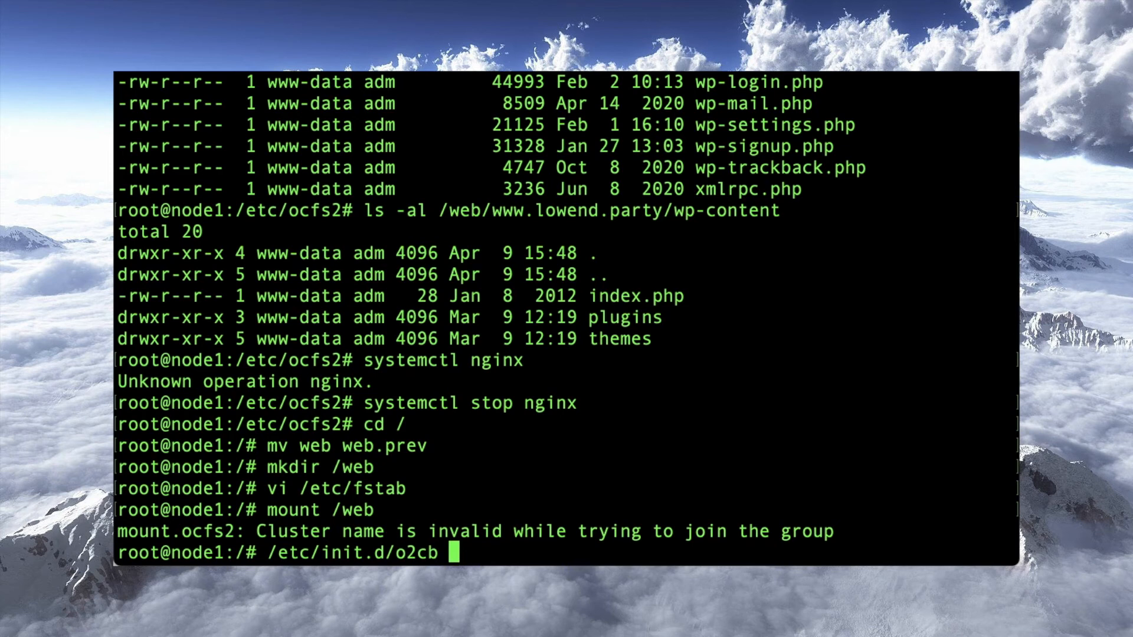
pyautogui.write('restart')
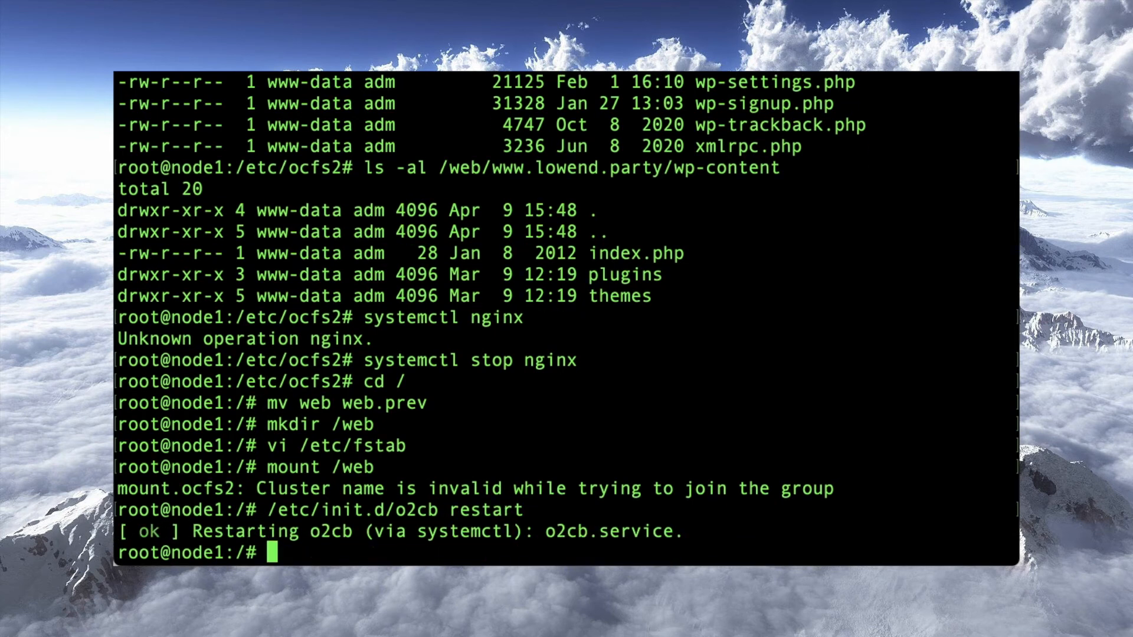
pyautogui.write('mount /web')
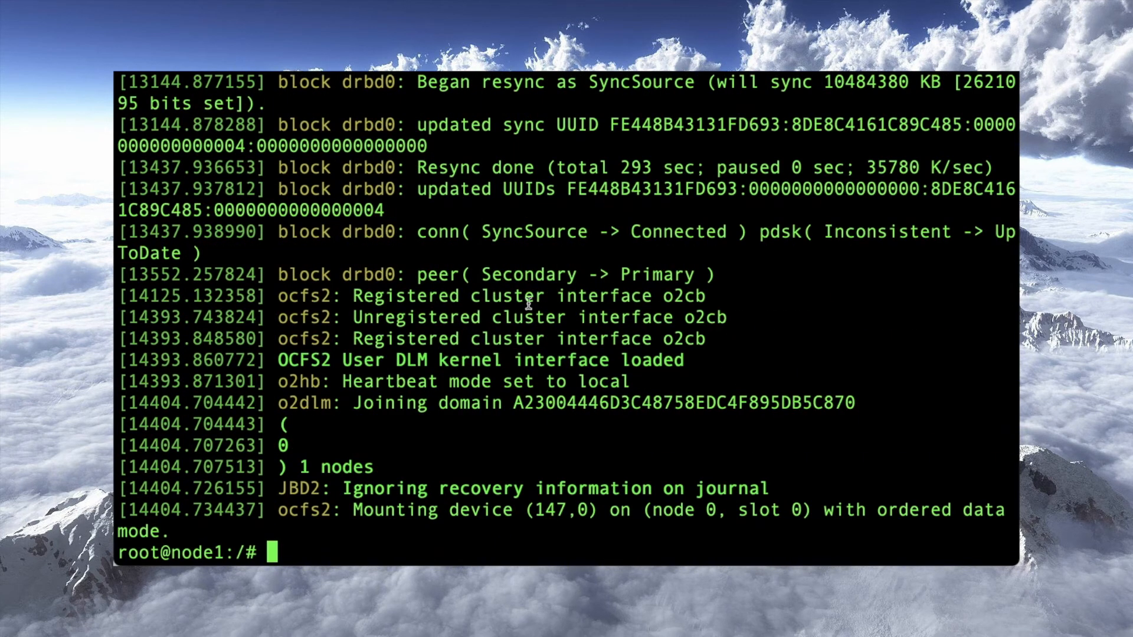
pyautogui.moveTo(487, 408)
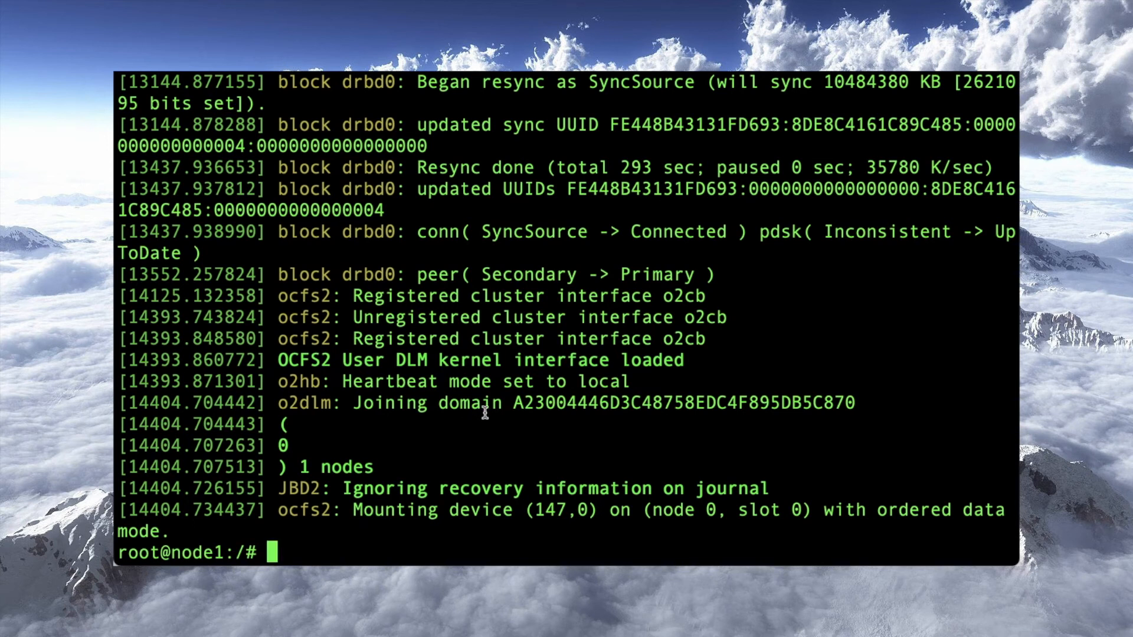
pyautogui.moveTo(493, 512)
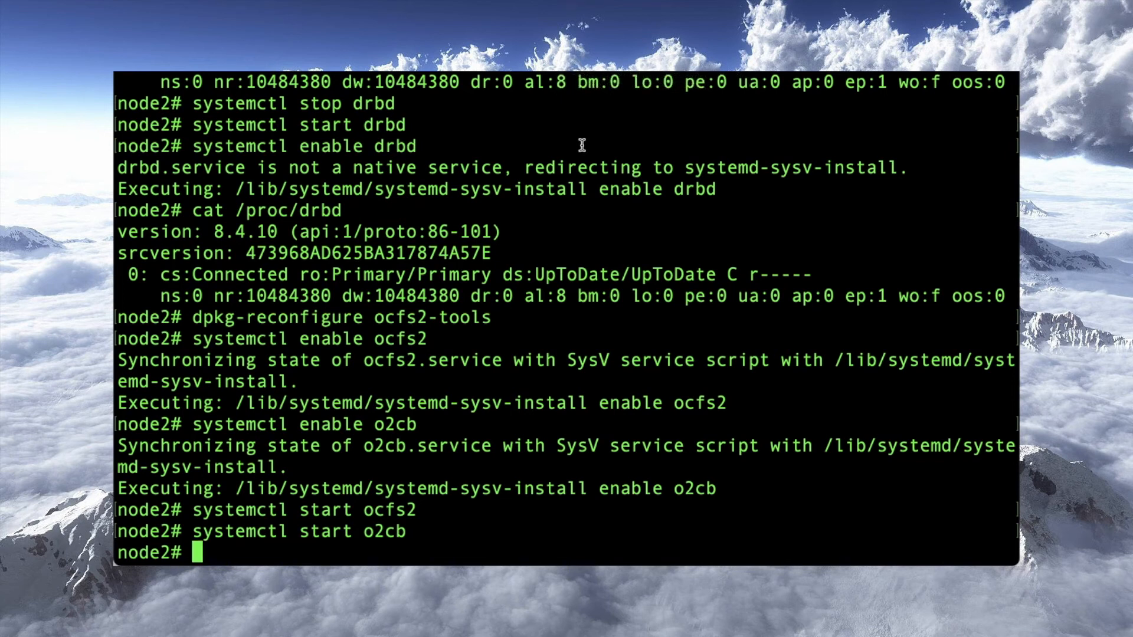
# On node2 rename /web to web.prev and create a fresh /web directory.
pyautogui.write('cd /')
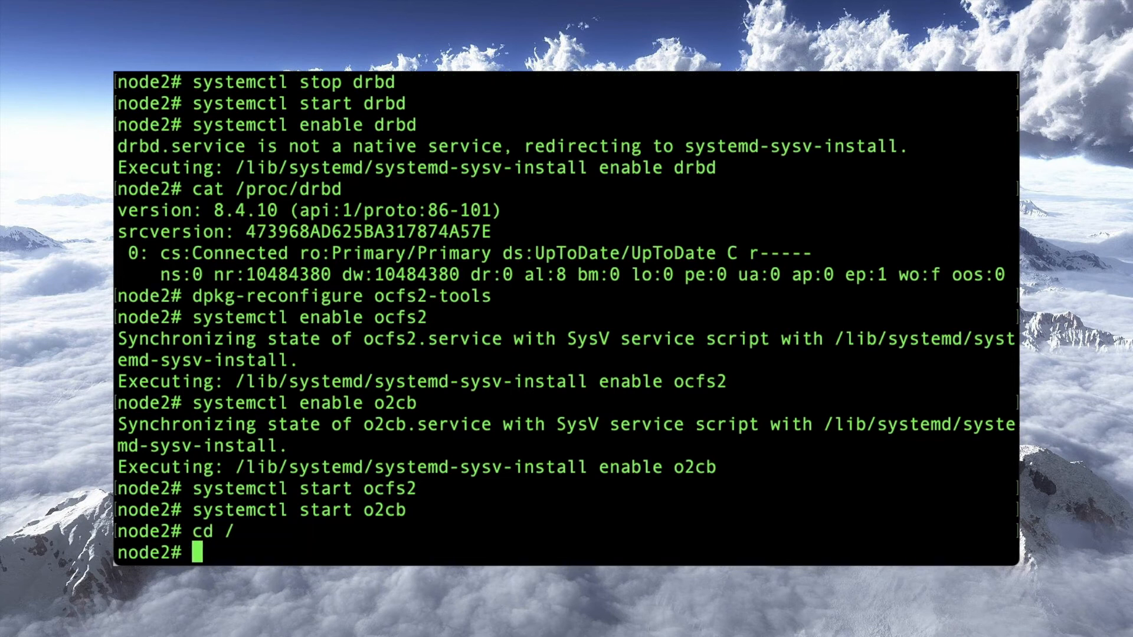
pyautogui.write('mv web web.prev')
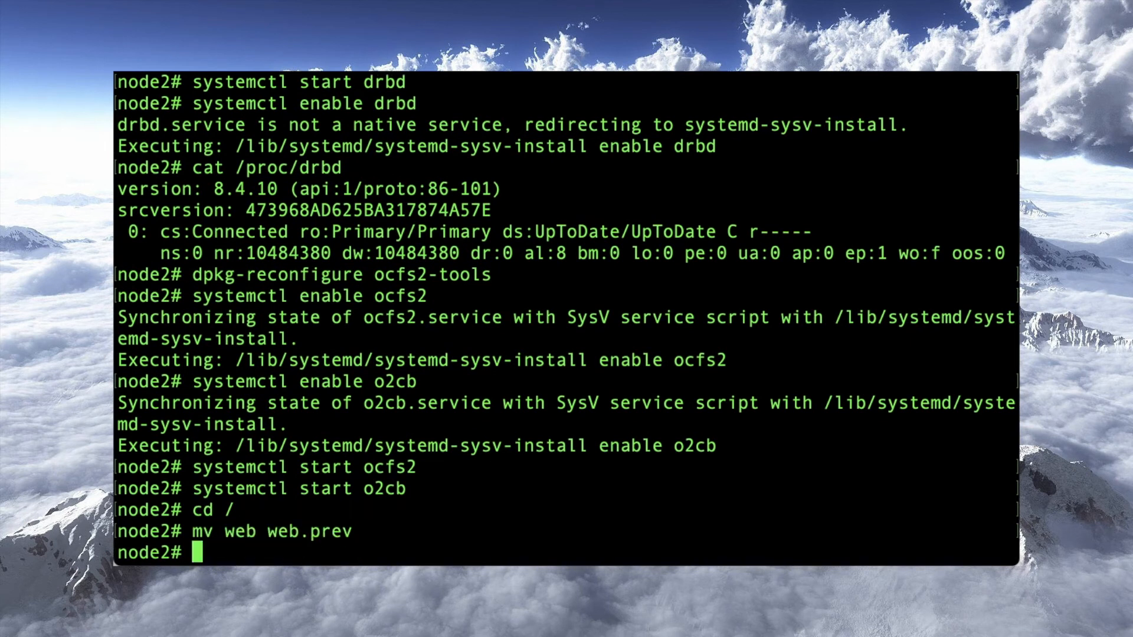
pyautogui.write('mkdir we')
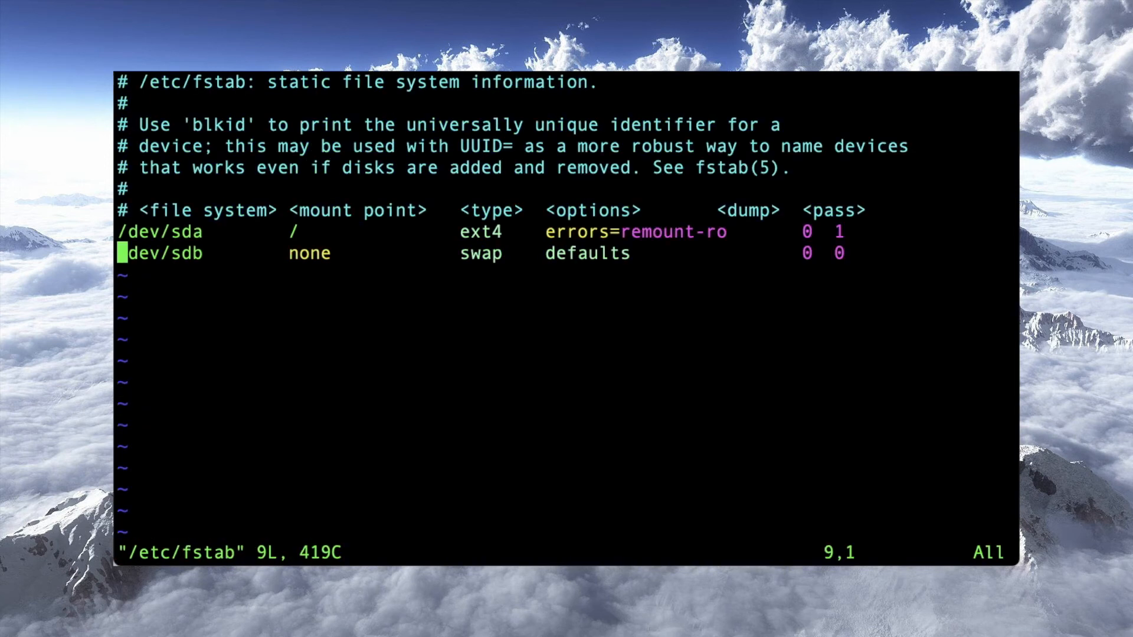
# Add the fstab line '/dev/drbd0 /web ocfs2 noauto,noatime' on node2.
pyautogui.write('/dev/drbd0')
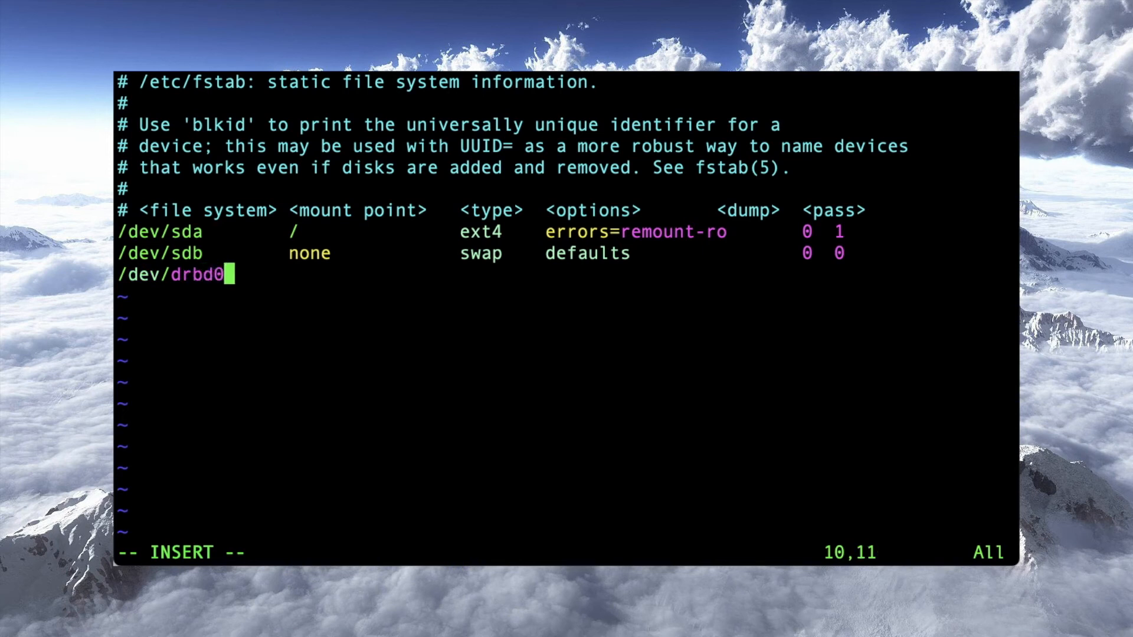
pyautogui.press('Tab')
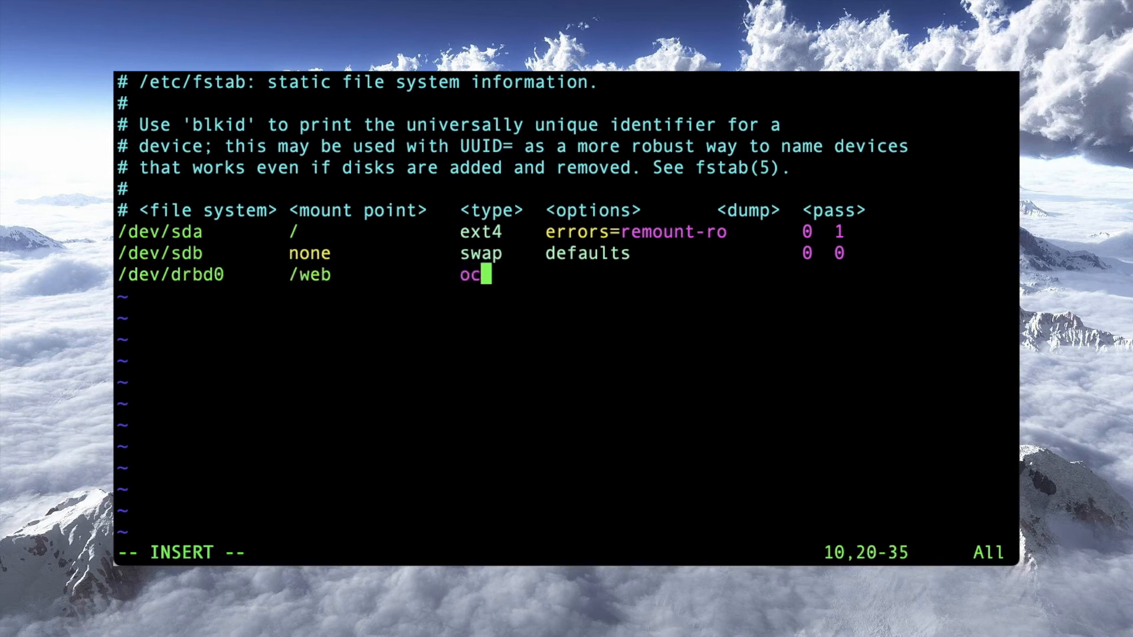
pyautogui.write('fs2')
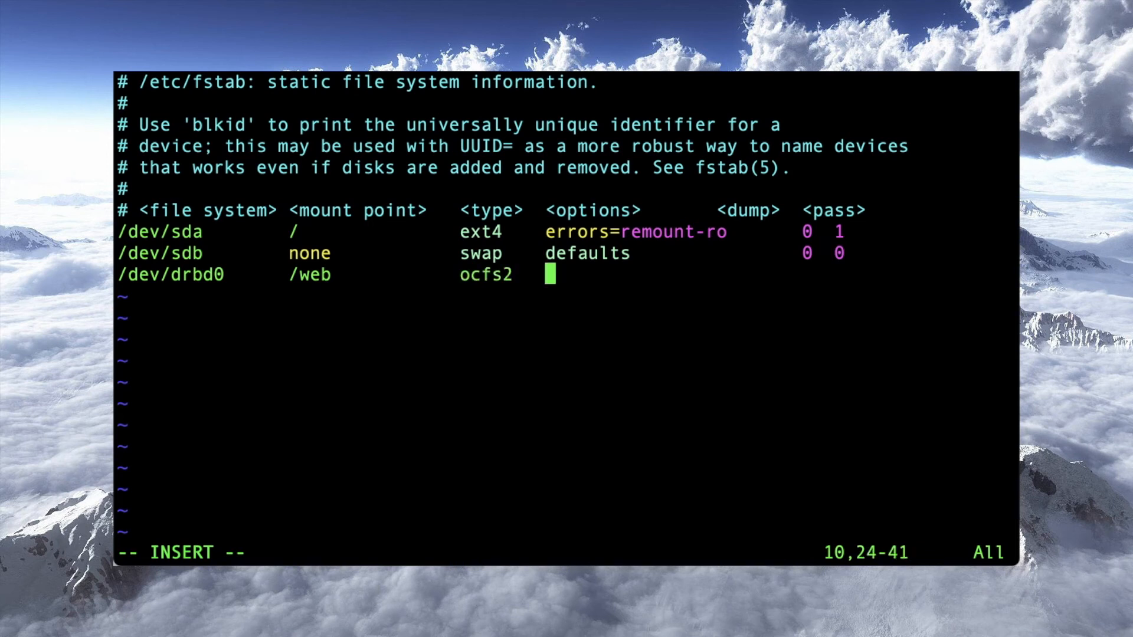
pyautogui.write('noauto')
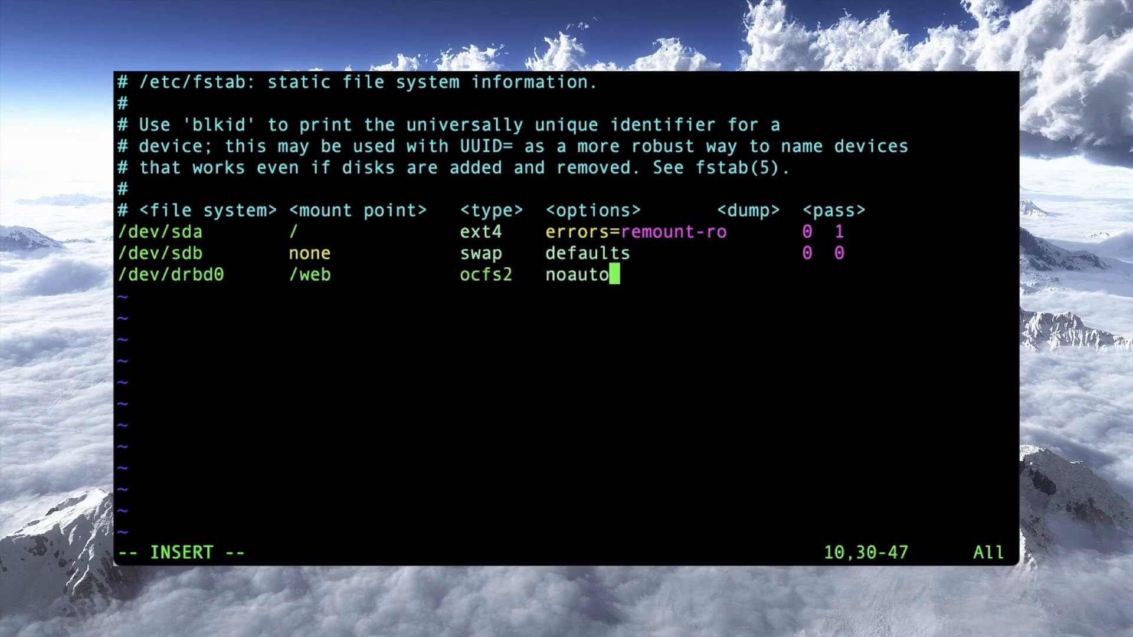
pyautogui.write(',noatime')
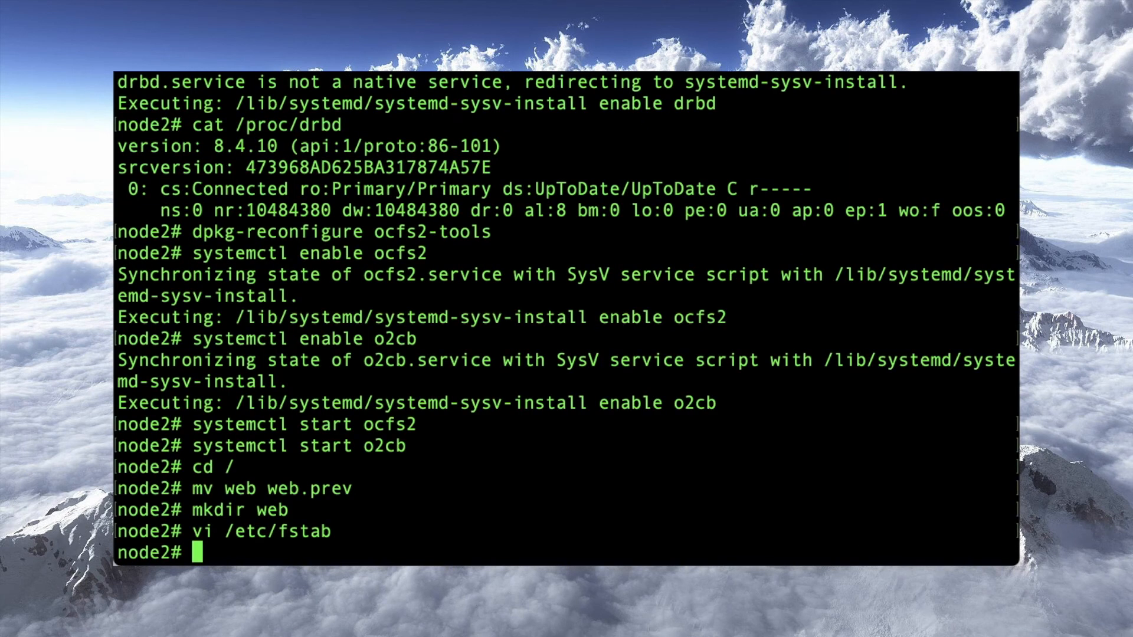
# After mount /web fails on node2, run /etc/init.d/o2cb restart.
pyautogui.write('miou')
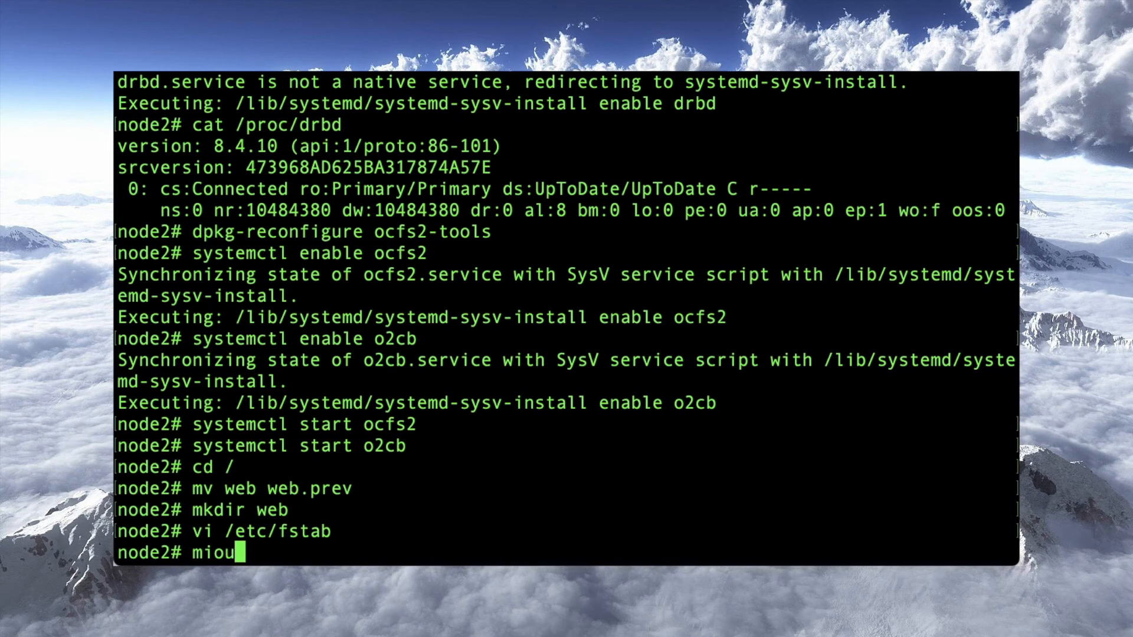
pyautogui.write('mount /web')
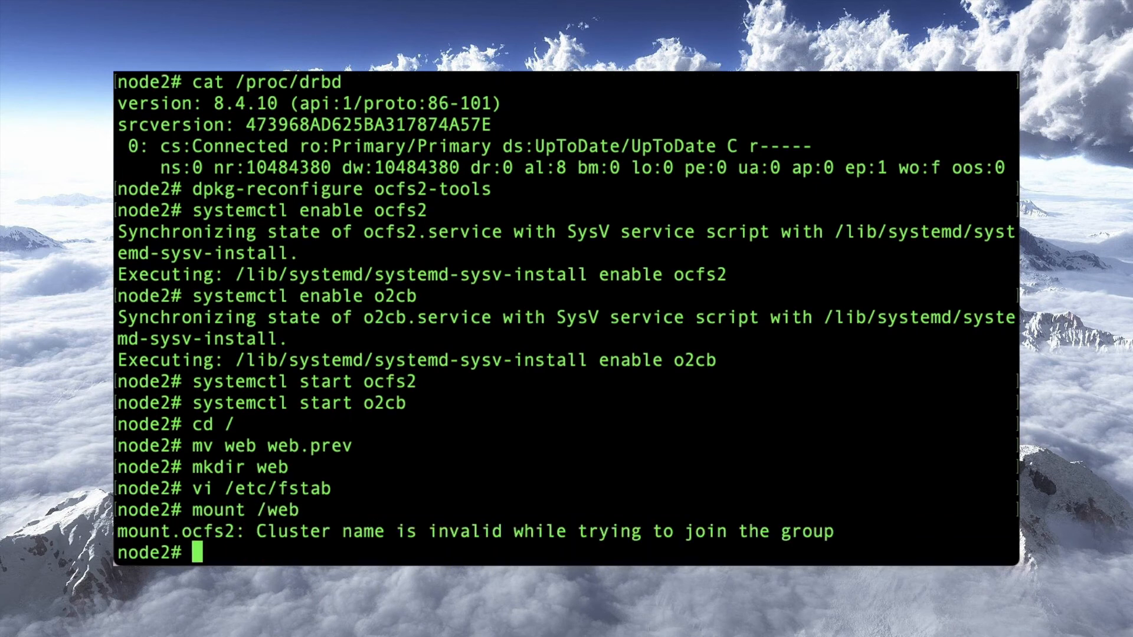
pyautogui.write('/e')
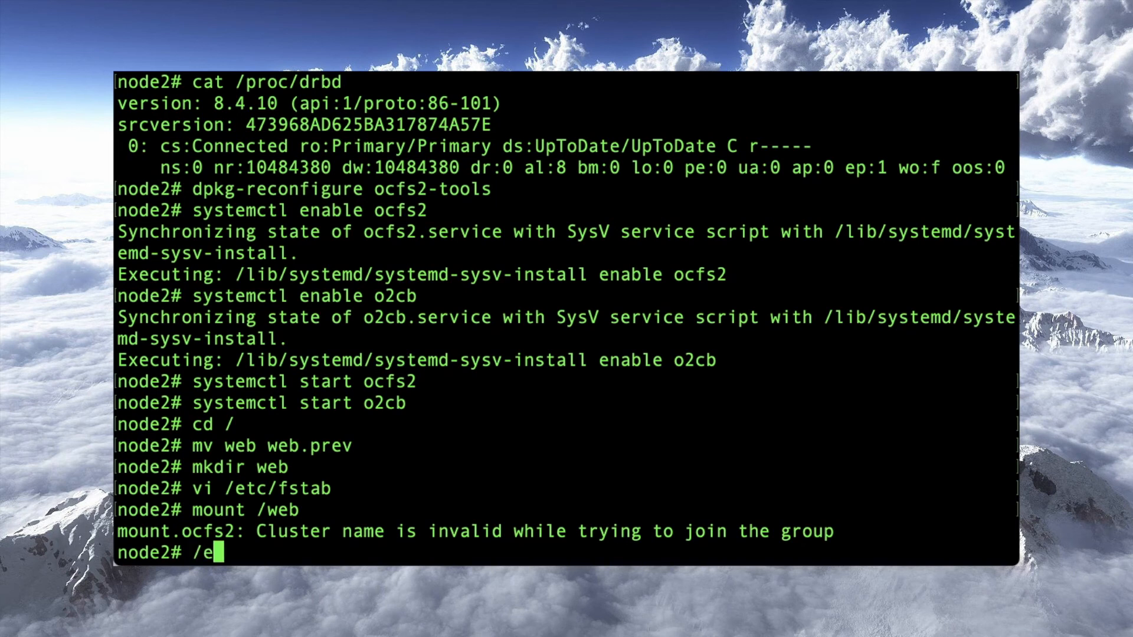
pyautogui.write('tc/init.d/')
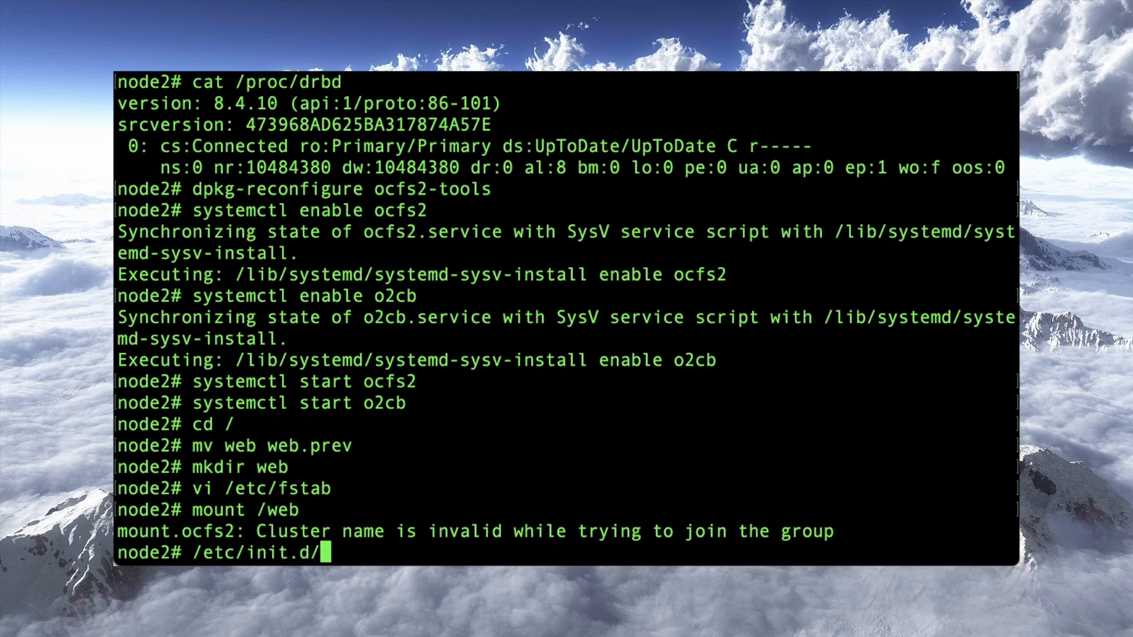
pyautogui.write('o2cb restart')
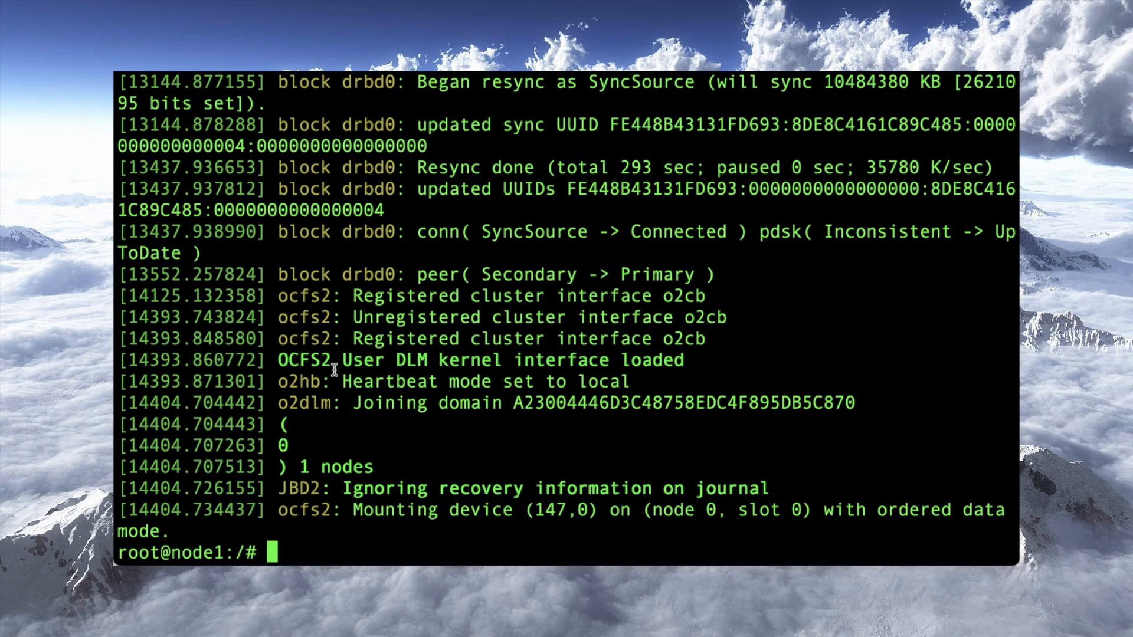
pyautogui.write('cd /web.prev/')
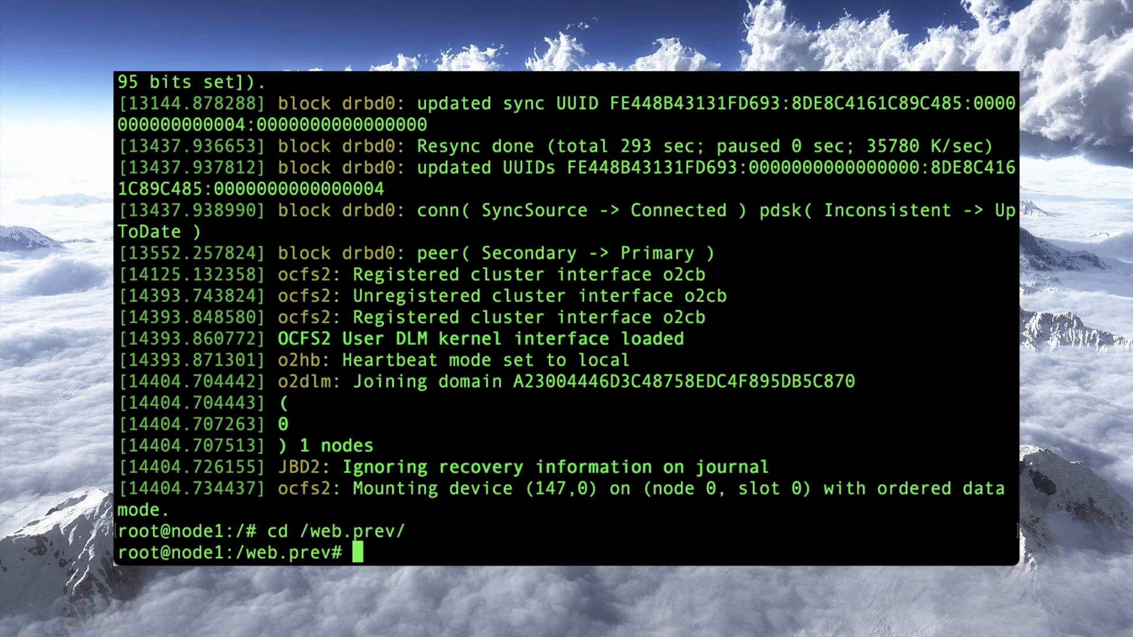
pyautogui.write('mv www.lowend.party/')
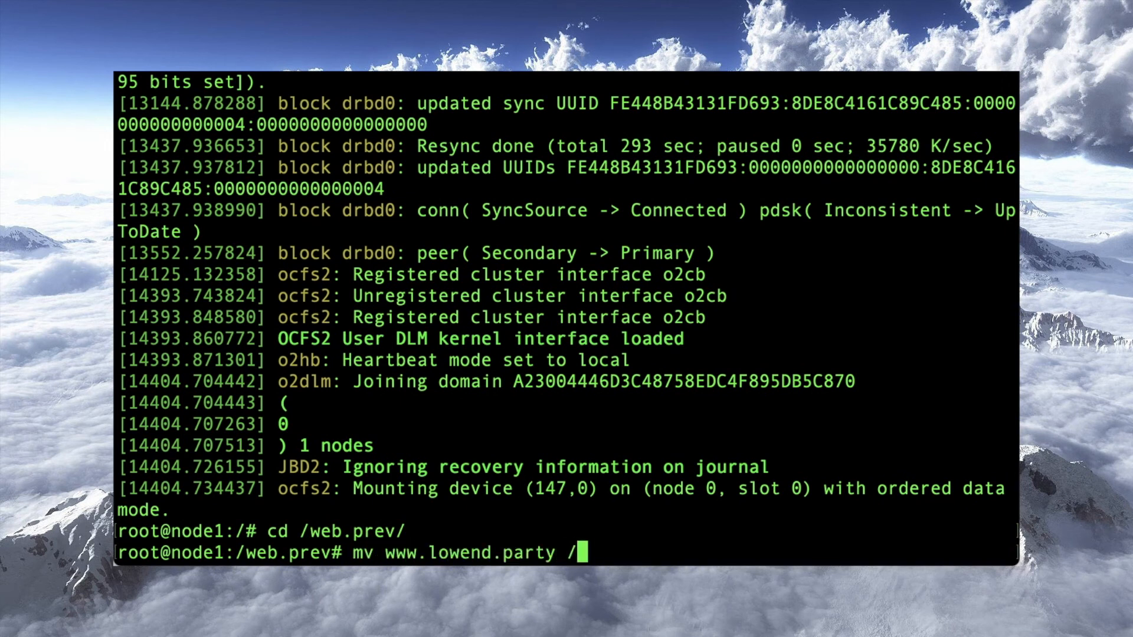
pyautogui.write('web')
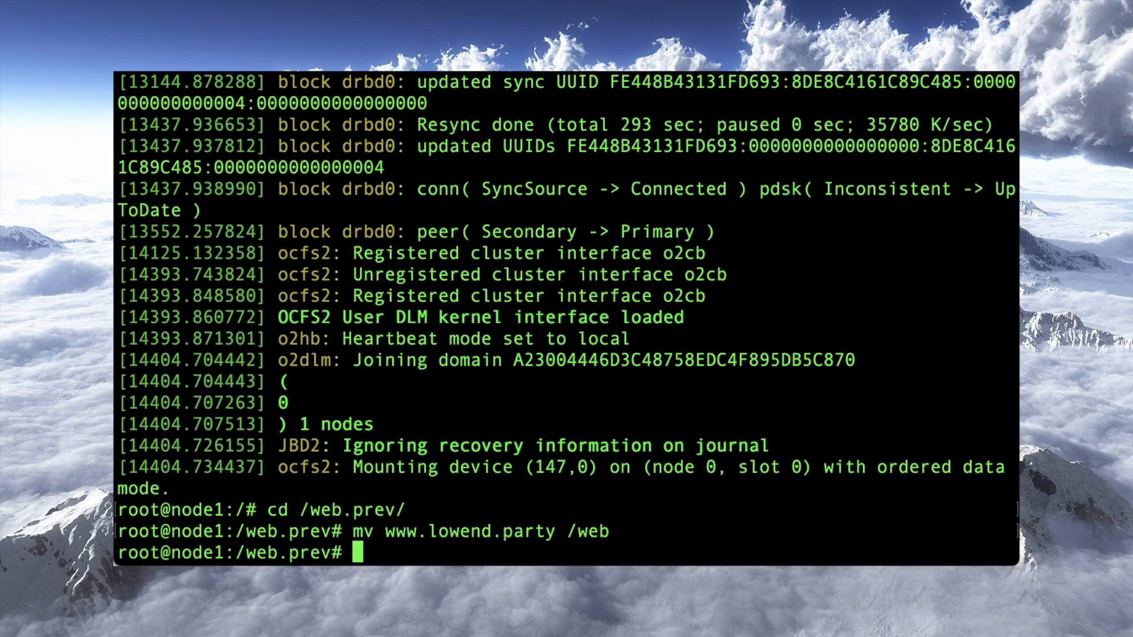
pyautogui.write('du -')
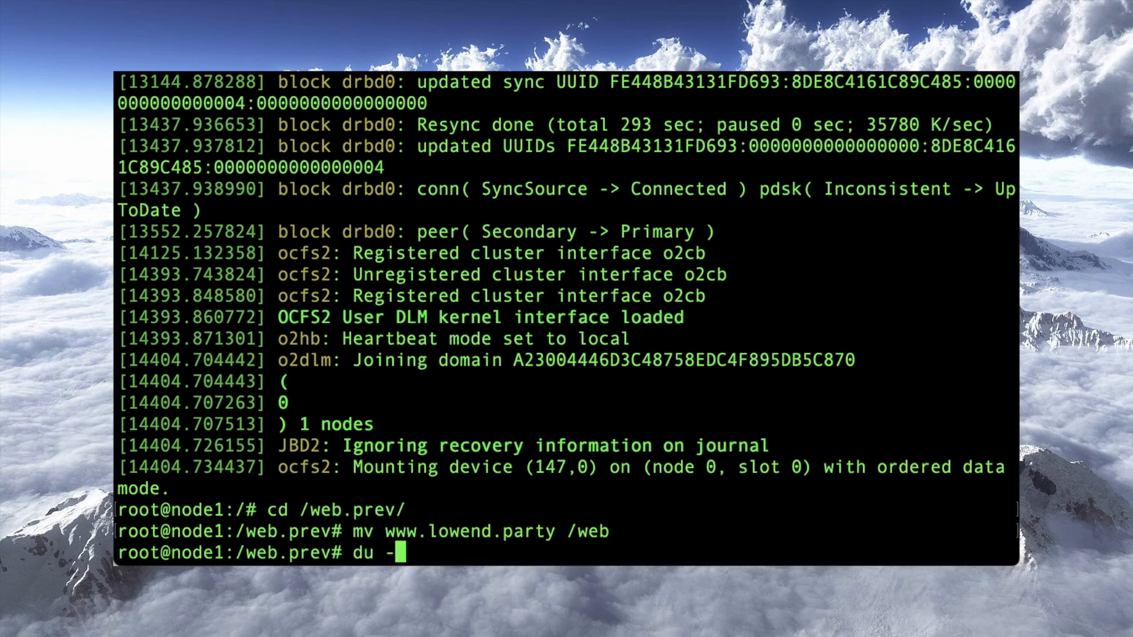
pyautogui.write('sh /web/www.lowend.party/')
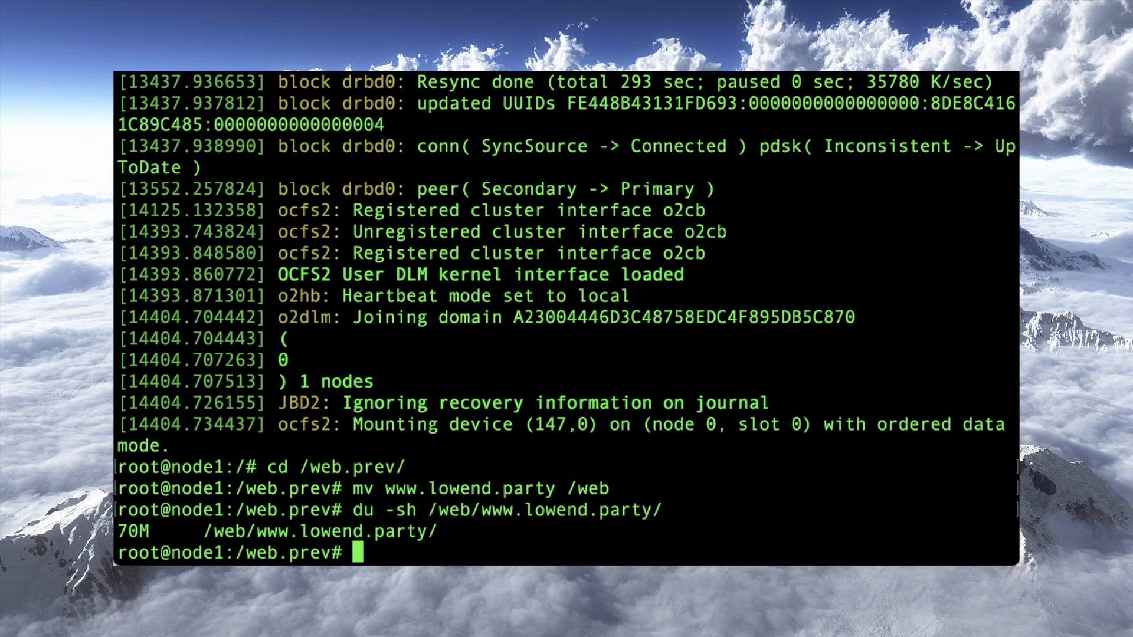
# Check the DRBD replication state with cat /proc/drbd.
pyautogui.write('cat /')
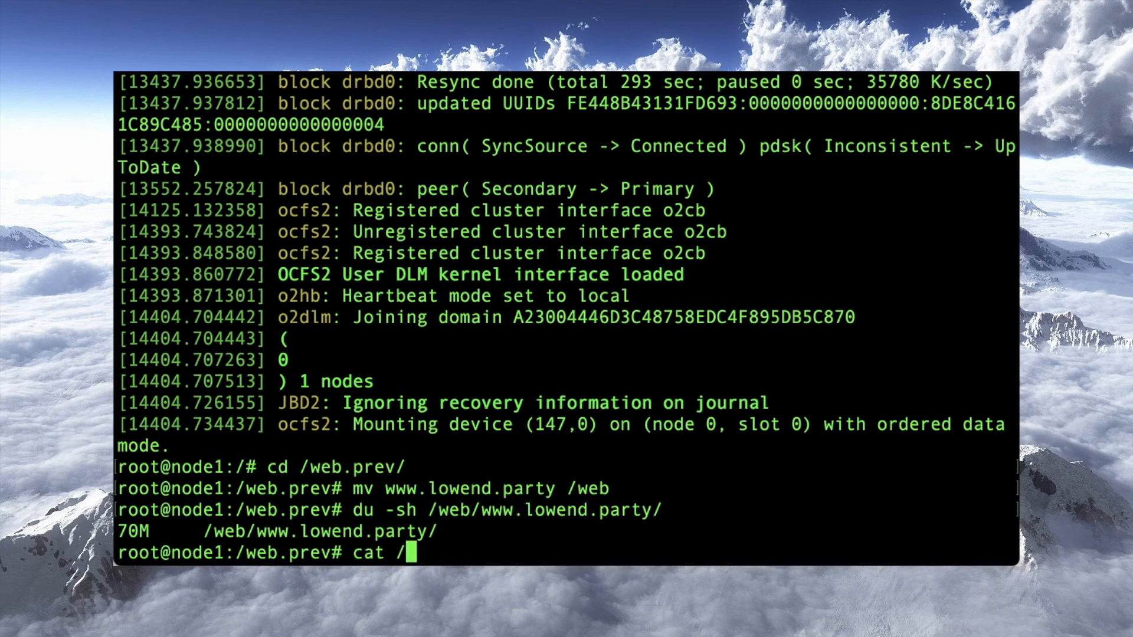
pyautogui.write('proc/drbd')
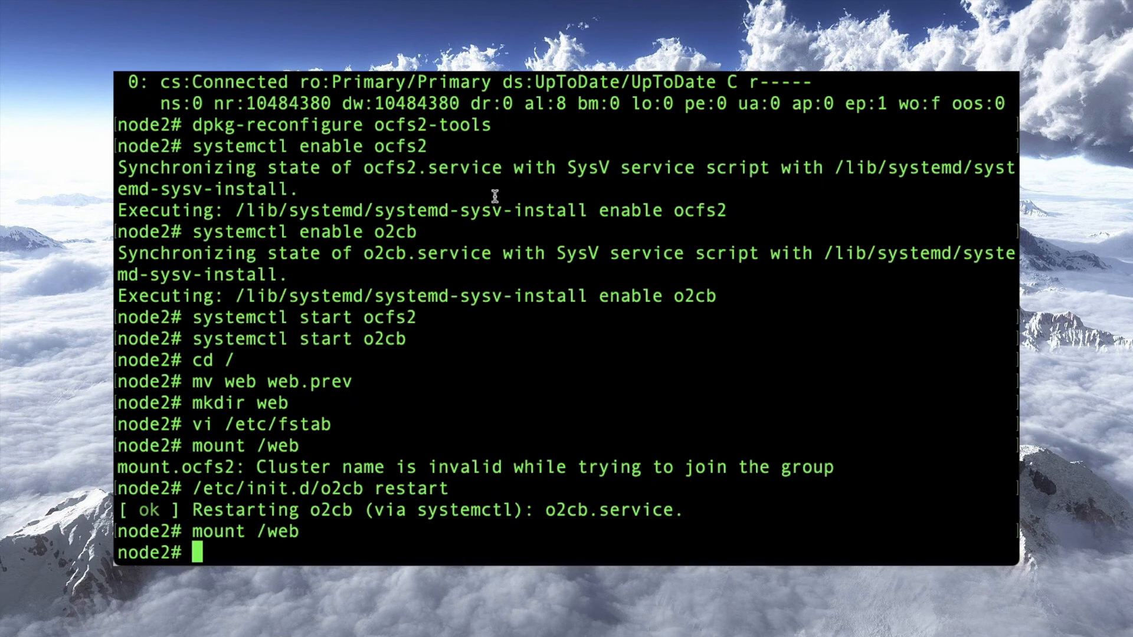
# List /web on node1 and create the test file /web/copy.test there.
pyautogui.write('l')
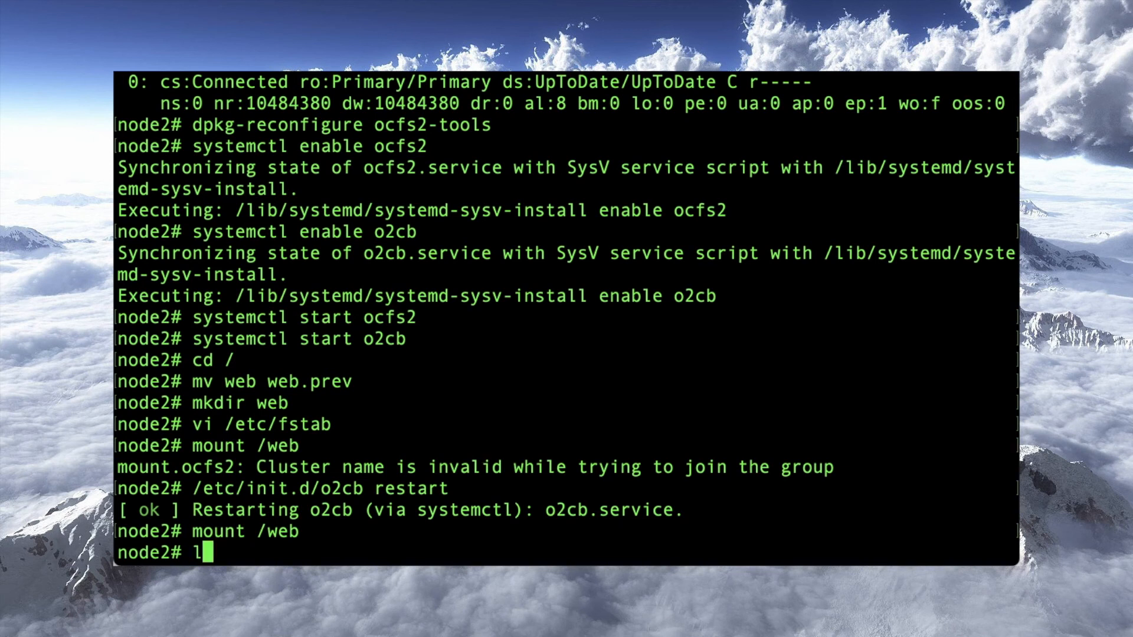
pyautogui.write('s -l /web')
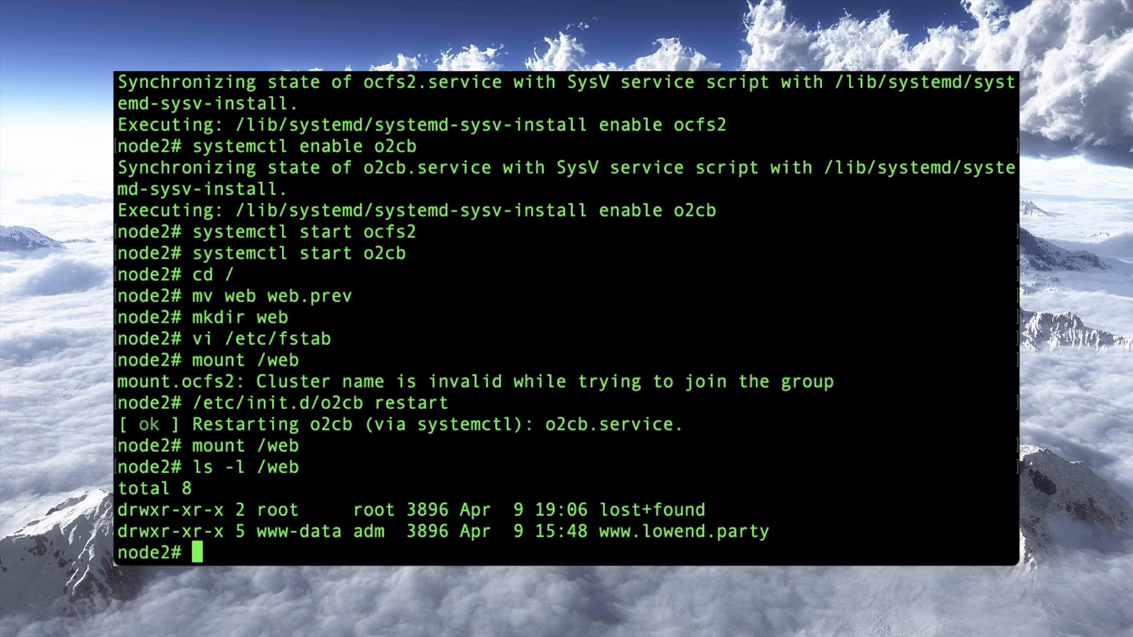
pyautogui.write('ls -l /web/ww')
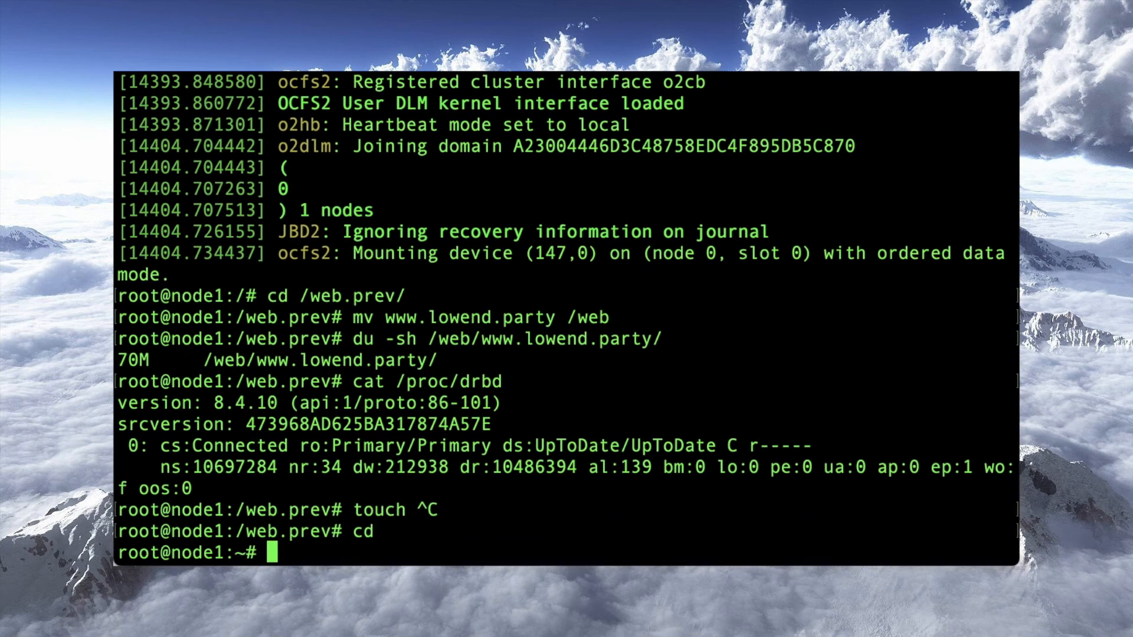
pyautogui.write('touch /web/cop')
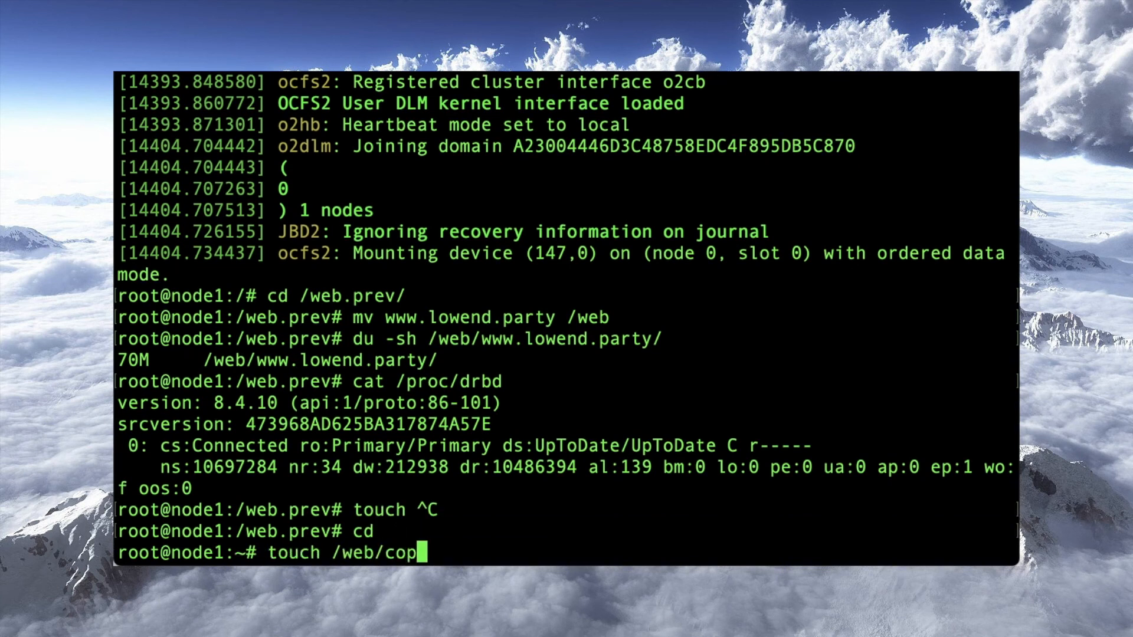
pyautogui.write('y.text')
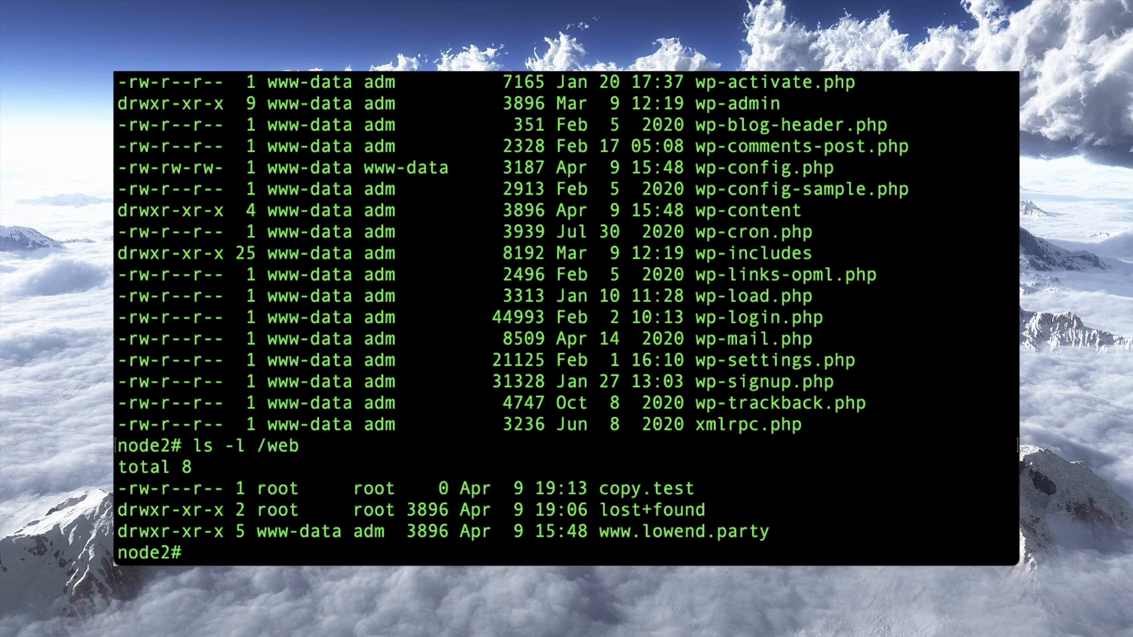
# Remove /web/copy.test on node2 and confirm it is gone from /web on node1.
pyautogui.write('rm /web/')
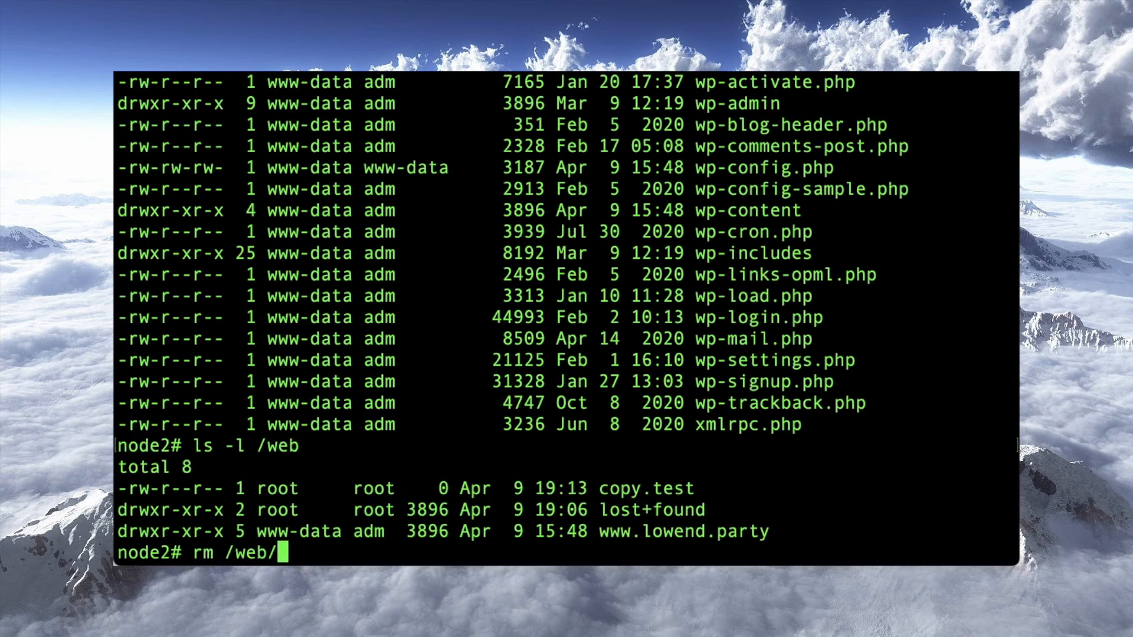
pyautogui.write('copy.test')
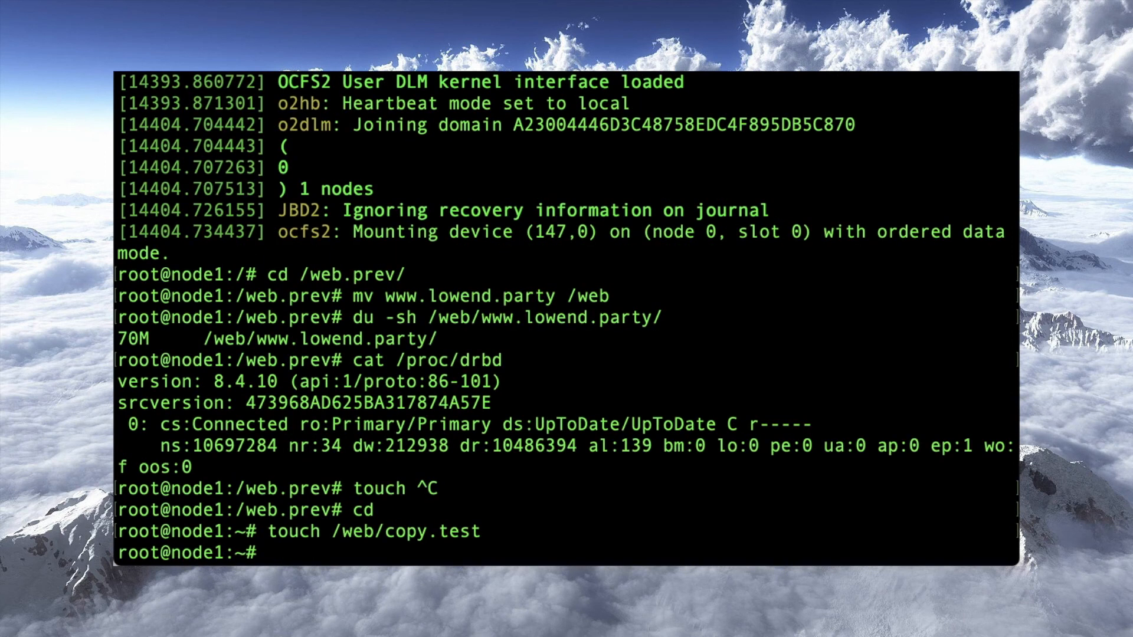
pyautogui.write('ls -l /web')
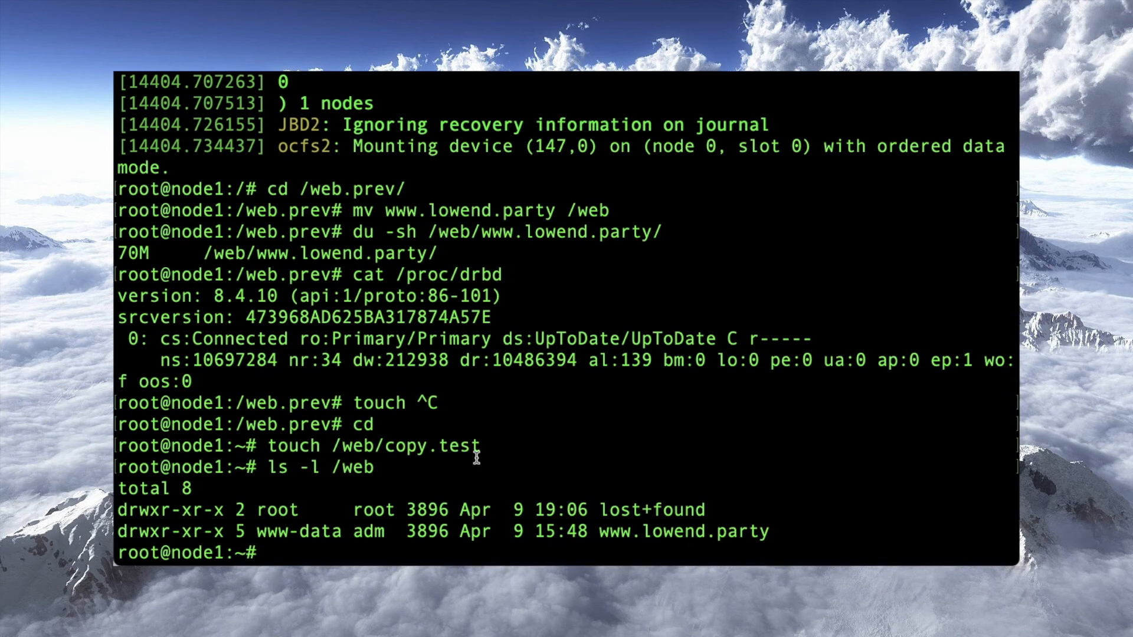
# Restart the nginx service with systemctl.
pyautogui.write('system')
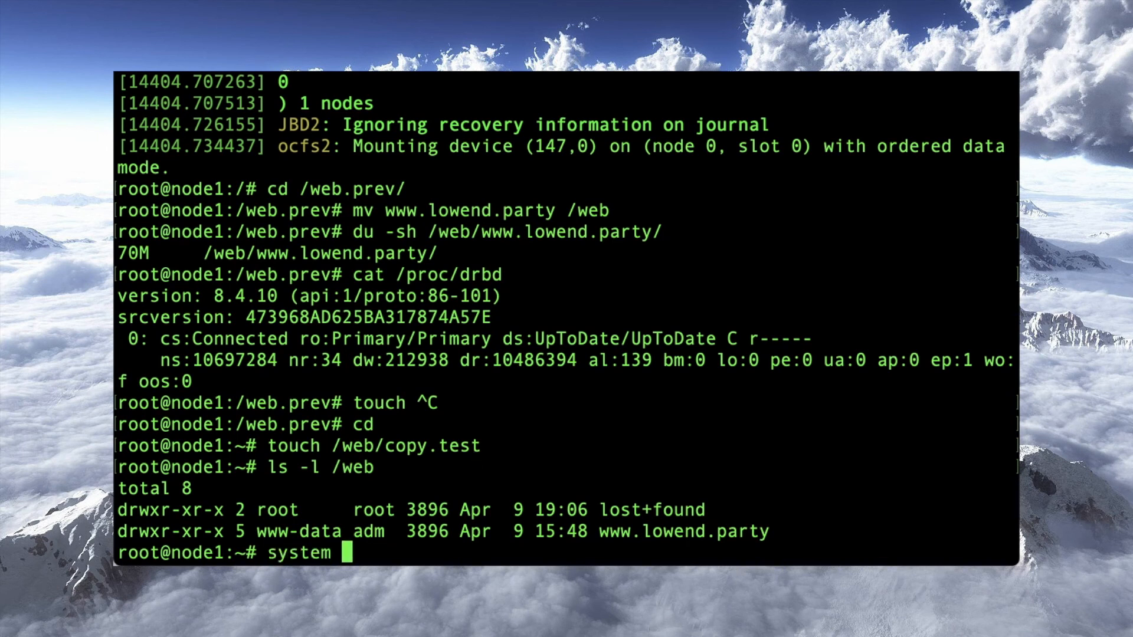
pyautogui.write('ctl star')
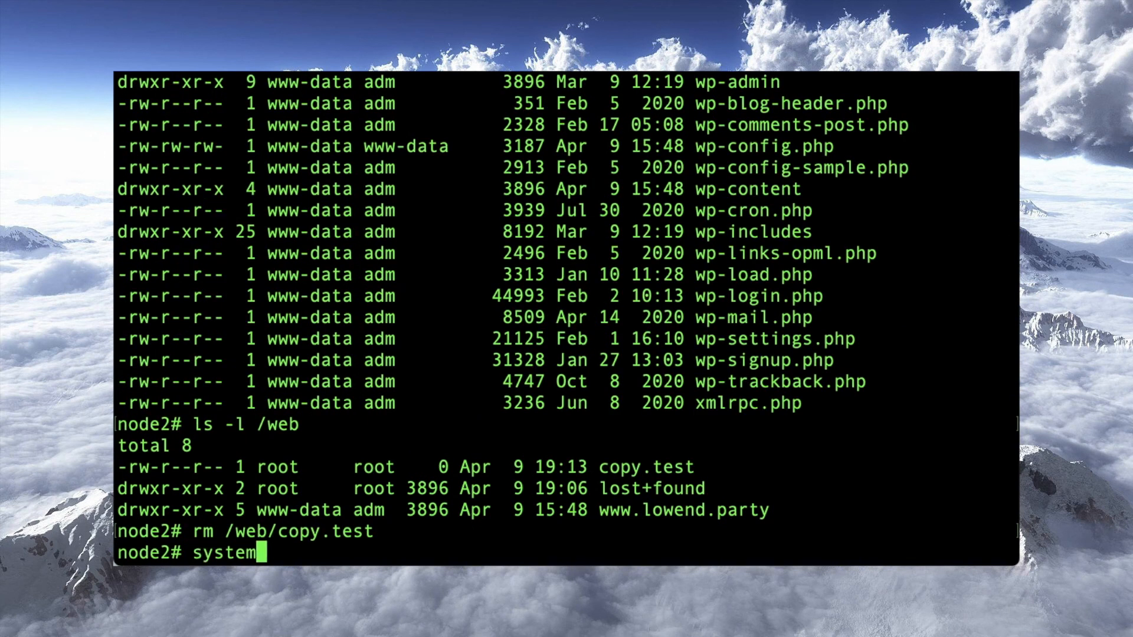
pyautogui.write('ctl restart n')
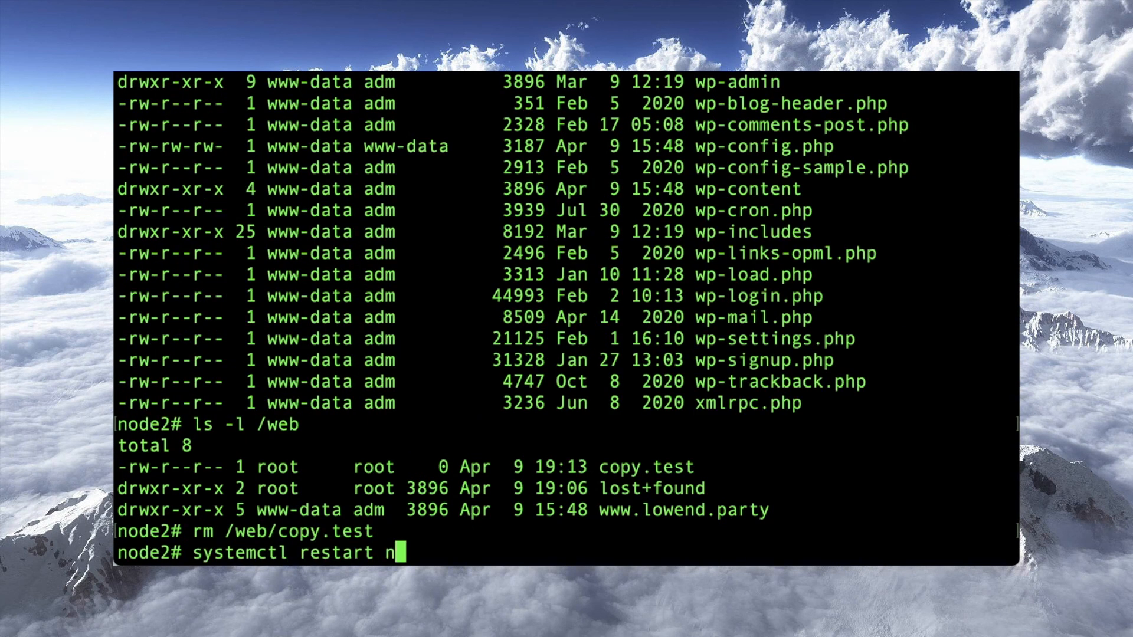